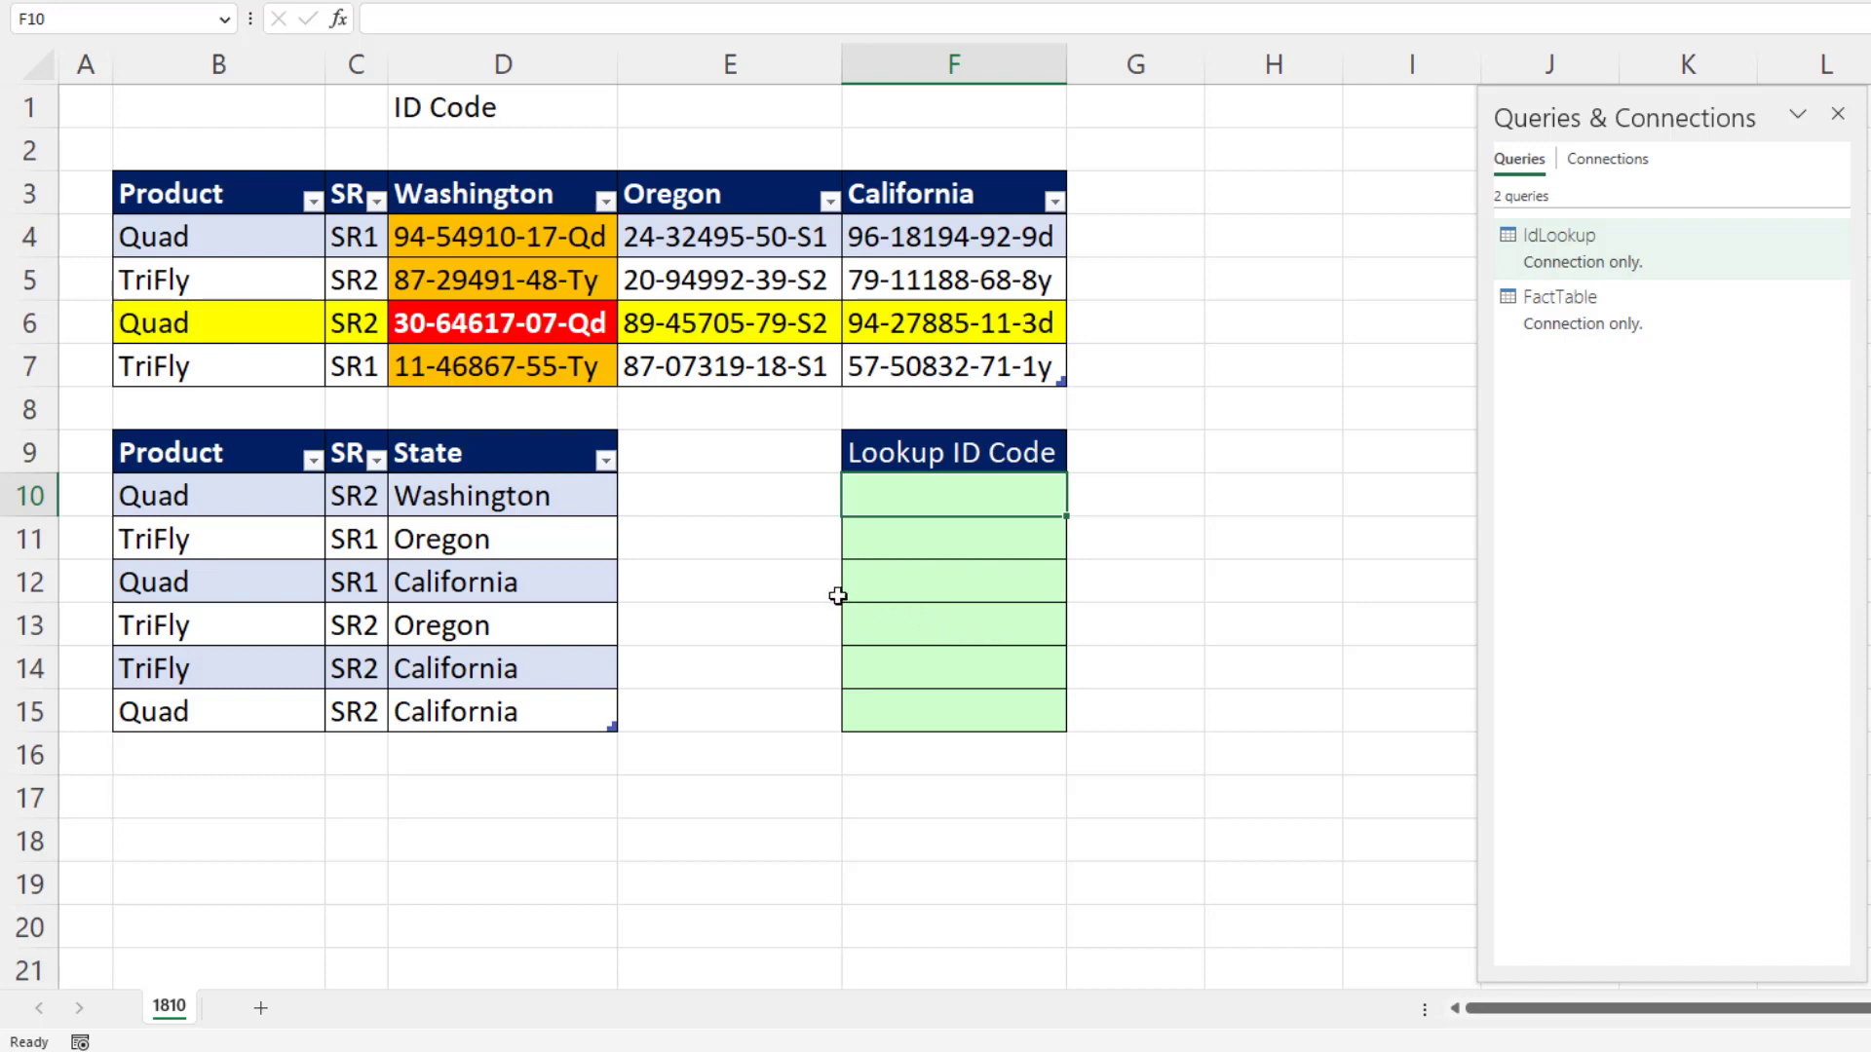
pyautogui.moveTo(224, 498)
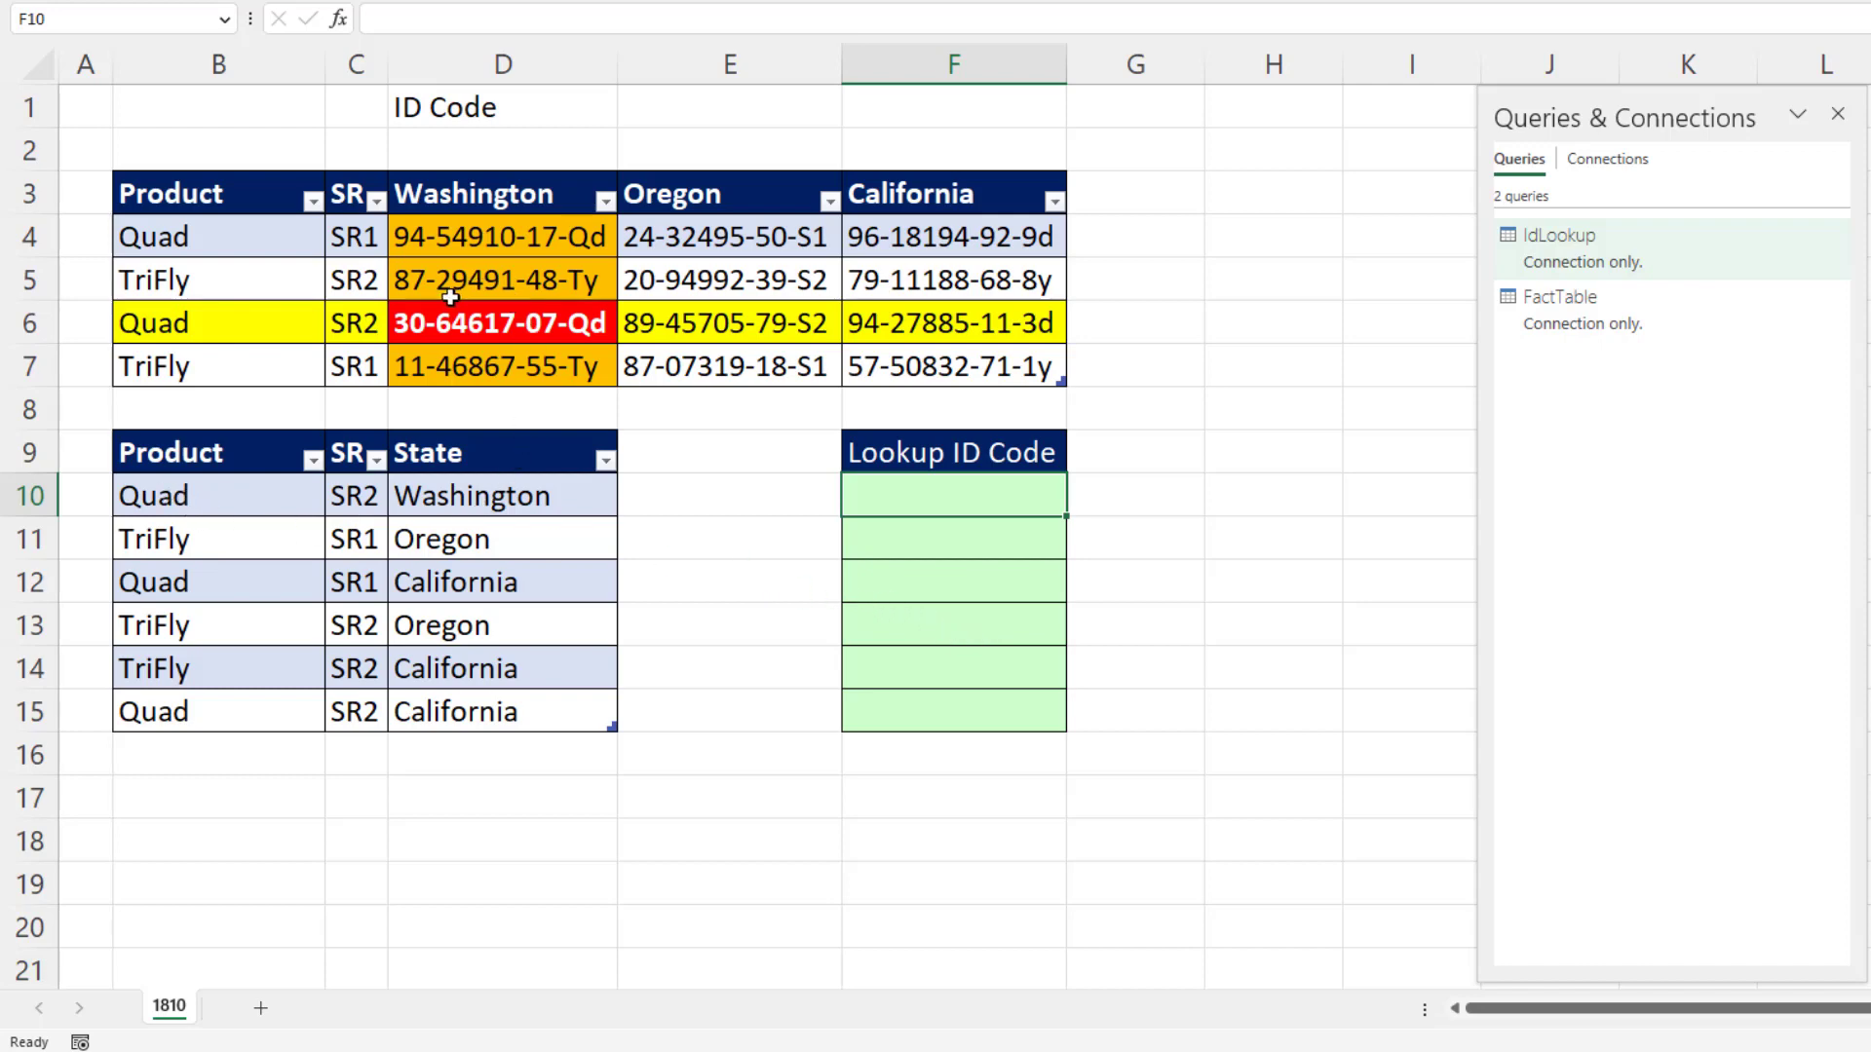
pyautogui.moveTo(510, 351)
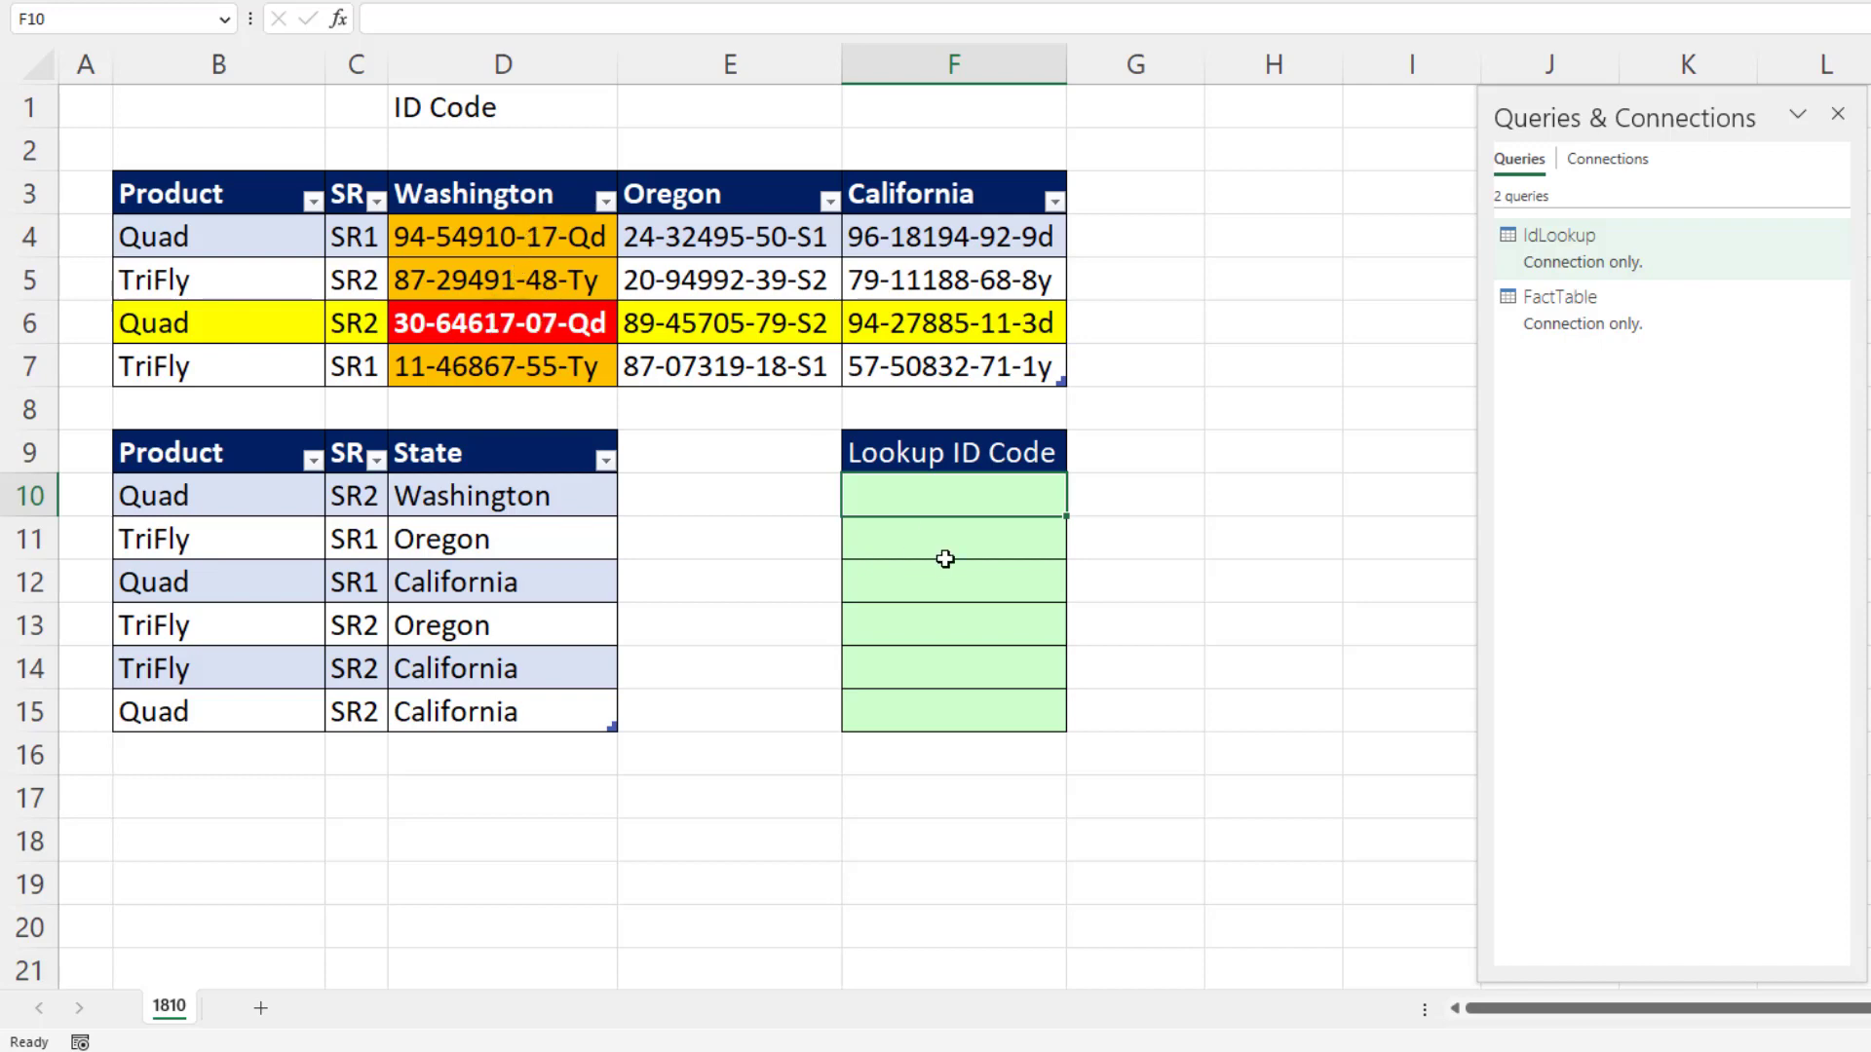
pyautogui.moveTo(930, 543)
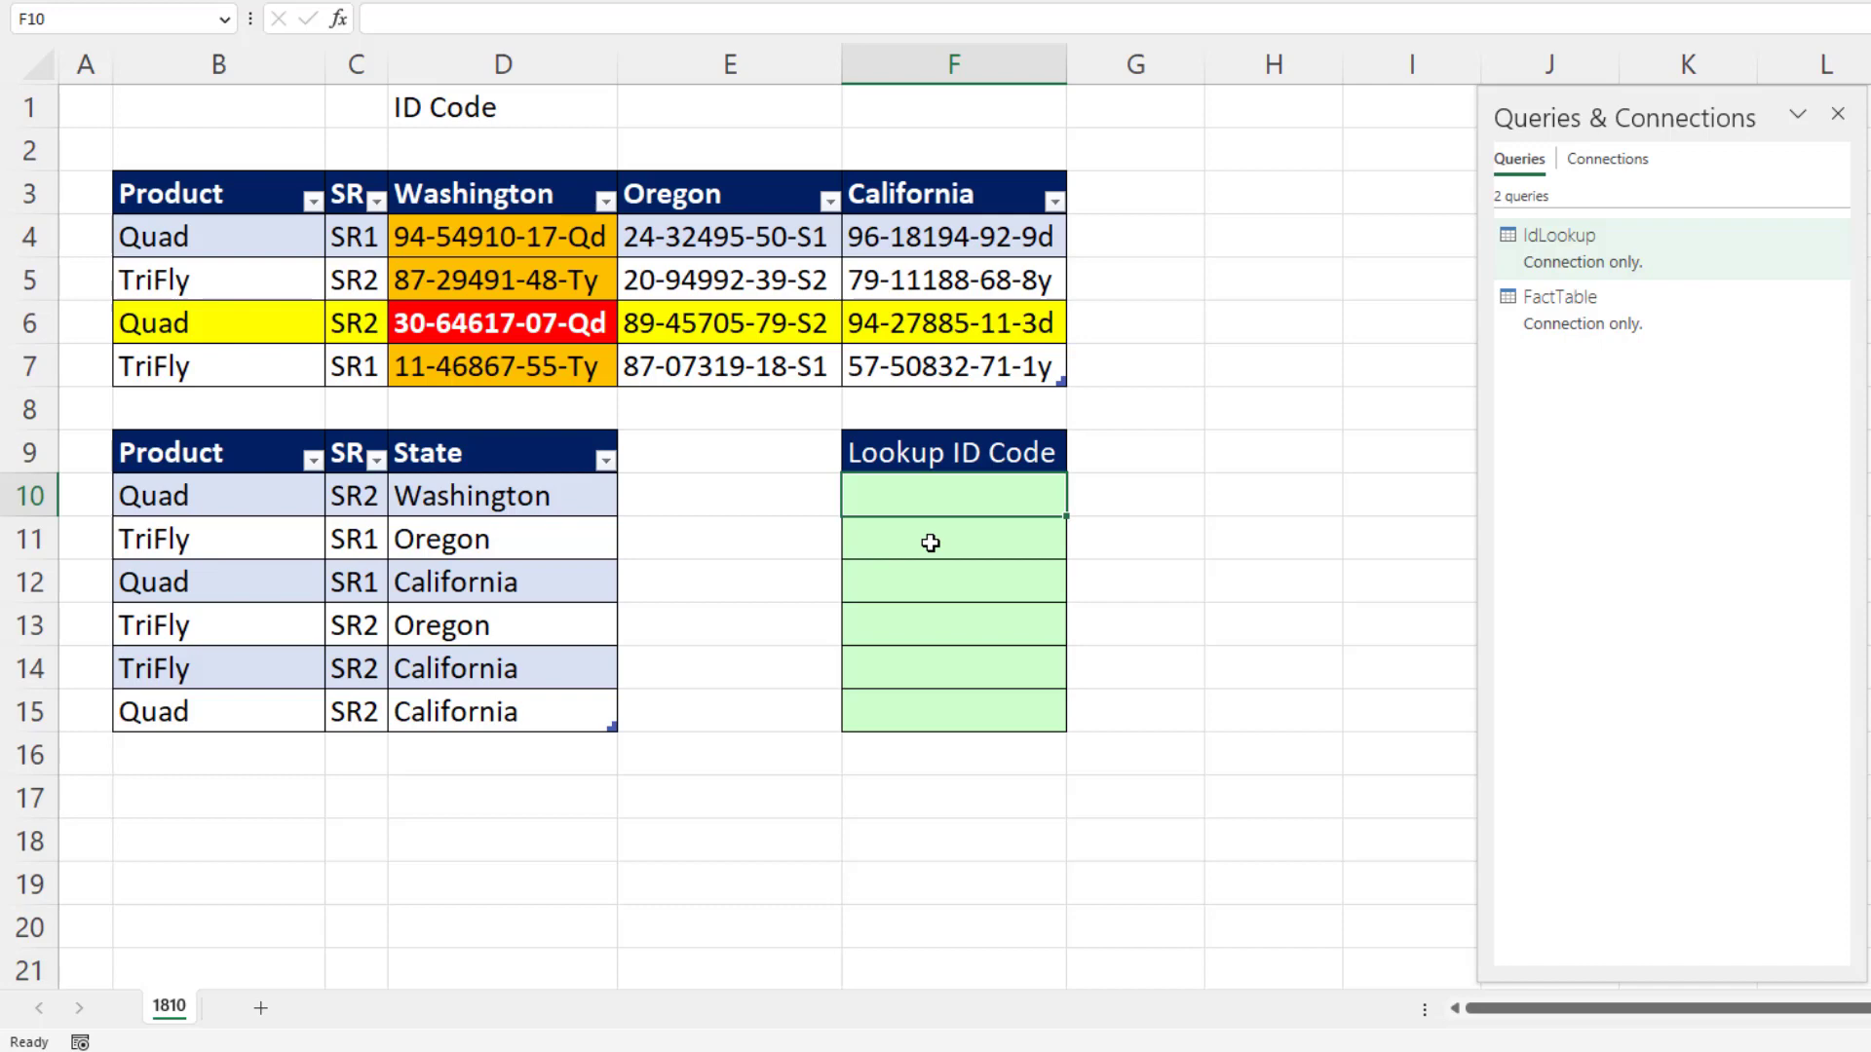
pyautogui.moveTo(925, 548)
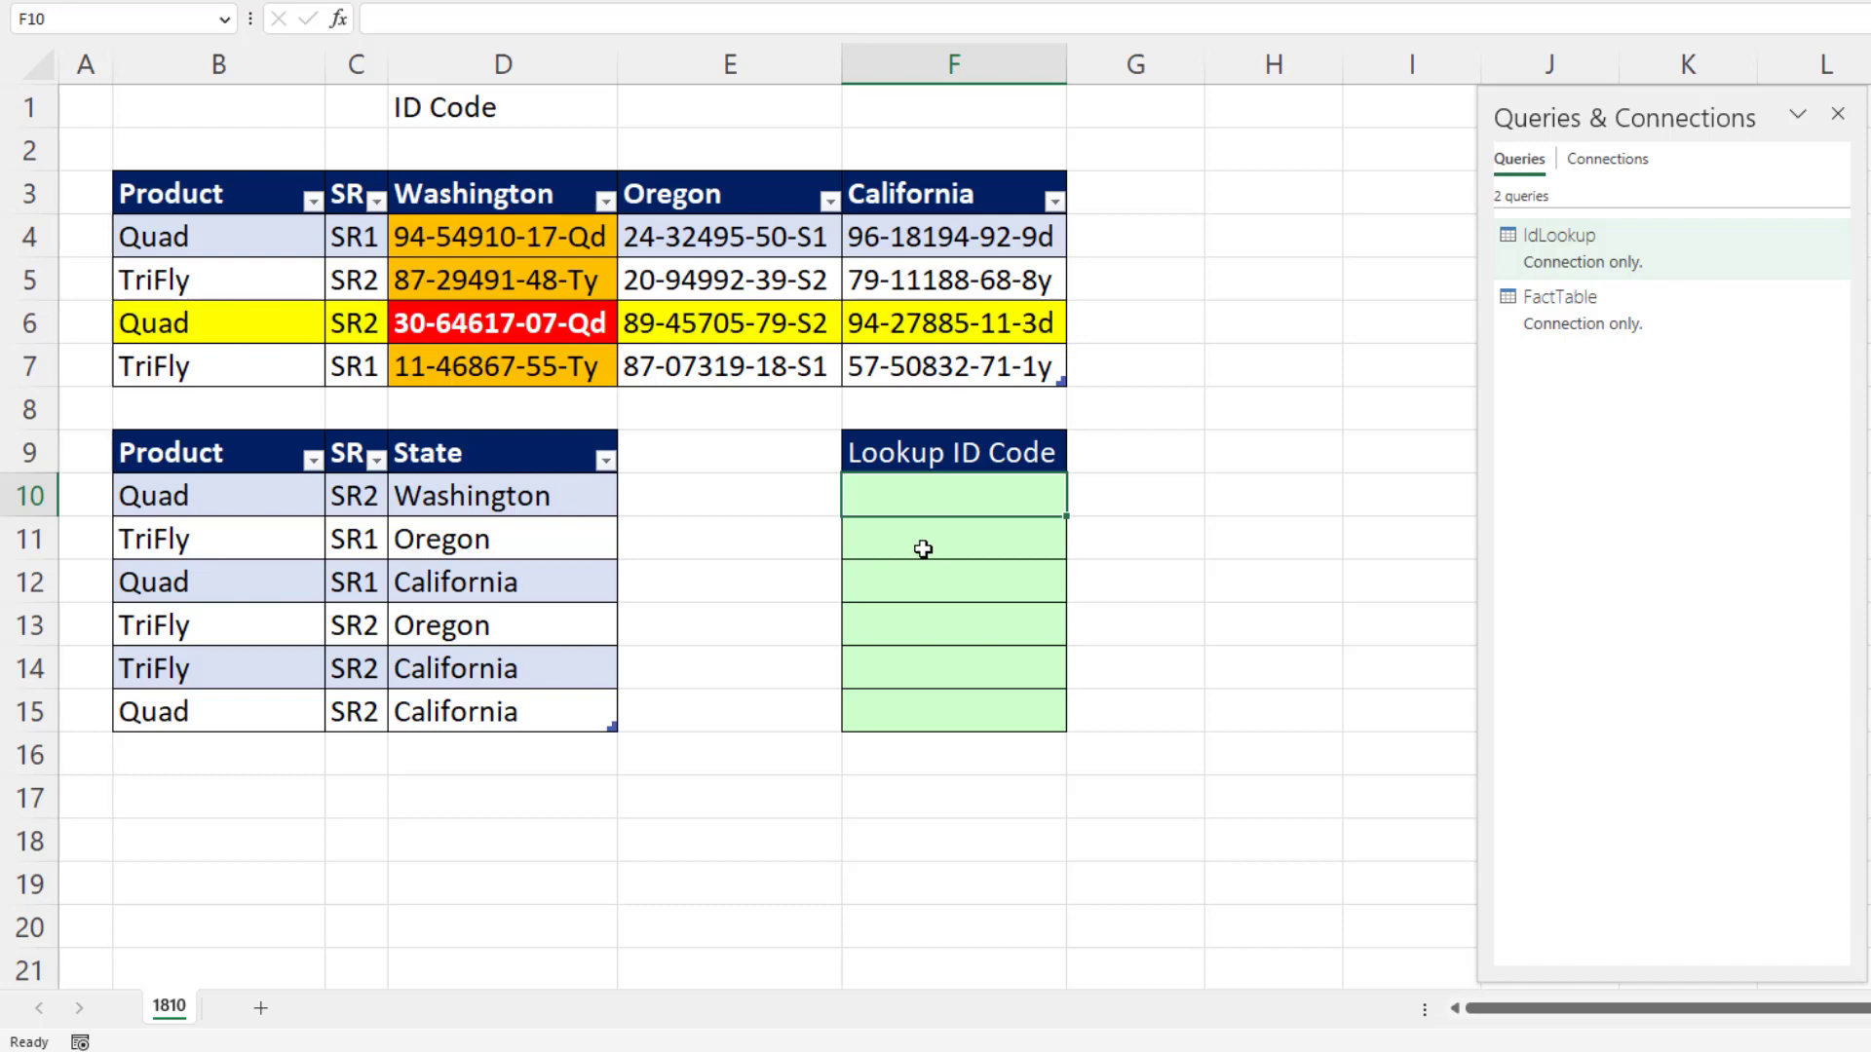
# Point out Quad's SR2 value, Washington in row 10, and expected code 30-64617-07-Qd.
pyautogui.click(356, 495)
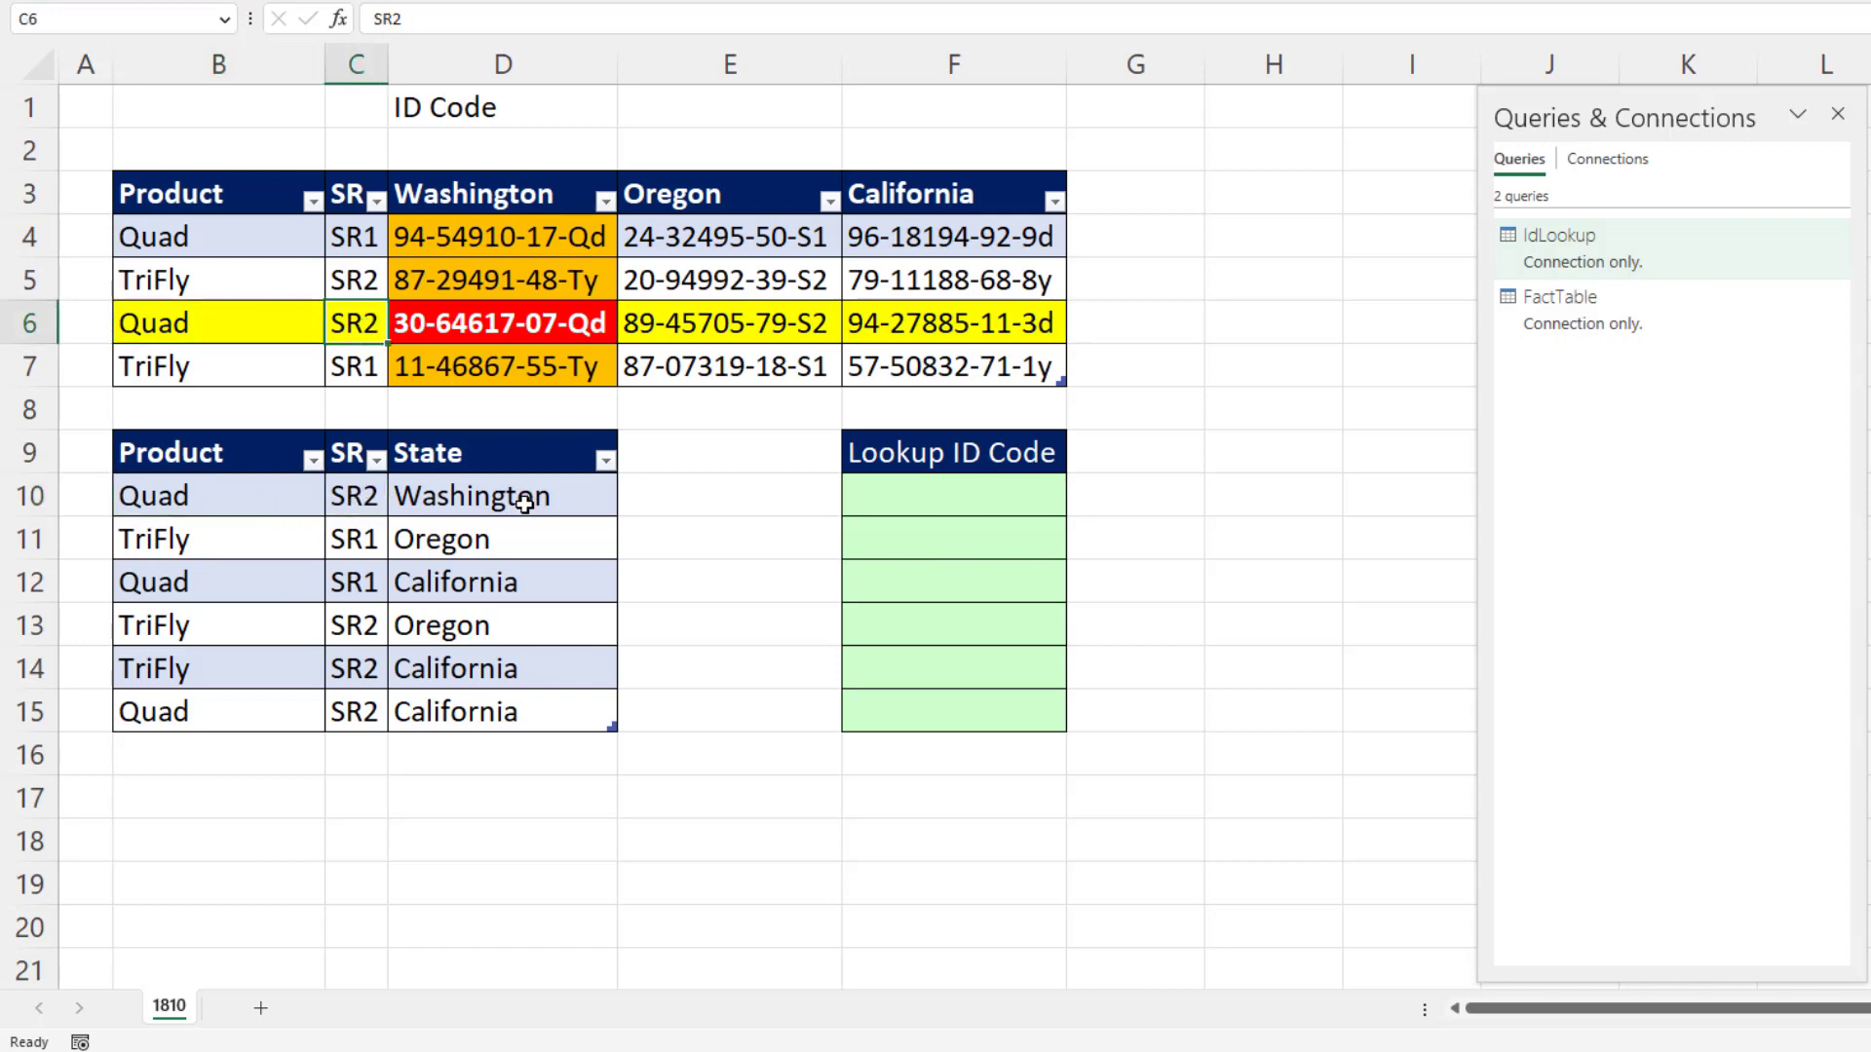
pyautogui.click(501, 494)
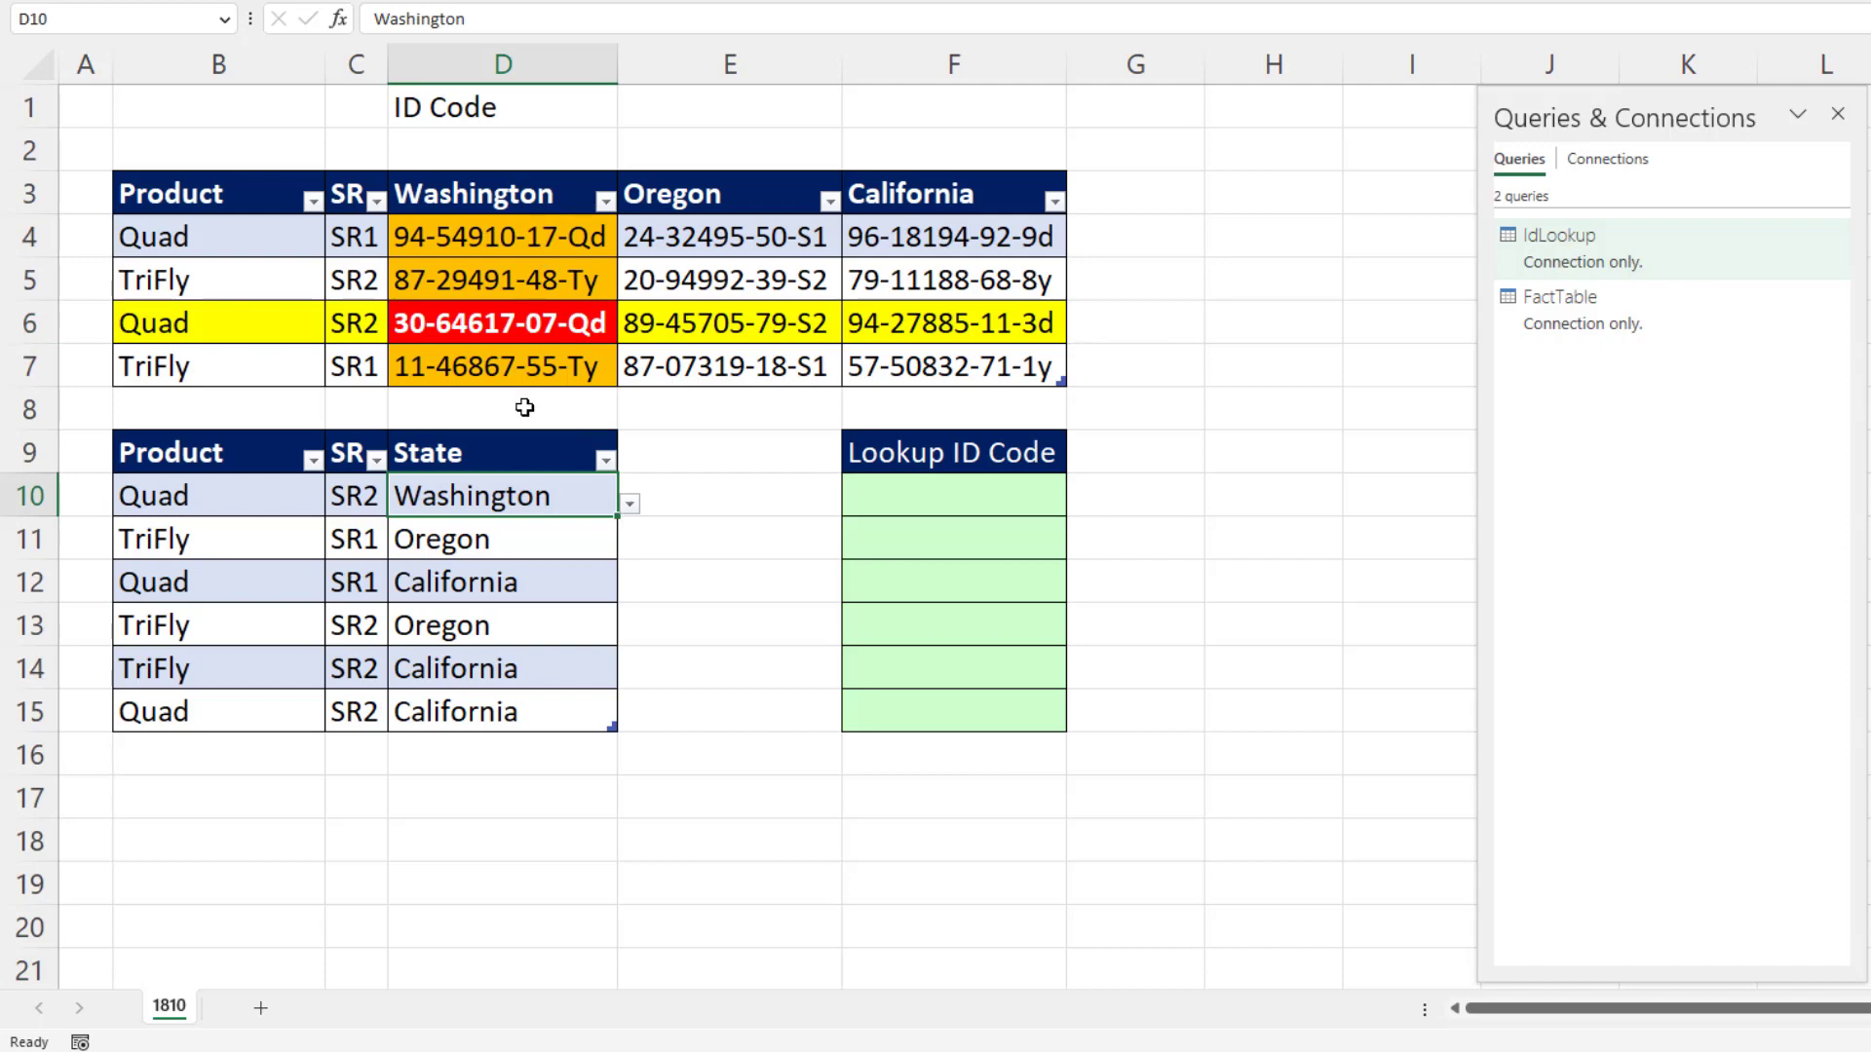
pyautogui.click(501, 322)
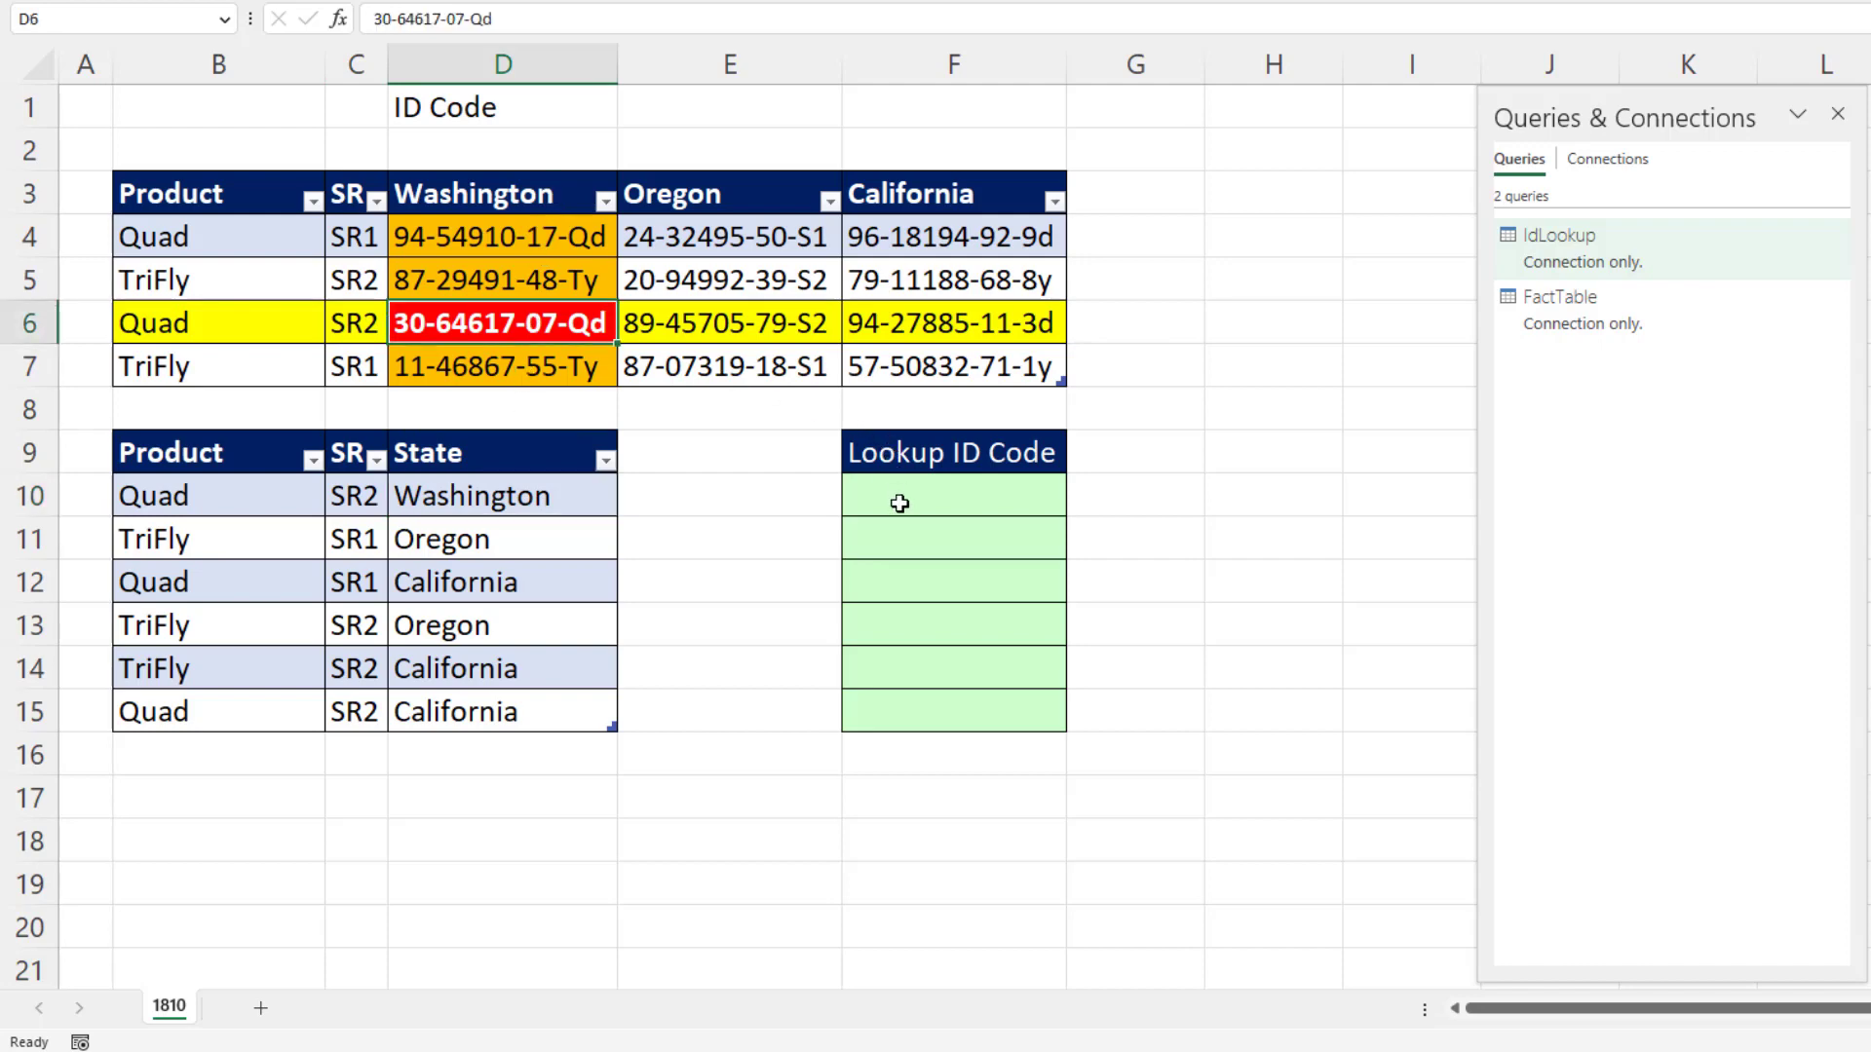
# Begin an XLOOKUP in F10 on Washington against the absolute state header row and code block.
pyautogui.click(951, 495)
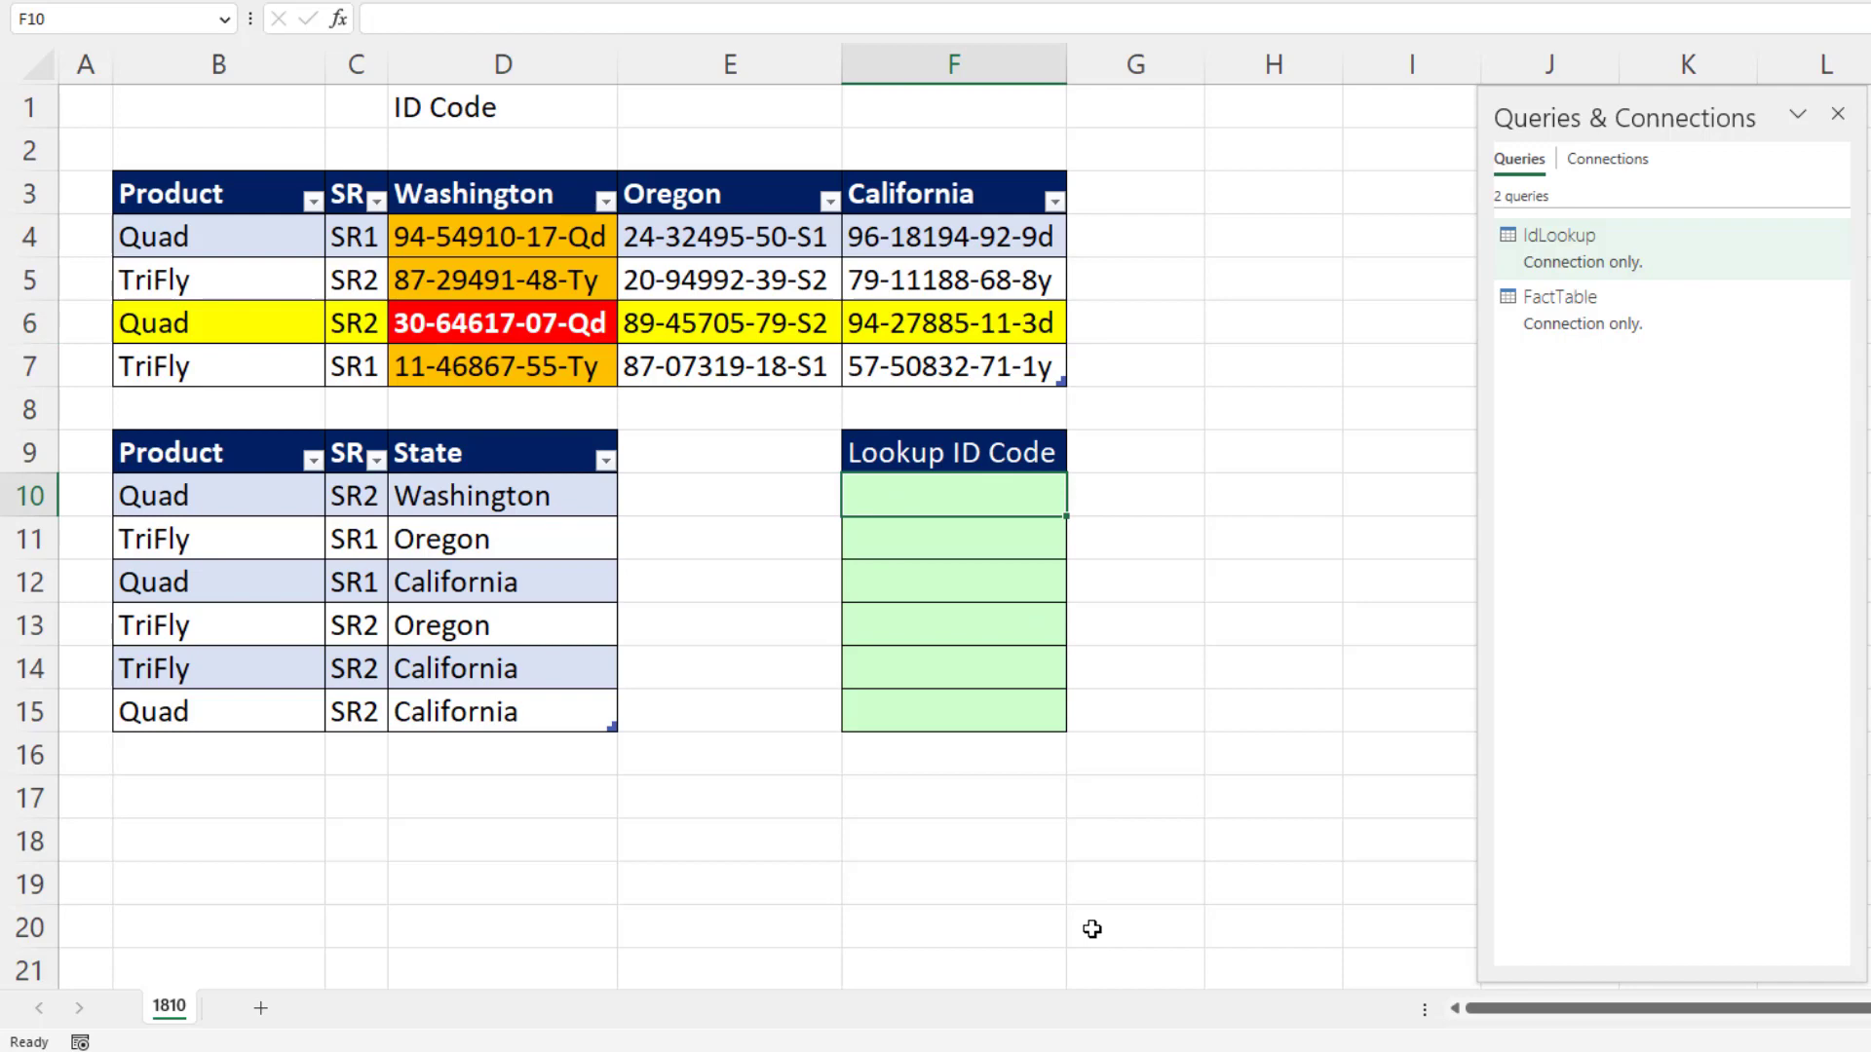
pyautogui.write('=xl')
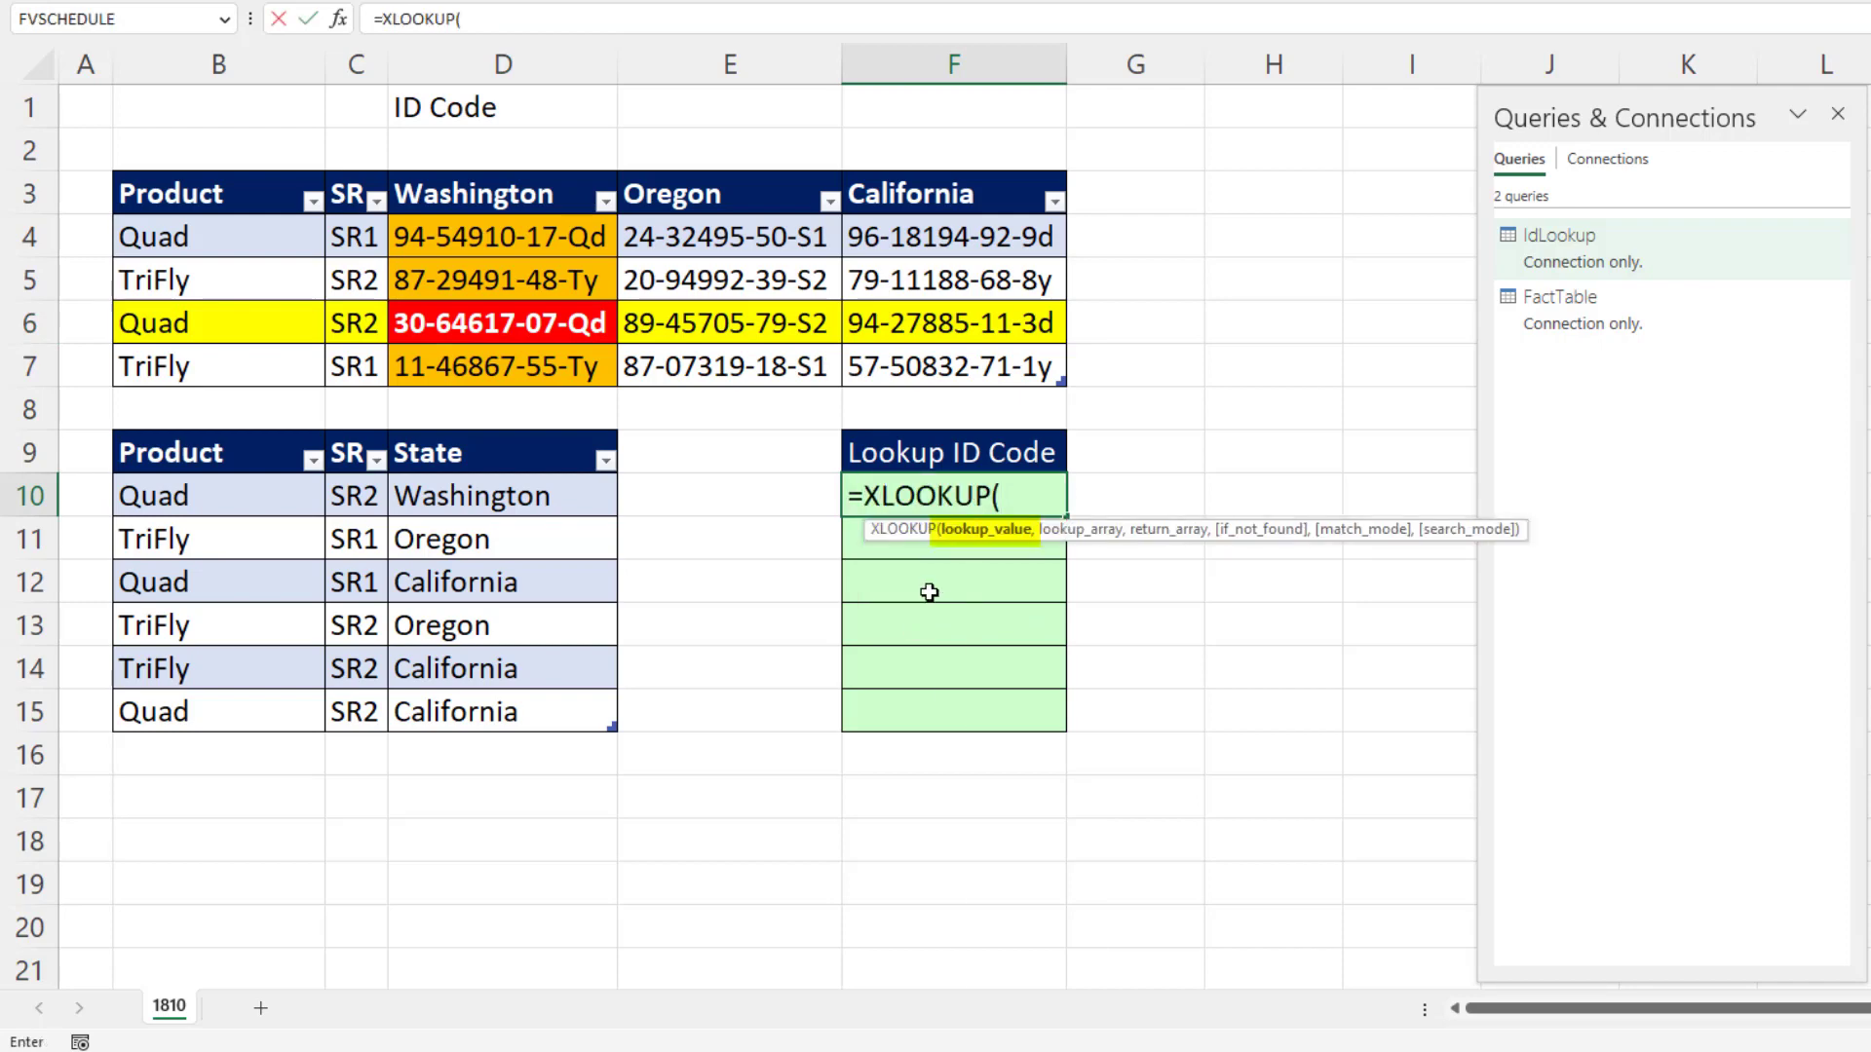
pyautogui.moveTo(583, 395)
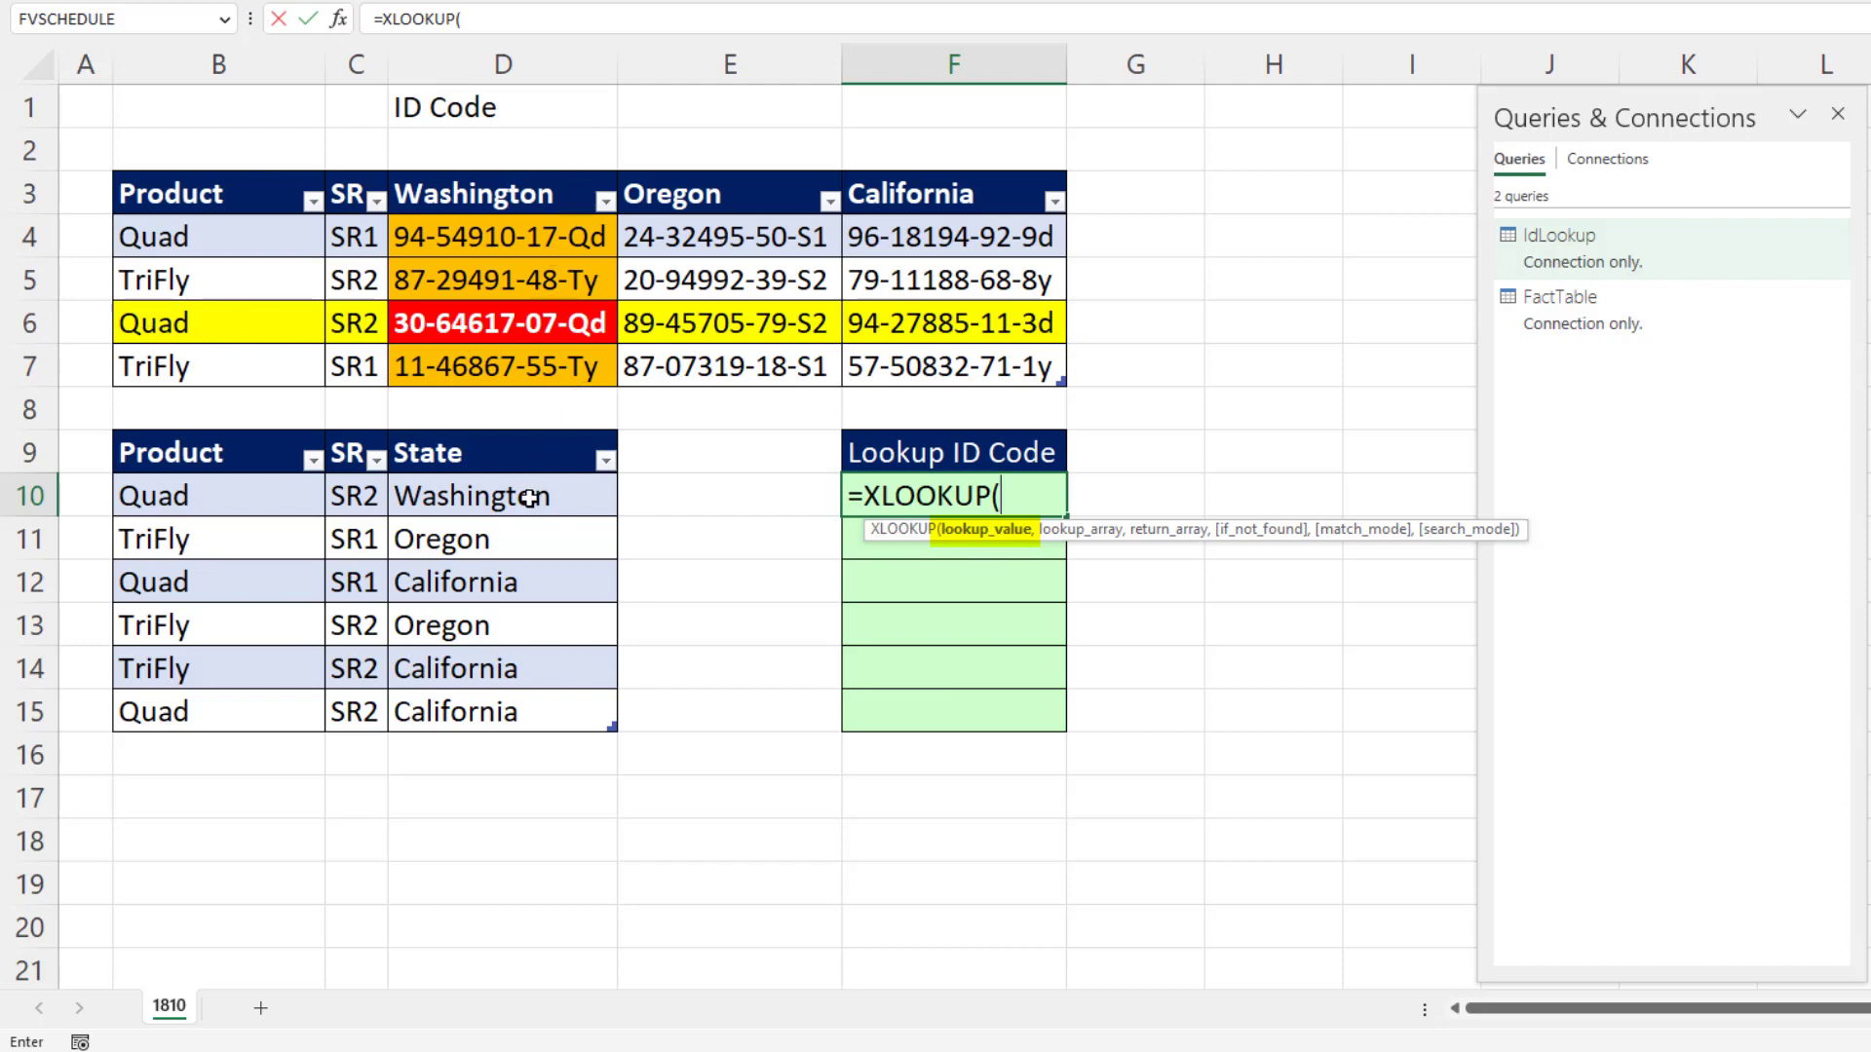
pyautogui.click(500, 495)
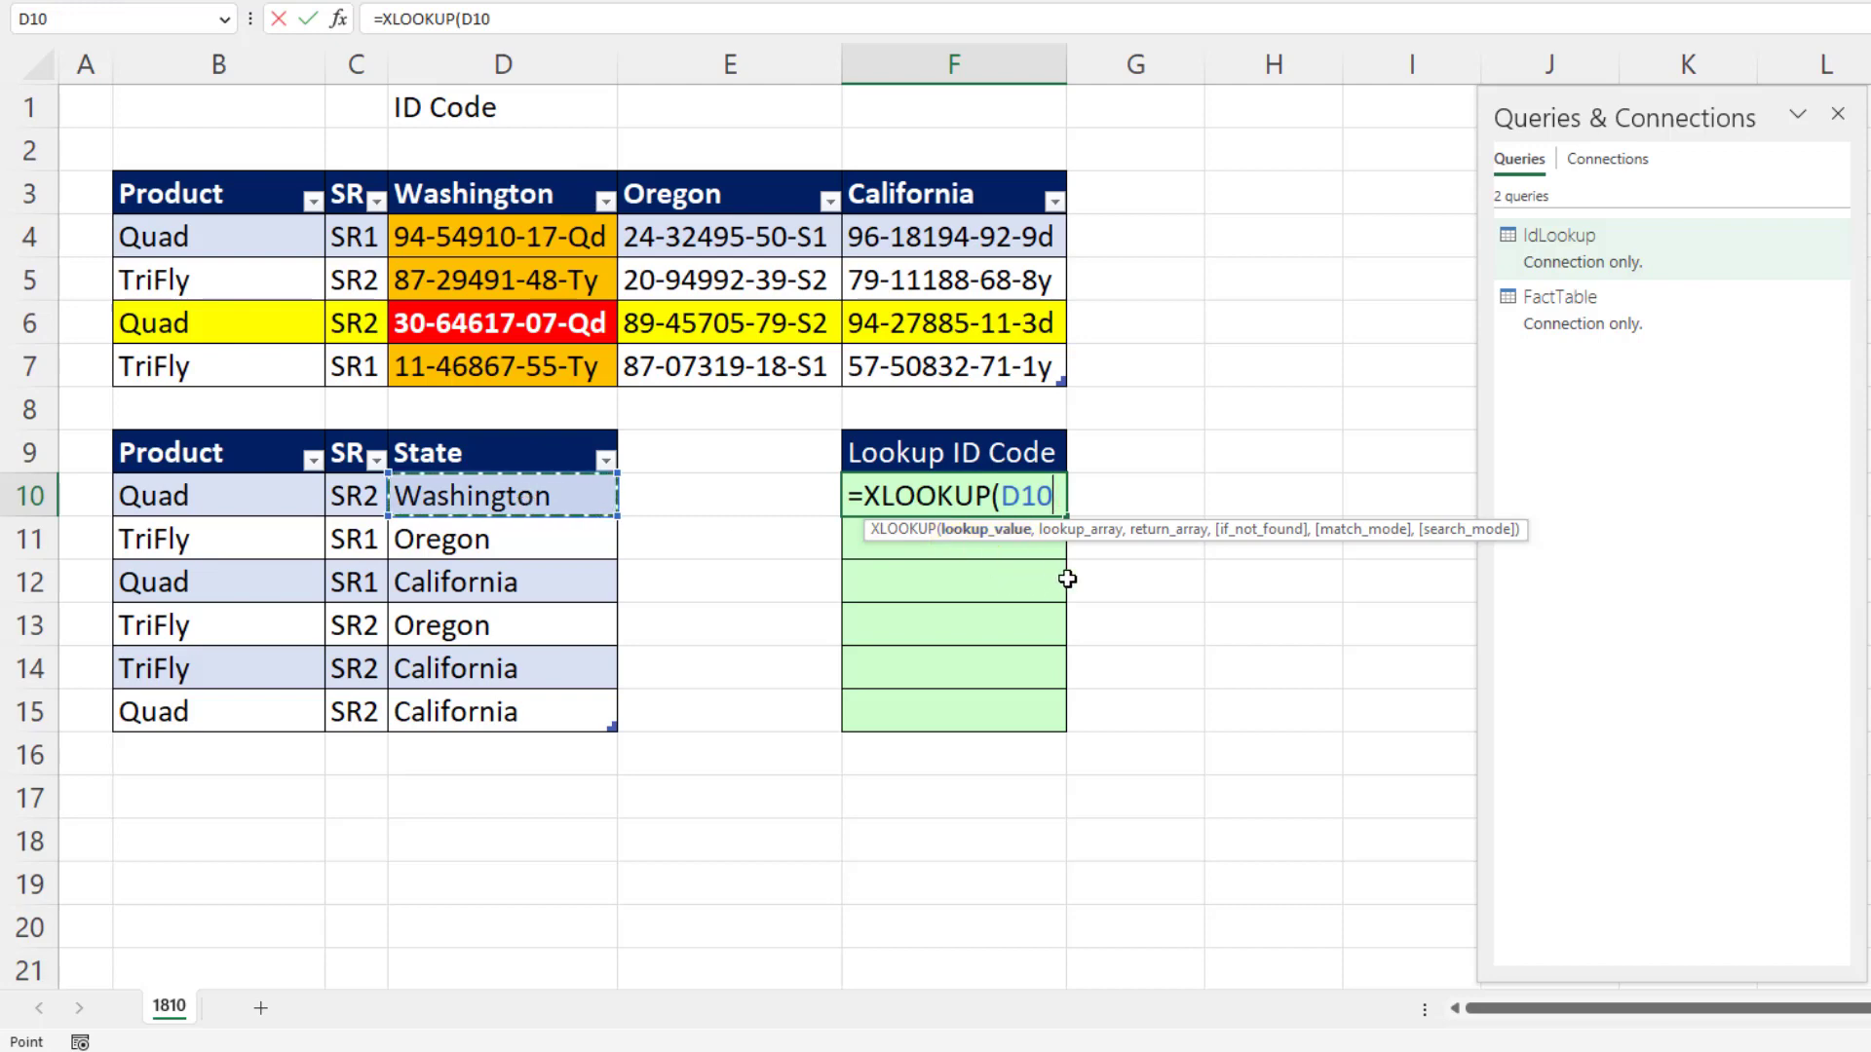
pyautogui.write(',')
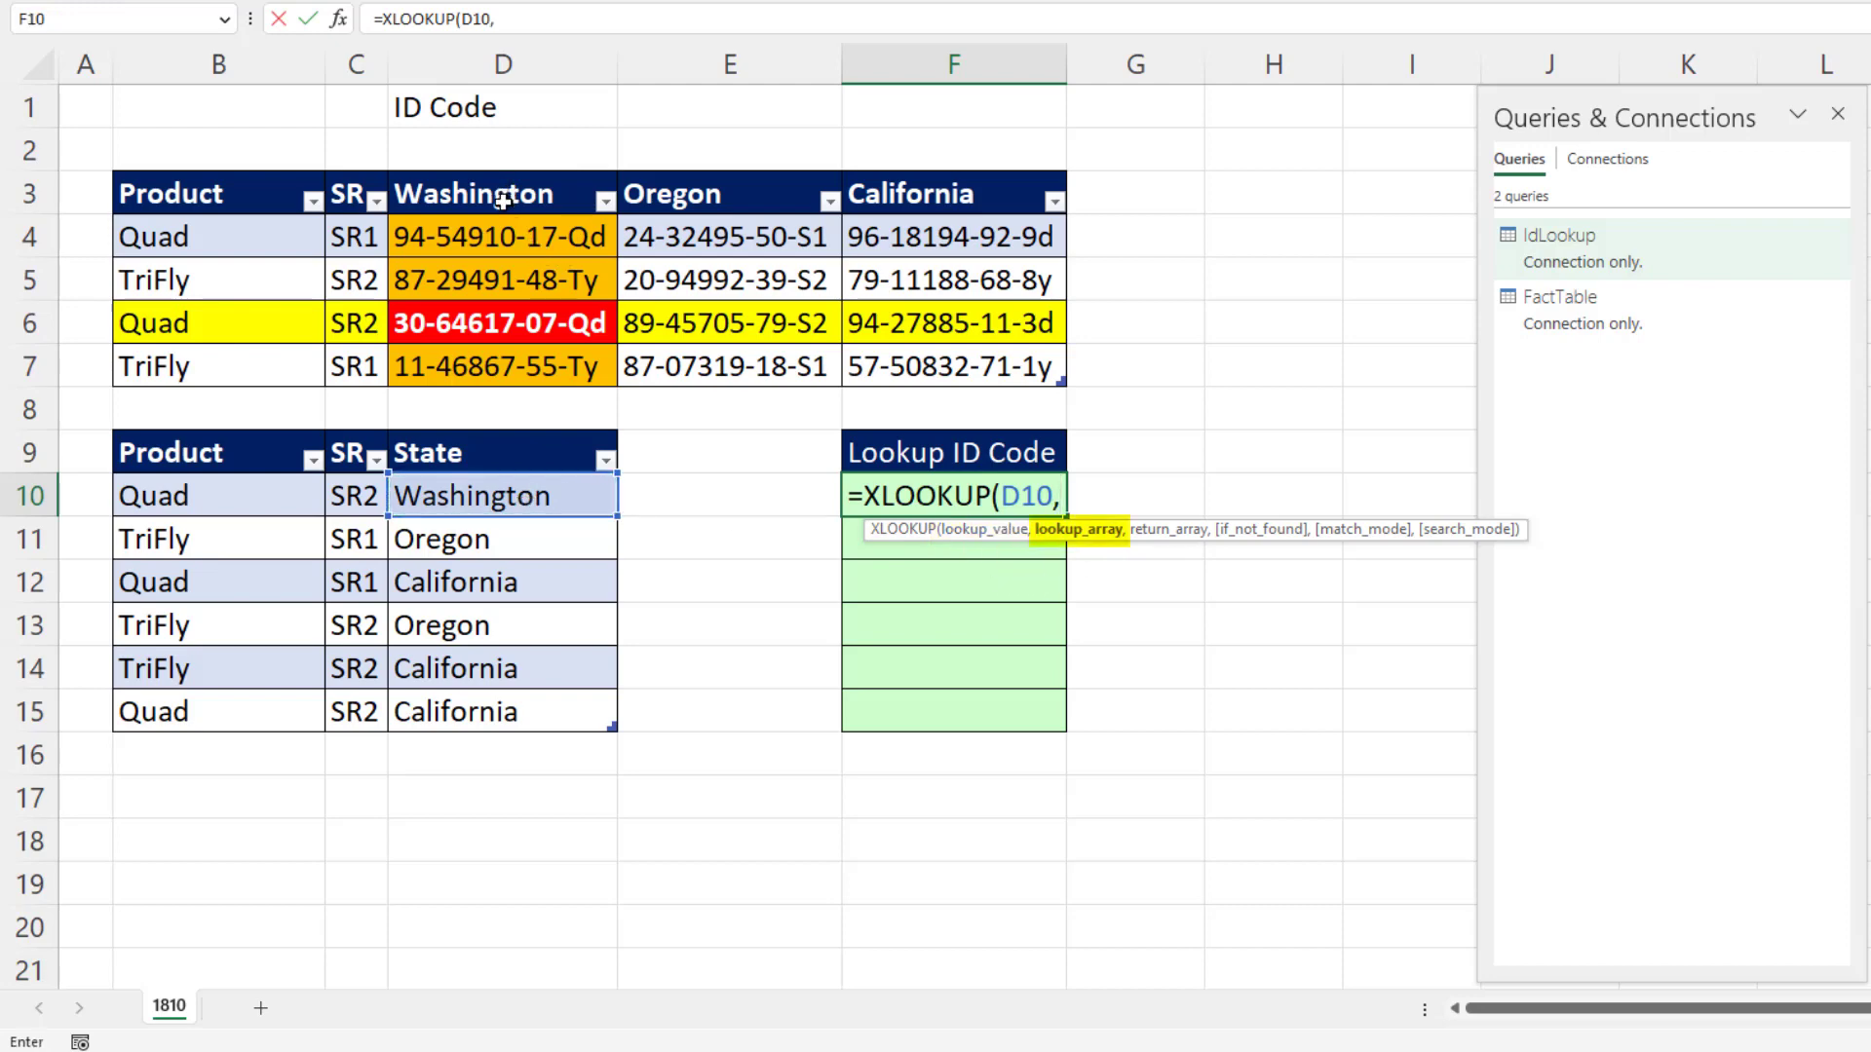
pyautogui.press('f4')
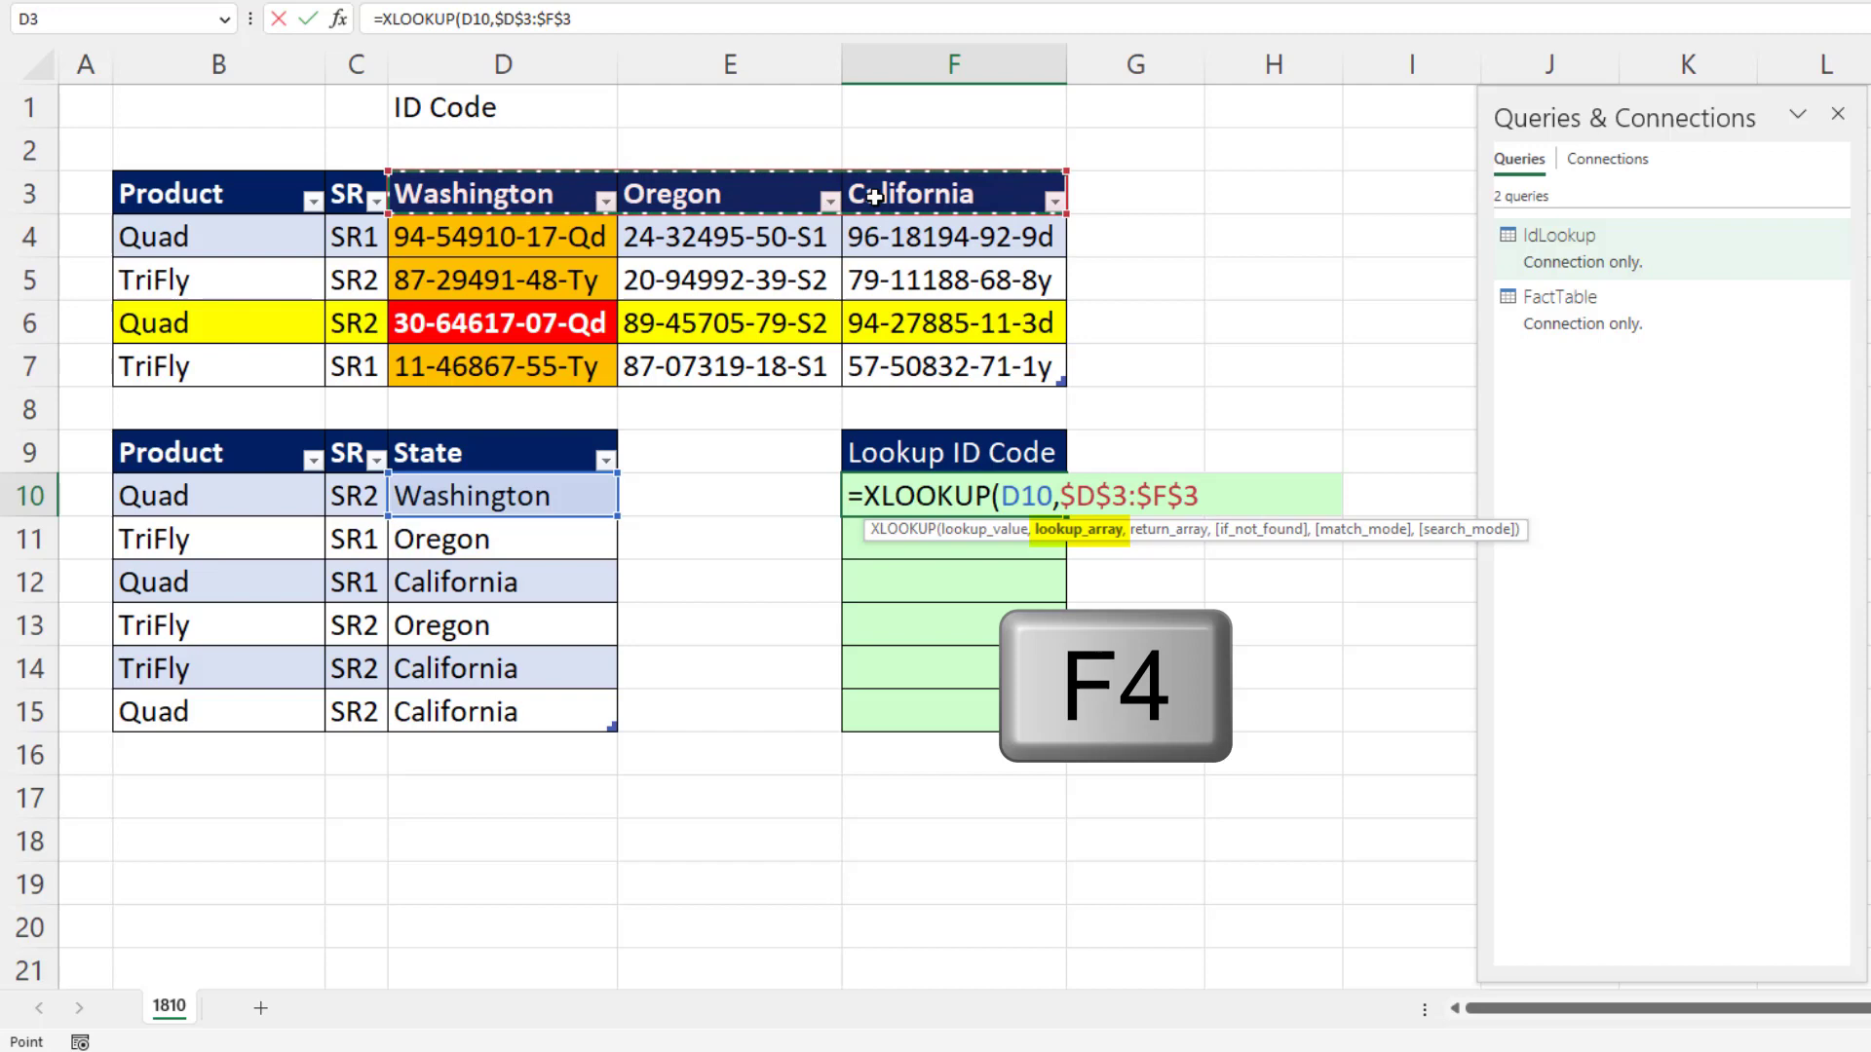
pyautogui.click(501, 236)
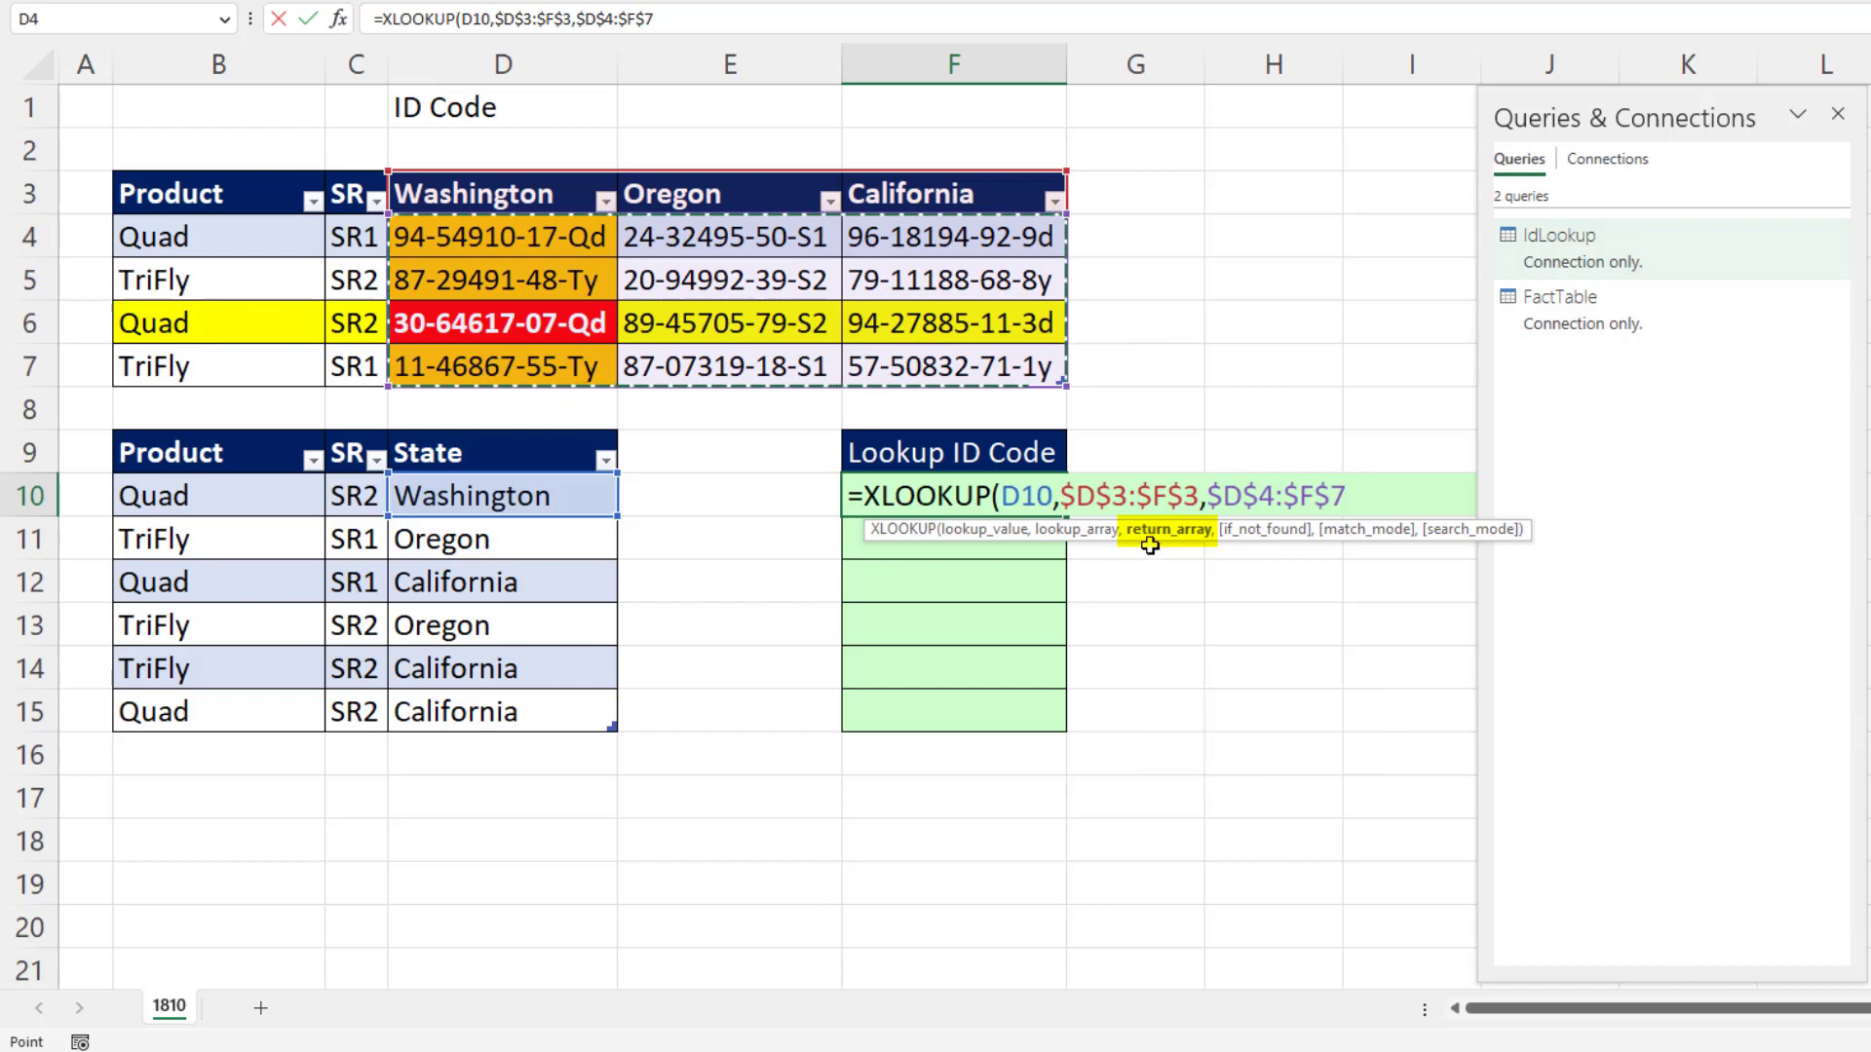
pyautogui.moveTo(448, 277)
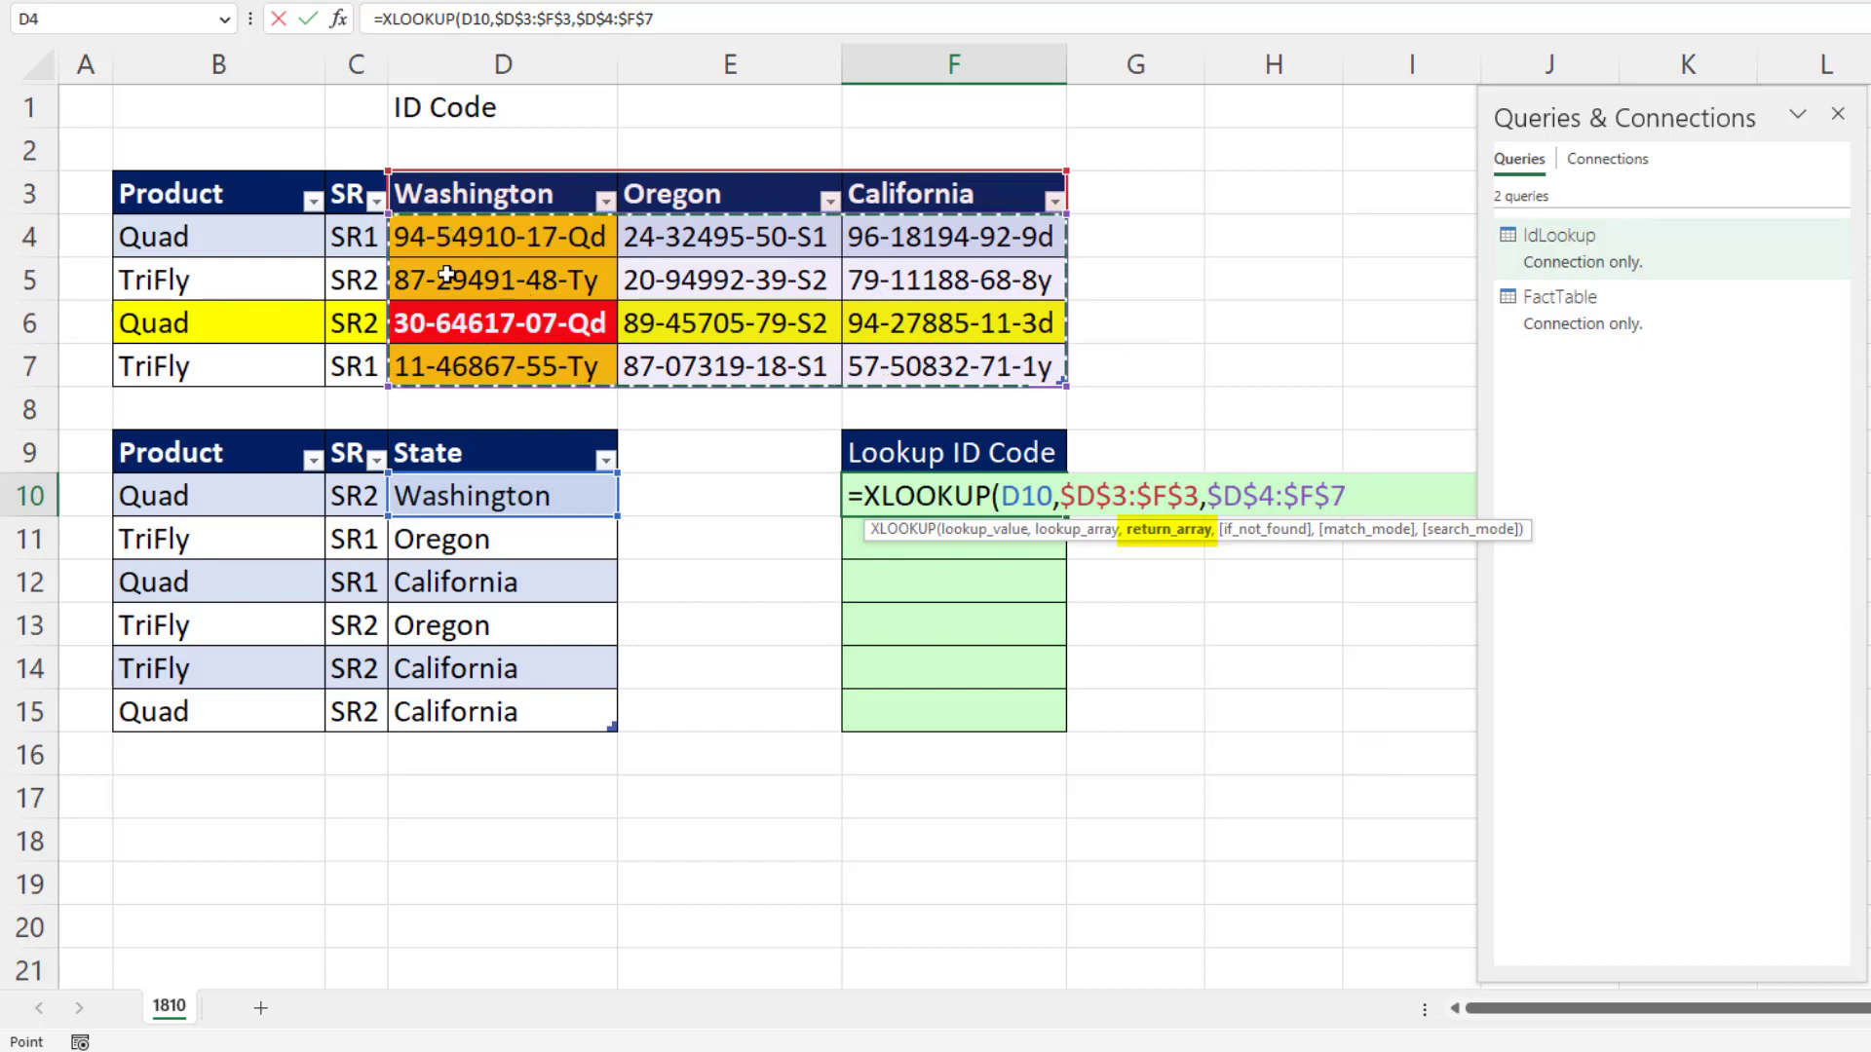
pyautogui.moveTo(969, 531)
pyautogui.write(')')
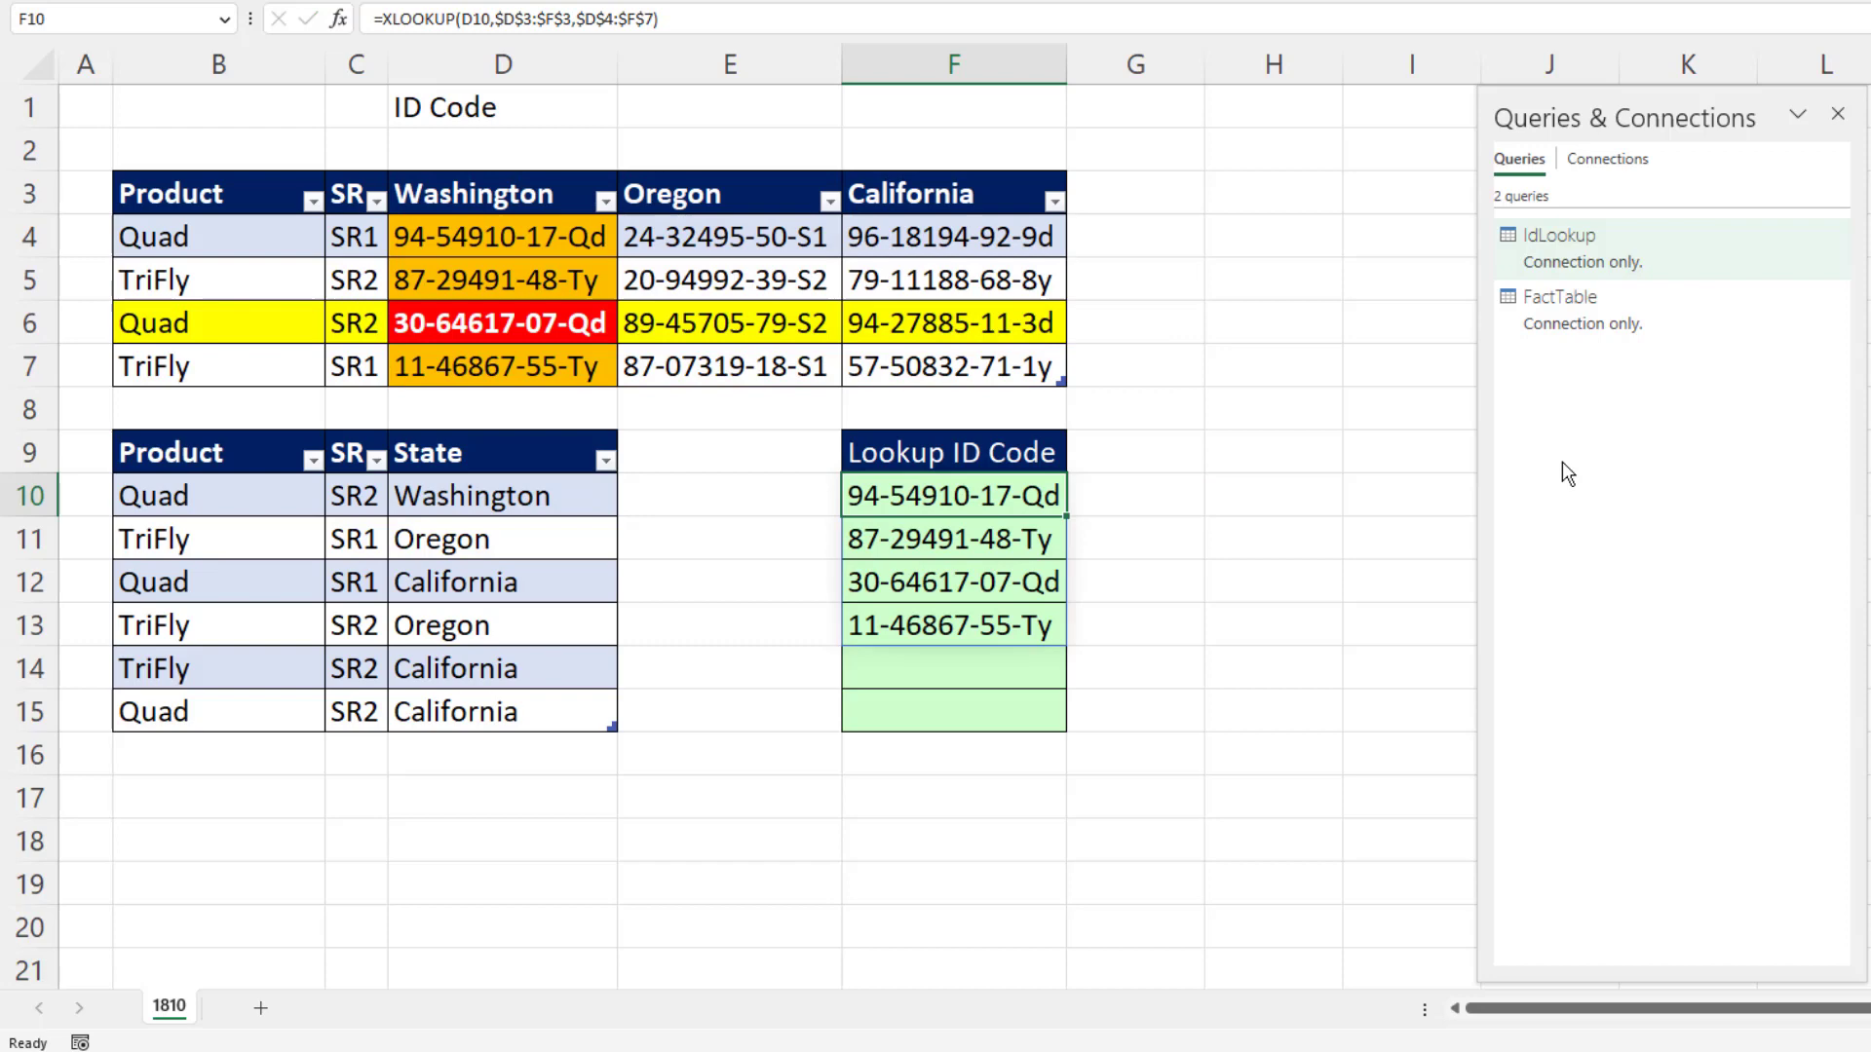
# Wrap F10's lookup in an outer XLOOKUP matching B10&C10 against absolute Product and SR columns.
pyautogui.doubleClick(952, 495)
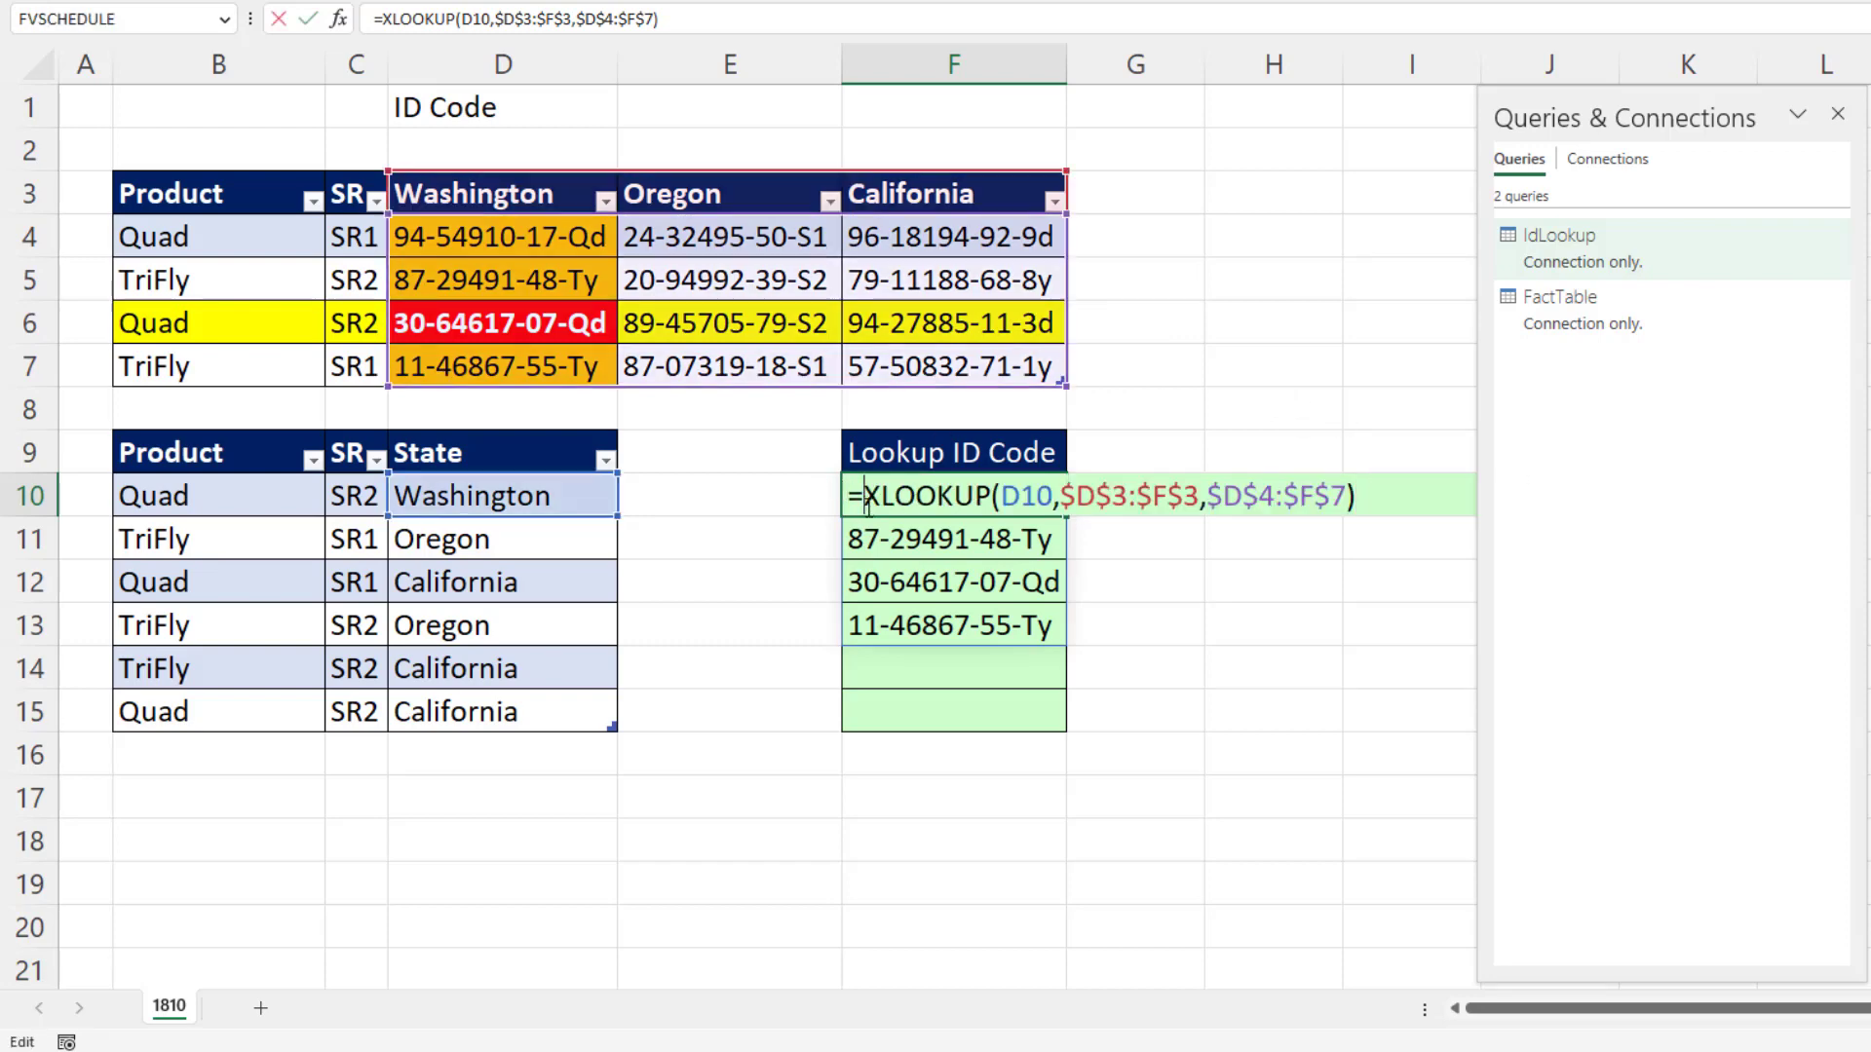
pyautogui.write('xl')
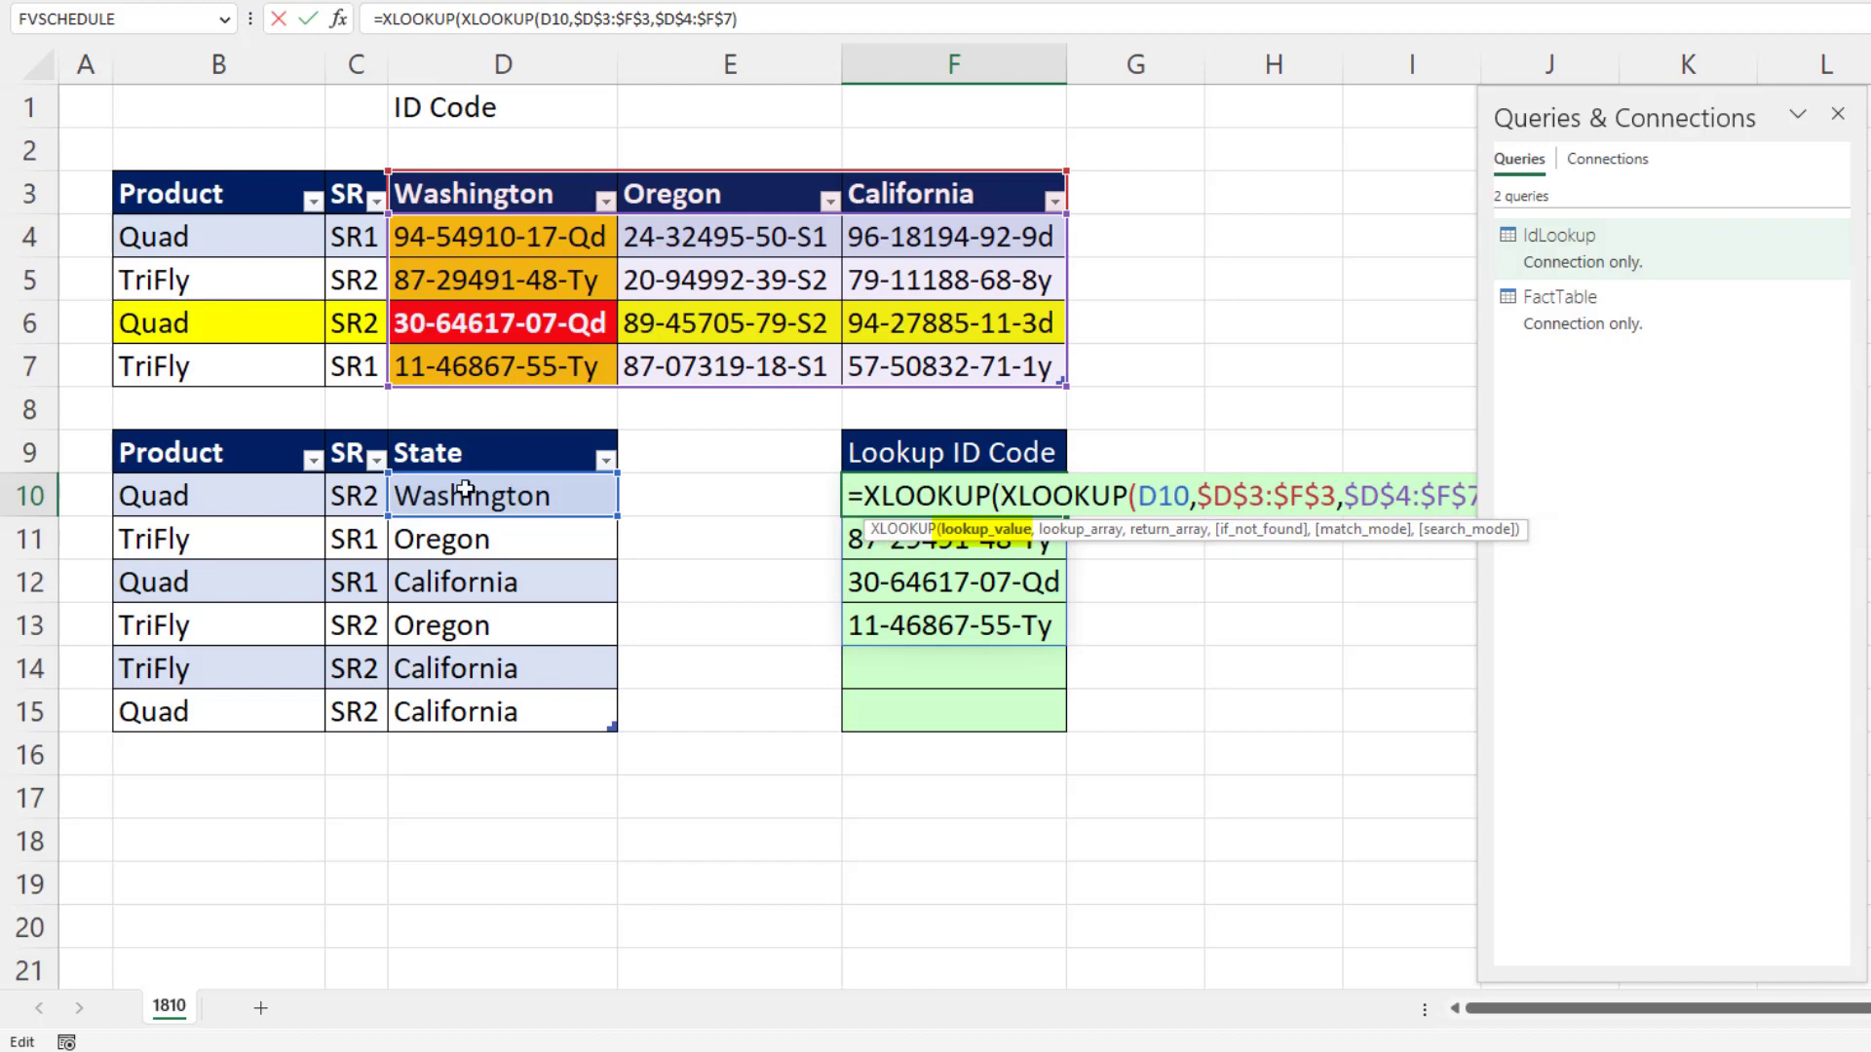
pyautogui.click(153, 495)
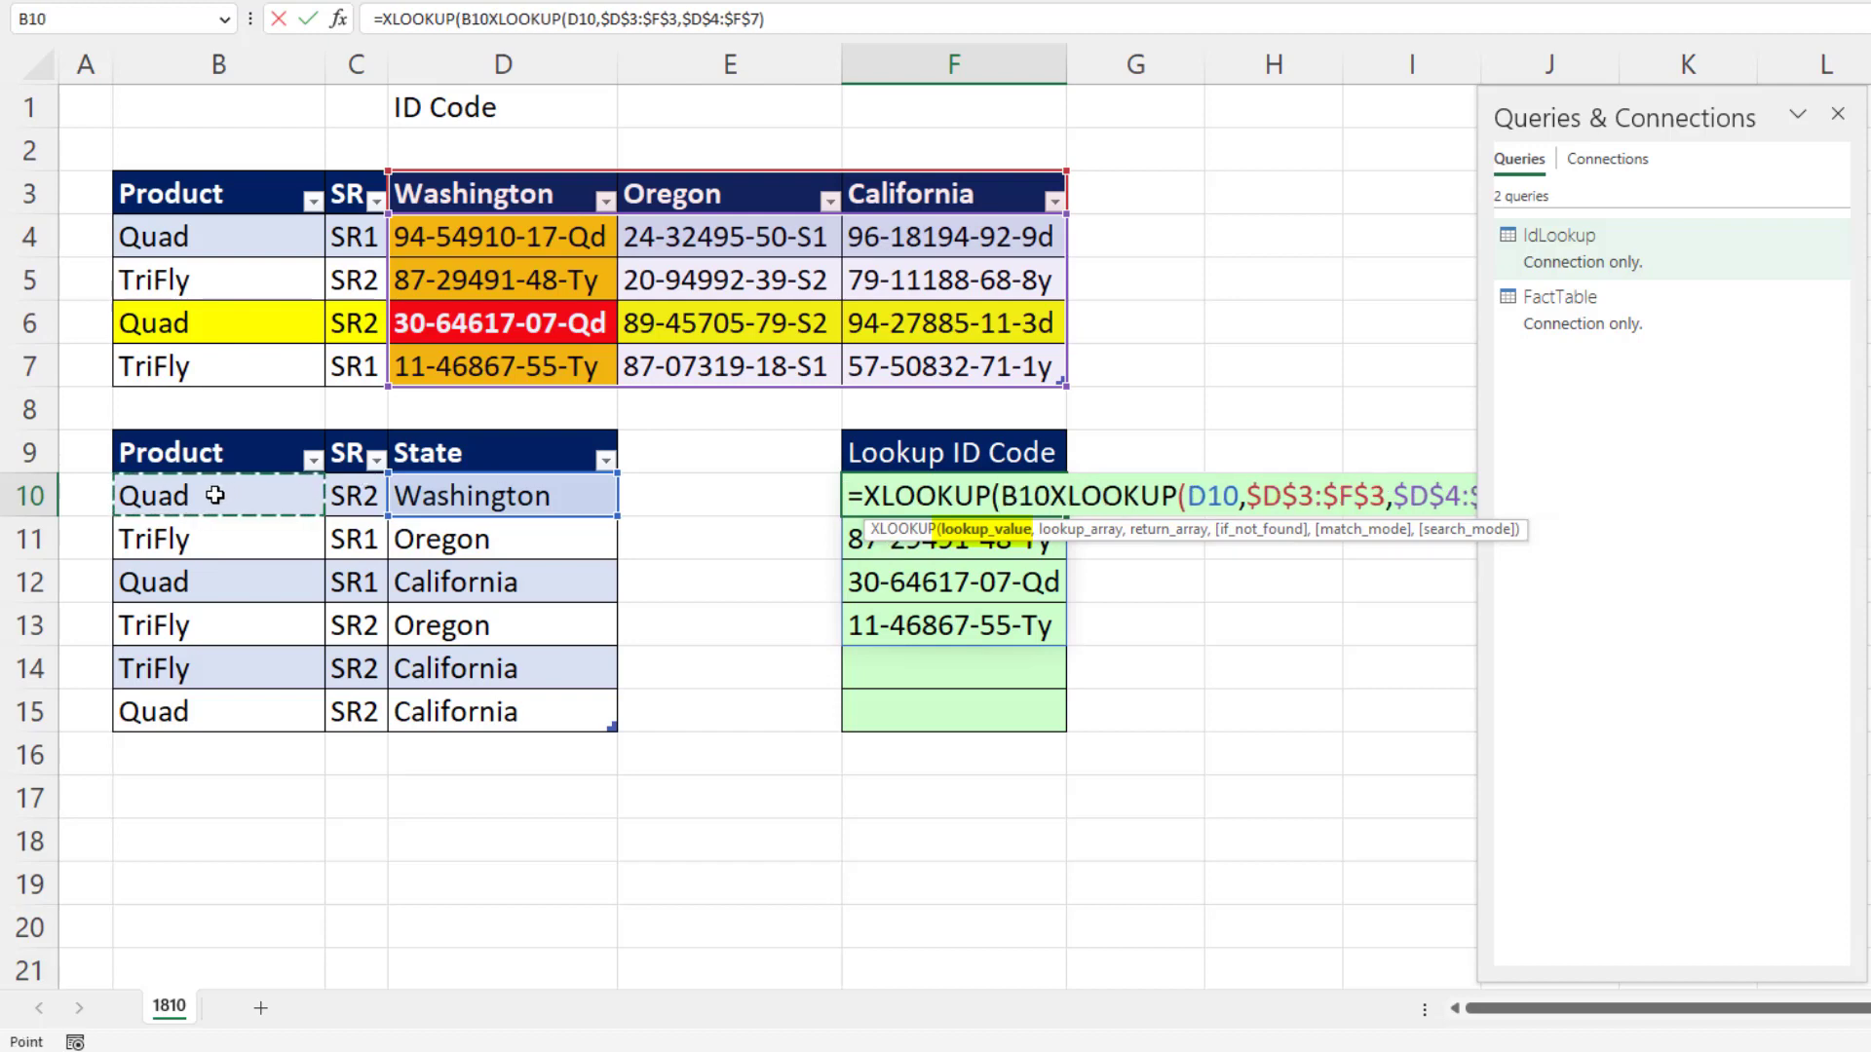
pyautogui.write('&')
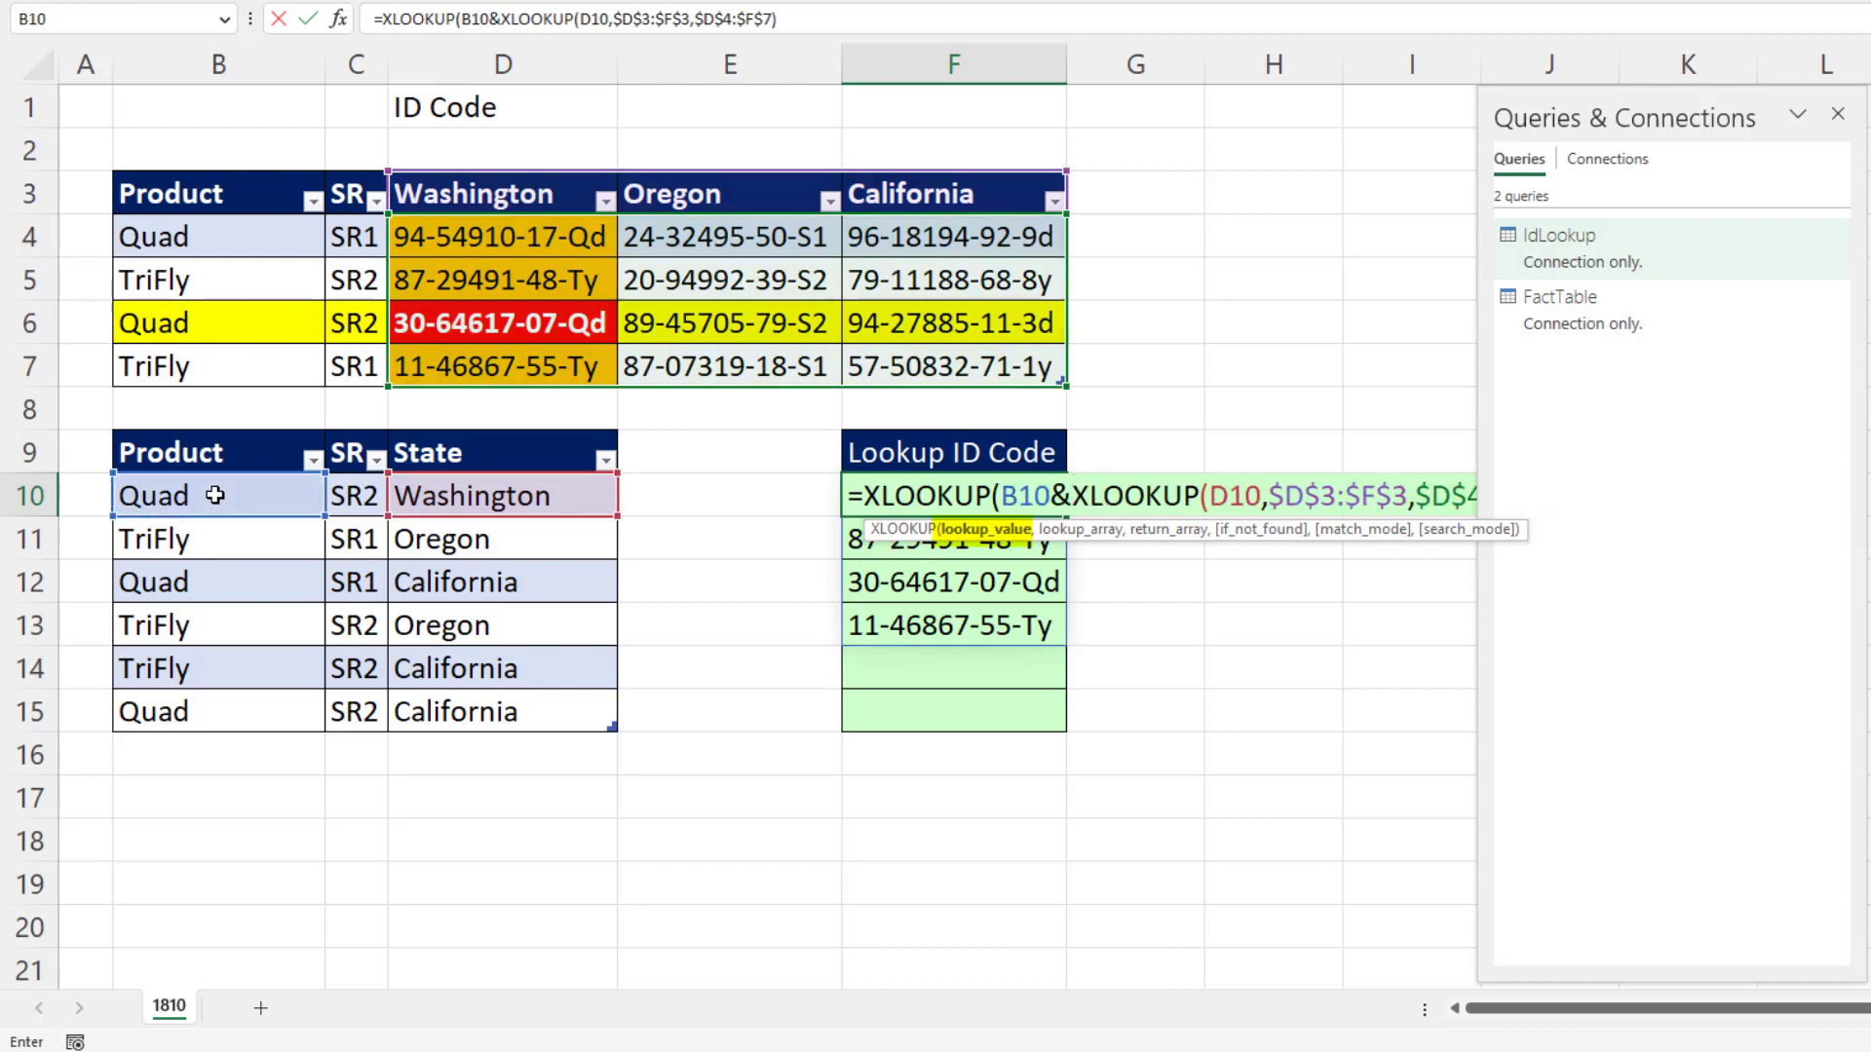
pyautogui.click(354, 494)
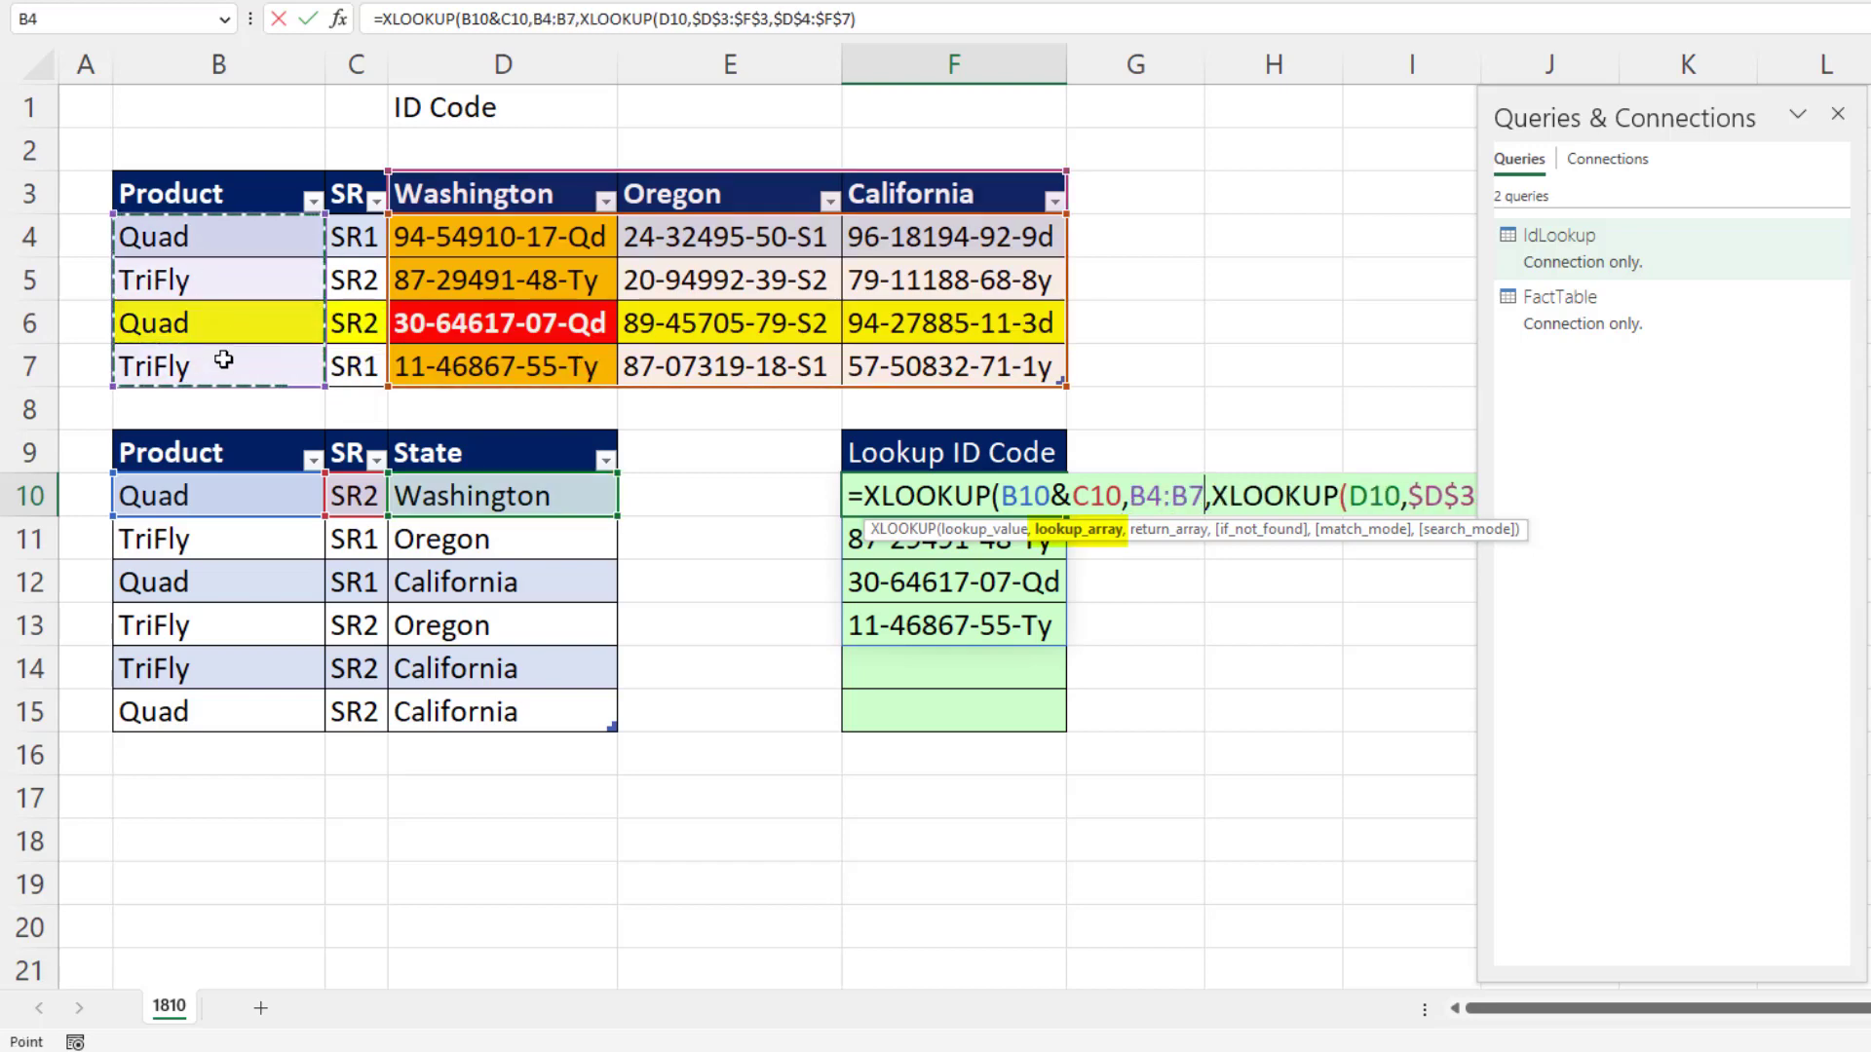
pyautogui.press('f4')
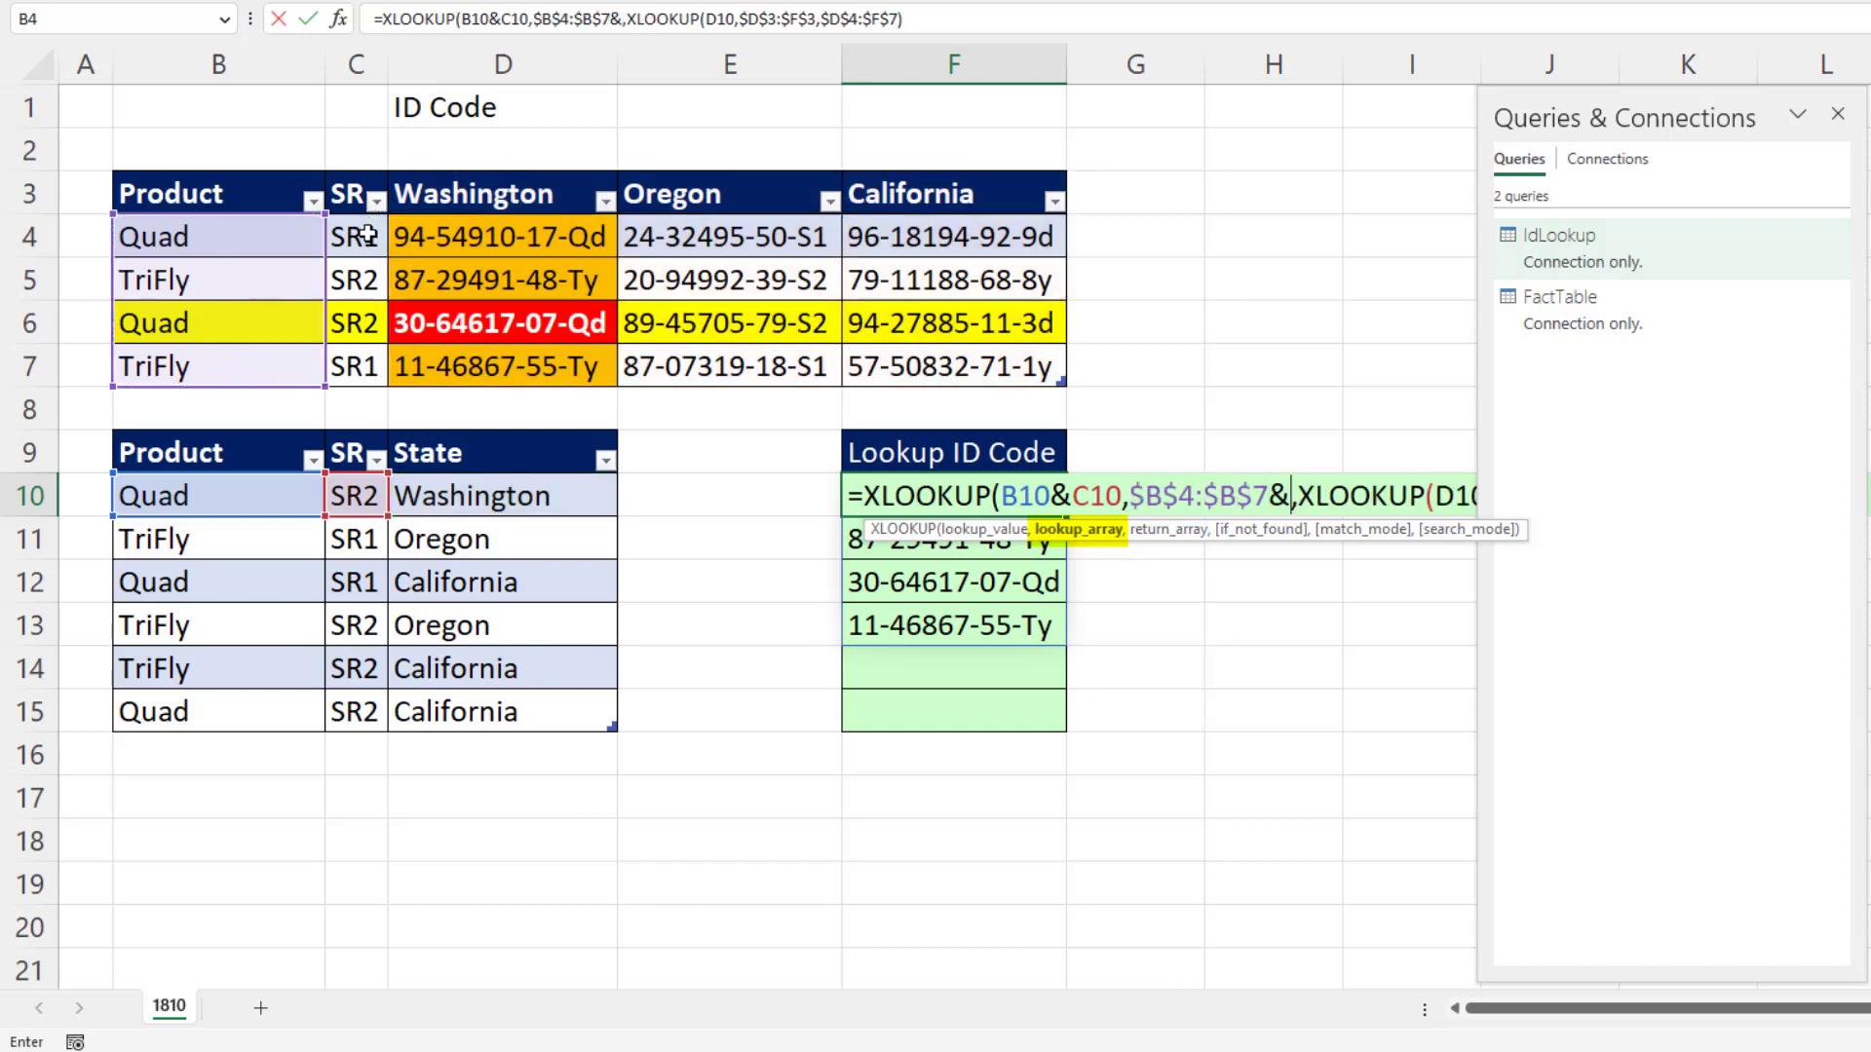
pyautogui.press('f4')
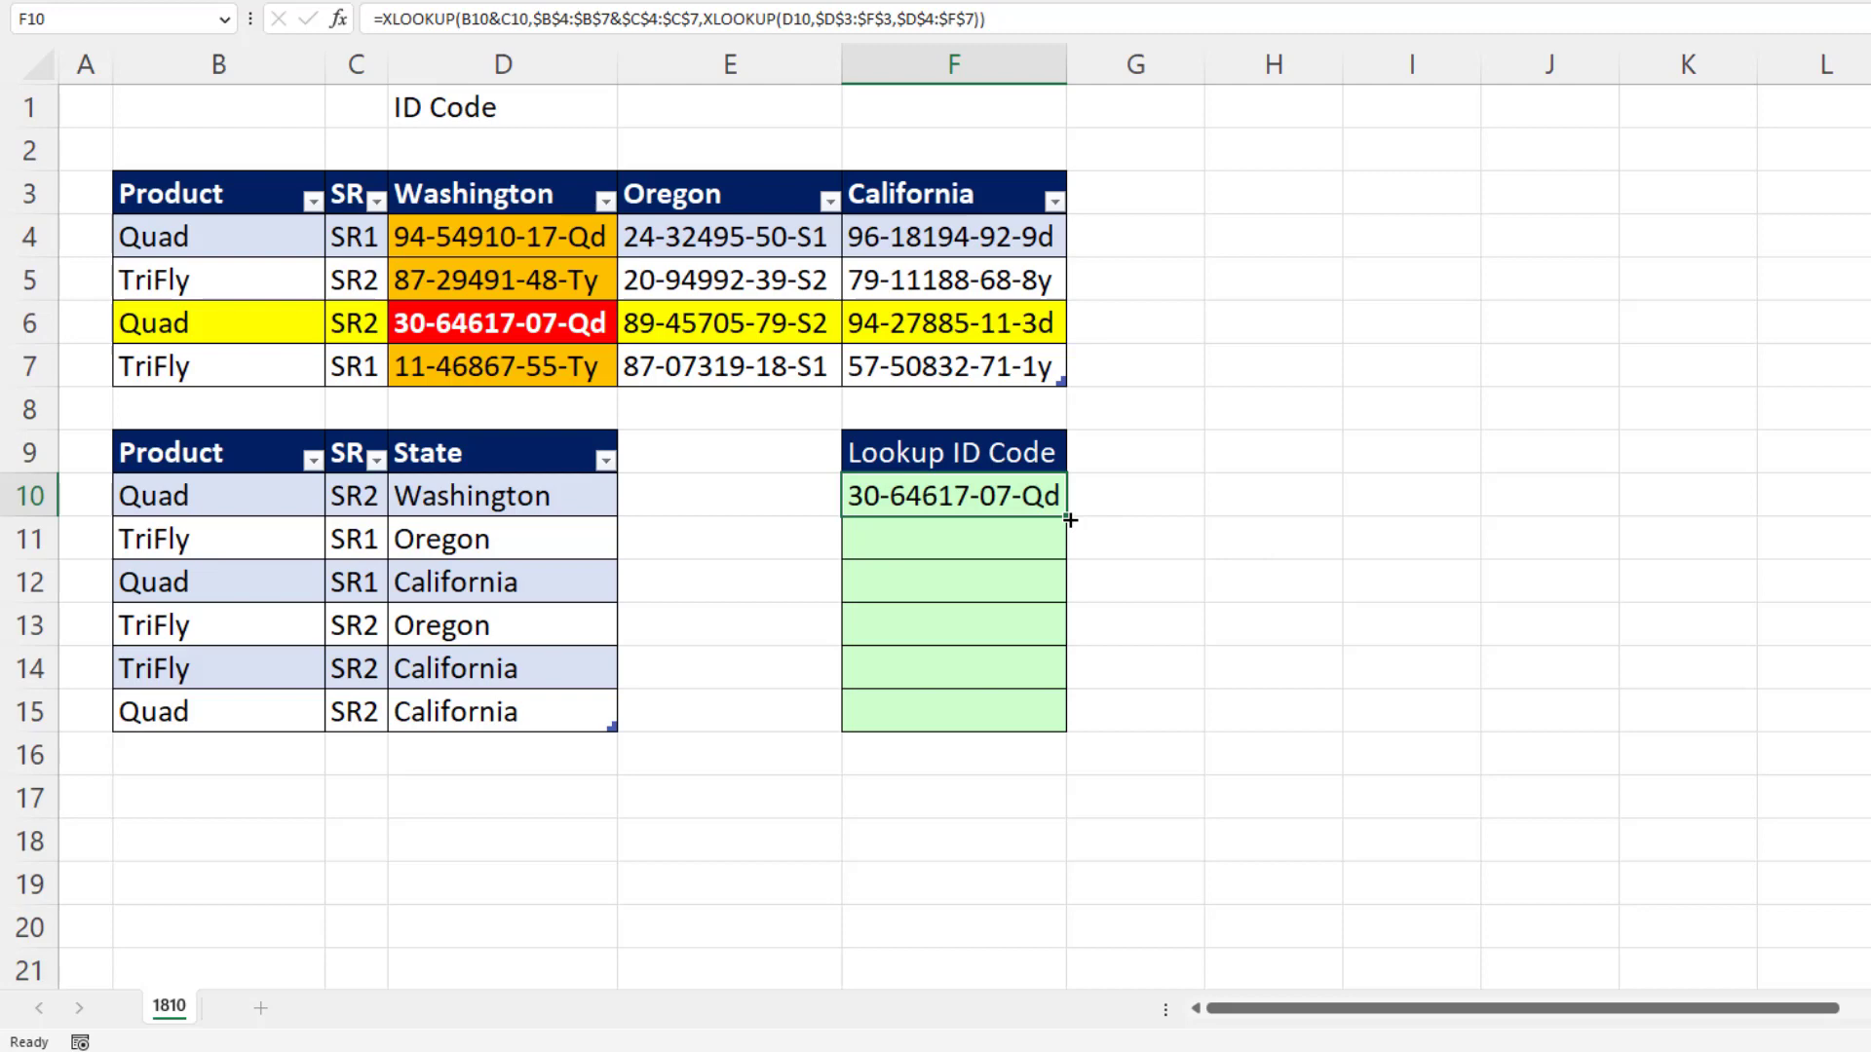
# Fill the lookup formula from F10 down to F15 and inspect F15's copied formula.
pyautogui.moveTo(1057, 505); pyautogui.dragTo(955, 724)
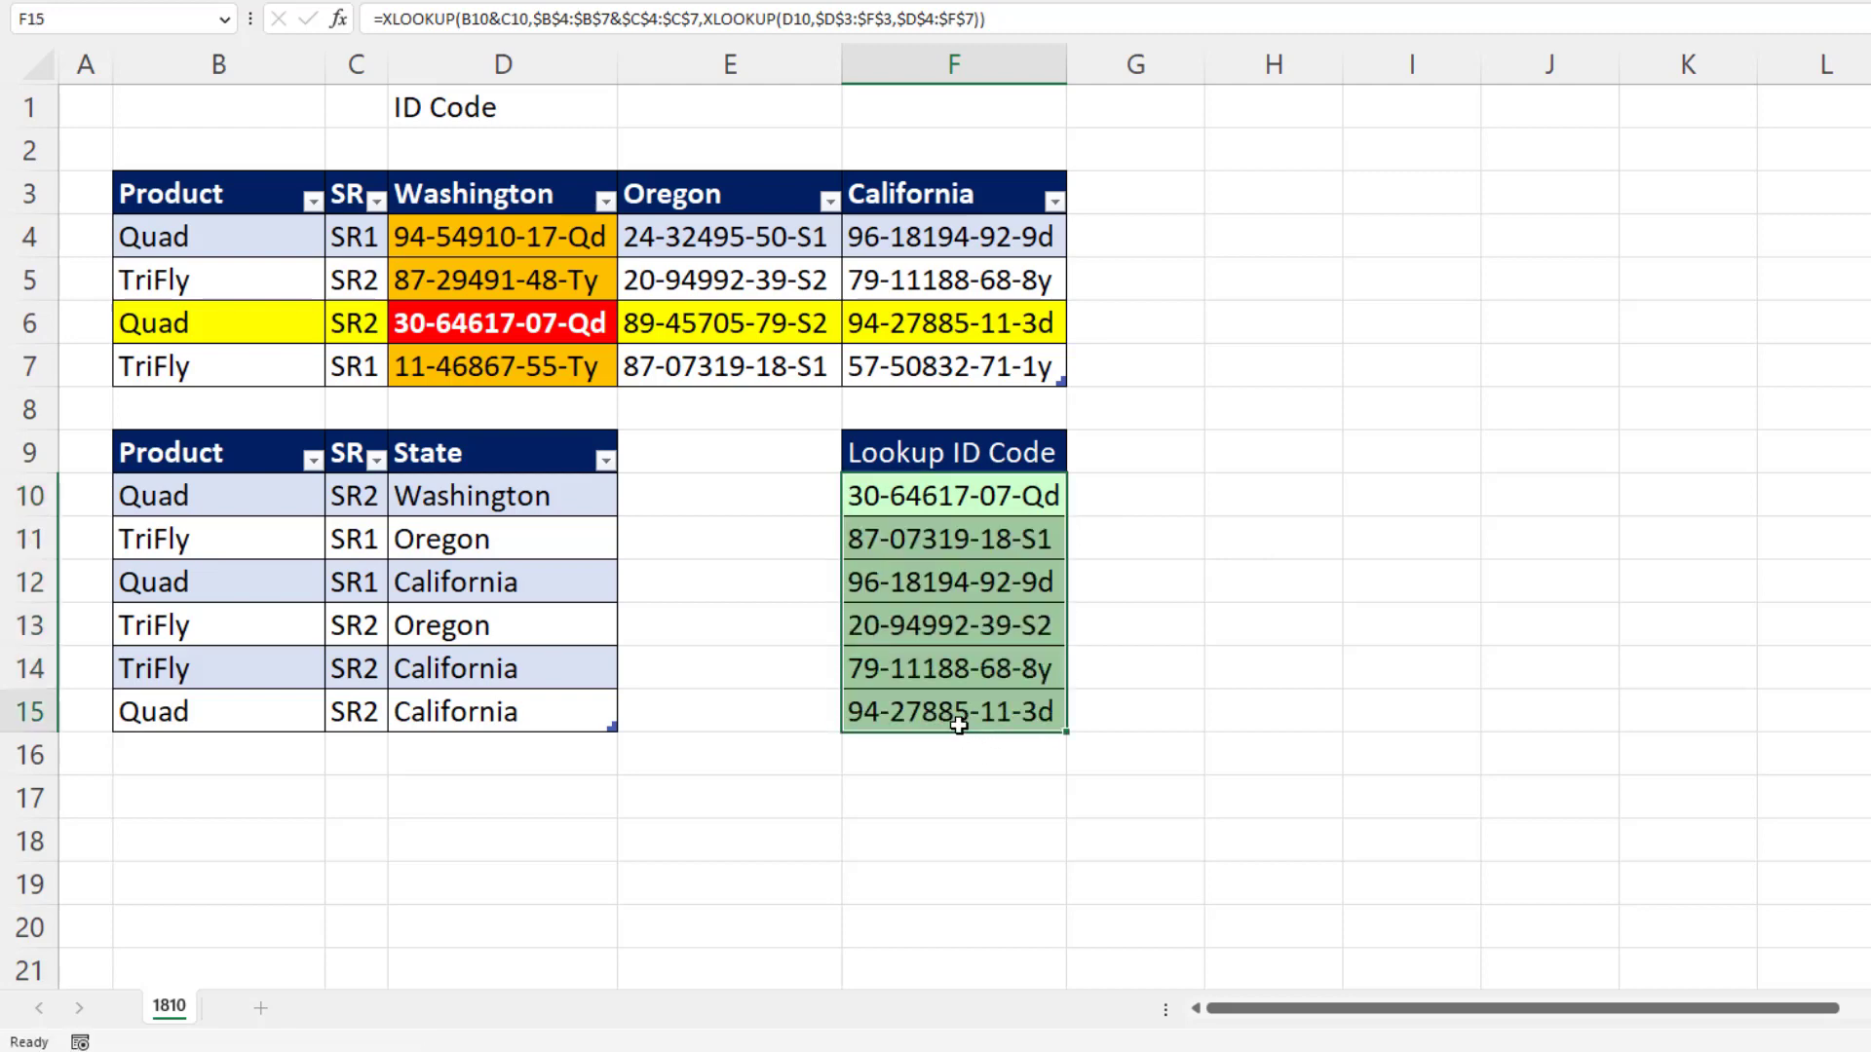
pyautogui.doubleClick(952, 711)
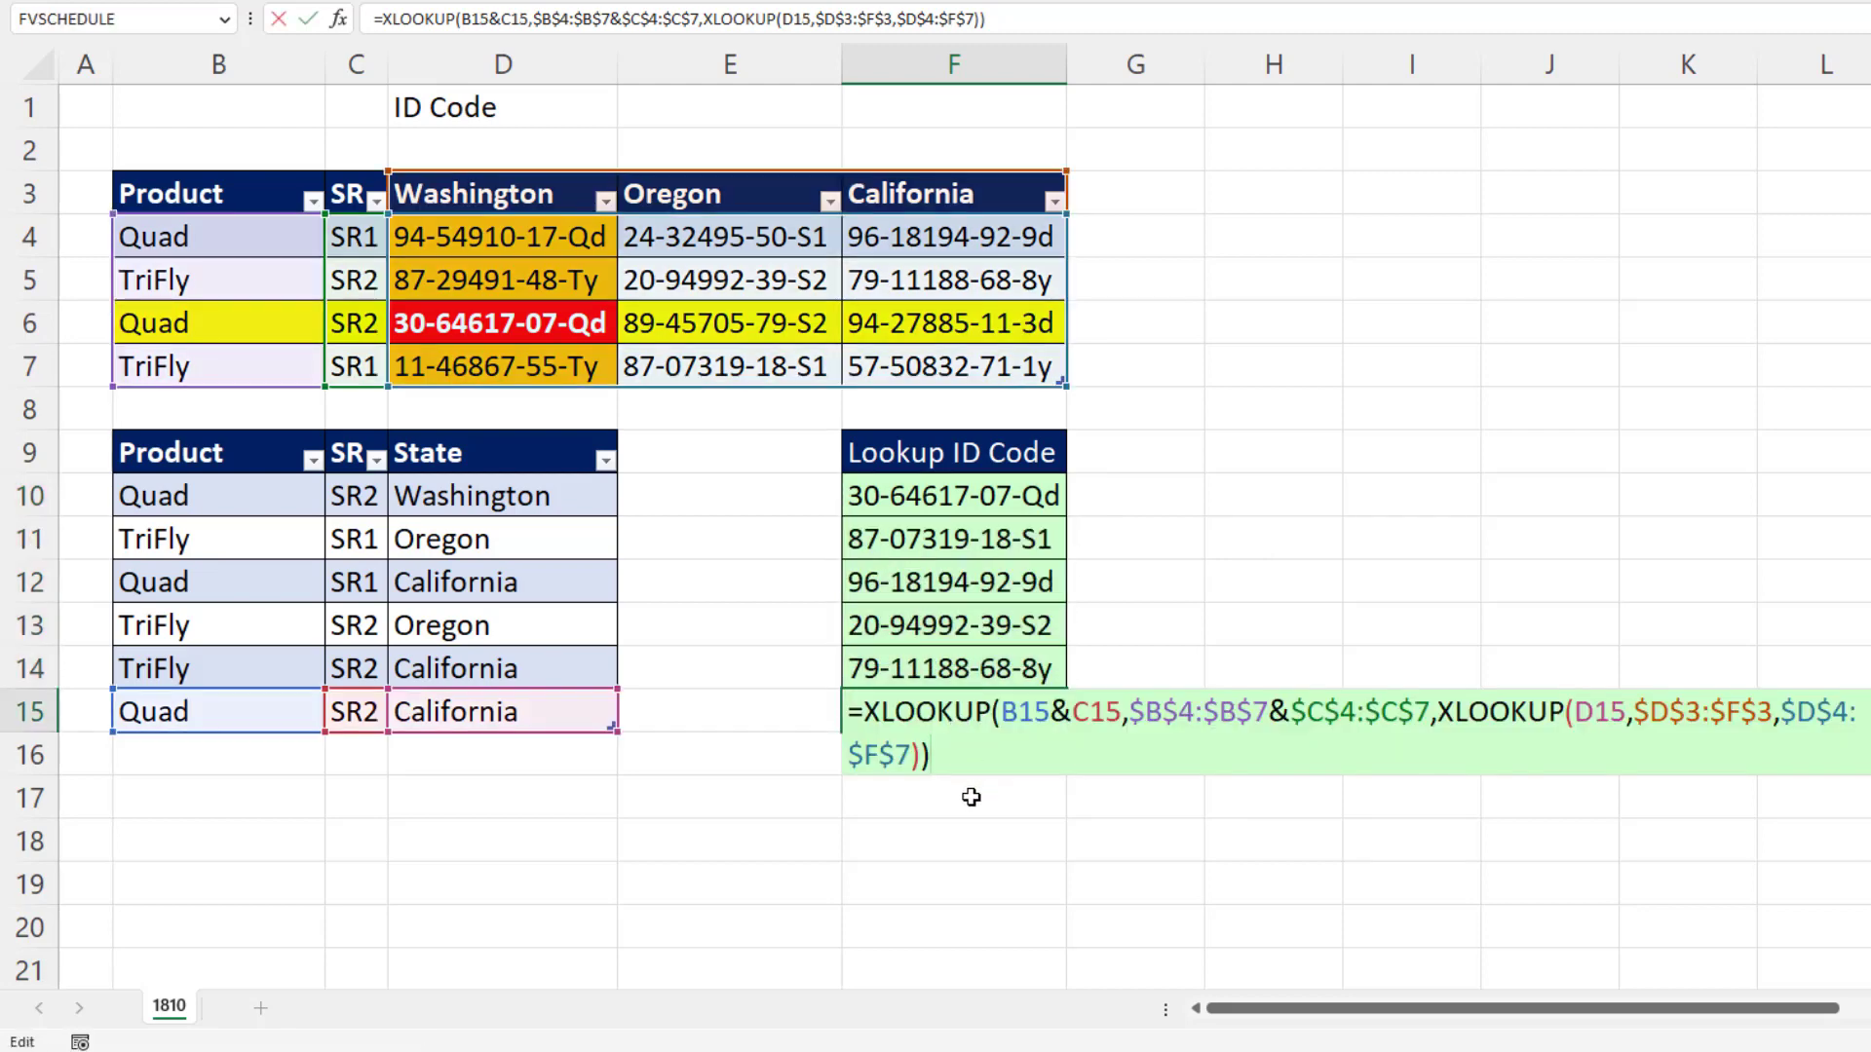
pyautogui.moveTo(809, 621)
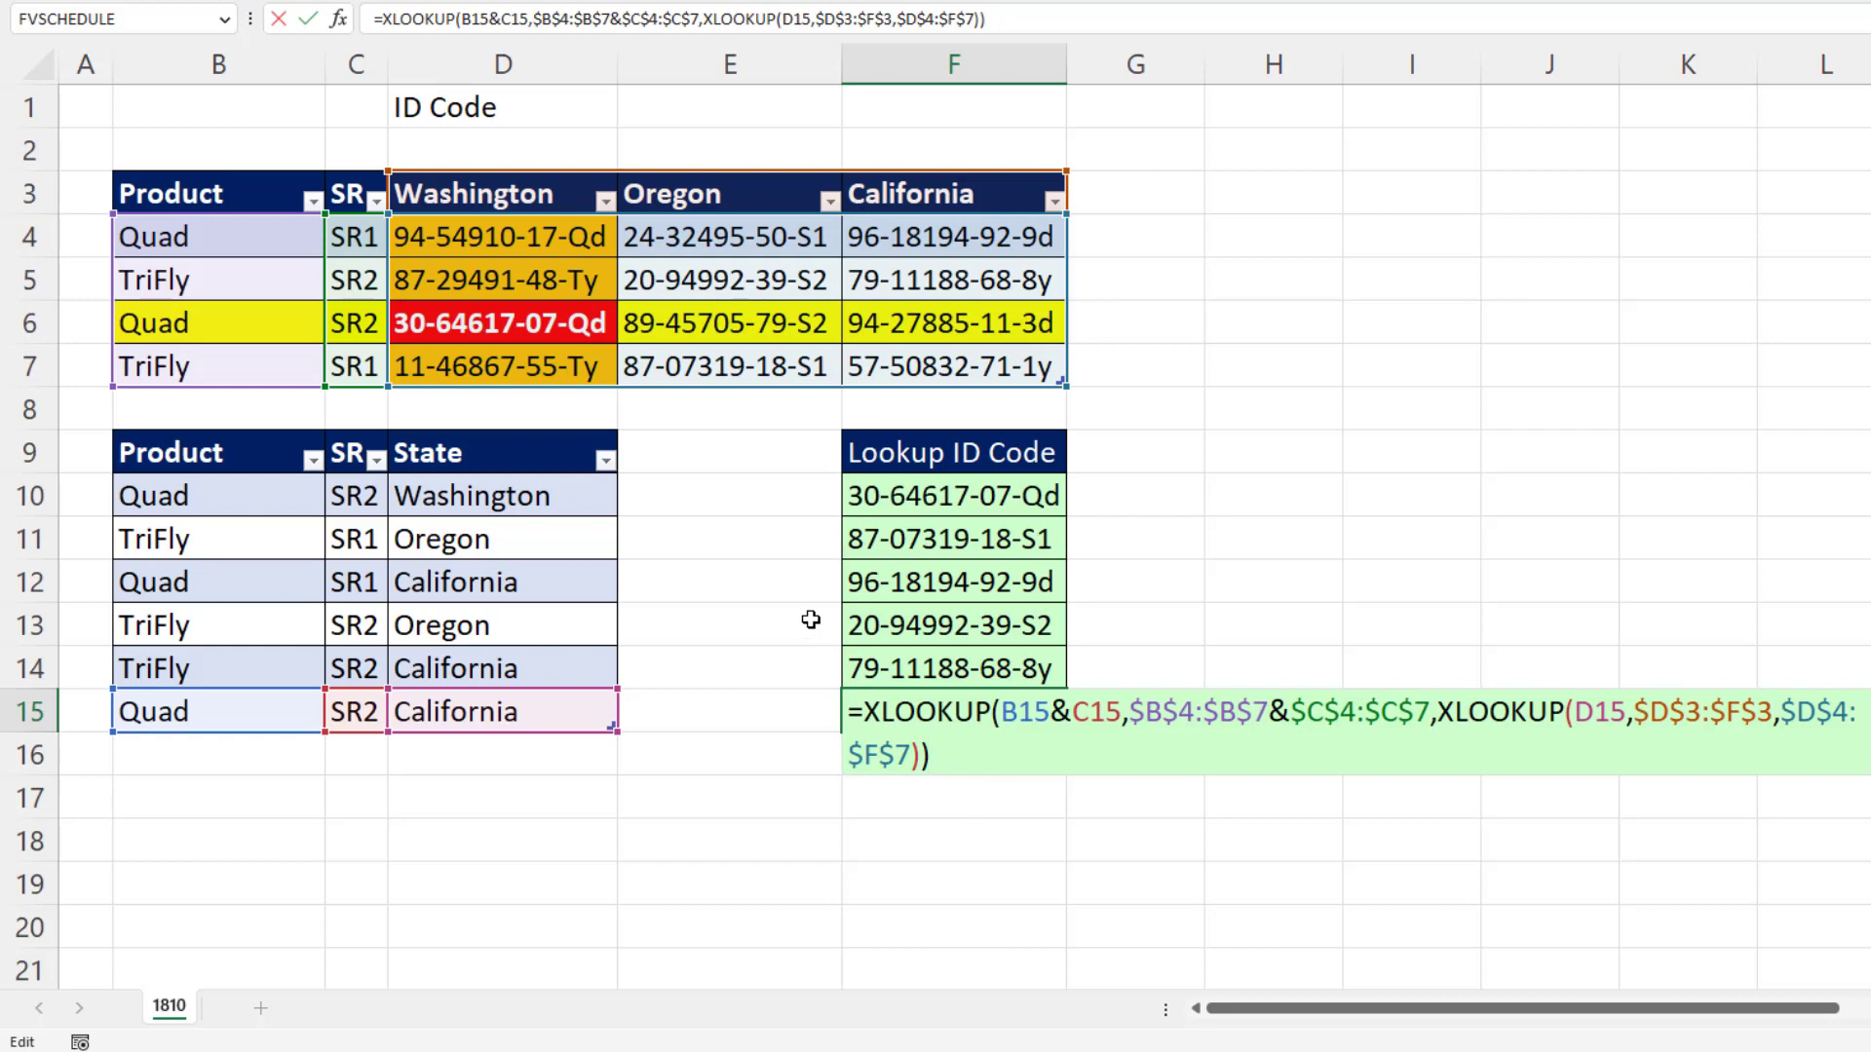
pyautogui.moveTo(1158, 851)
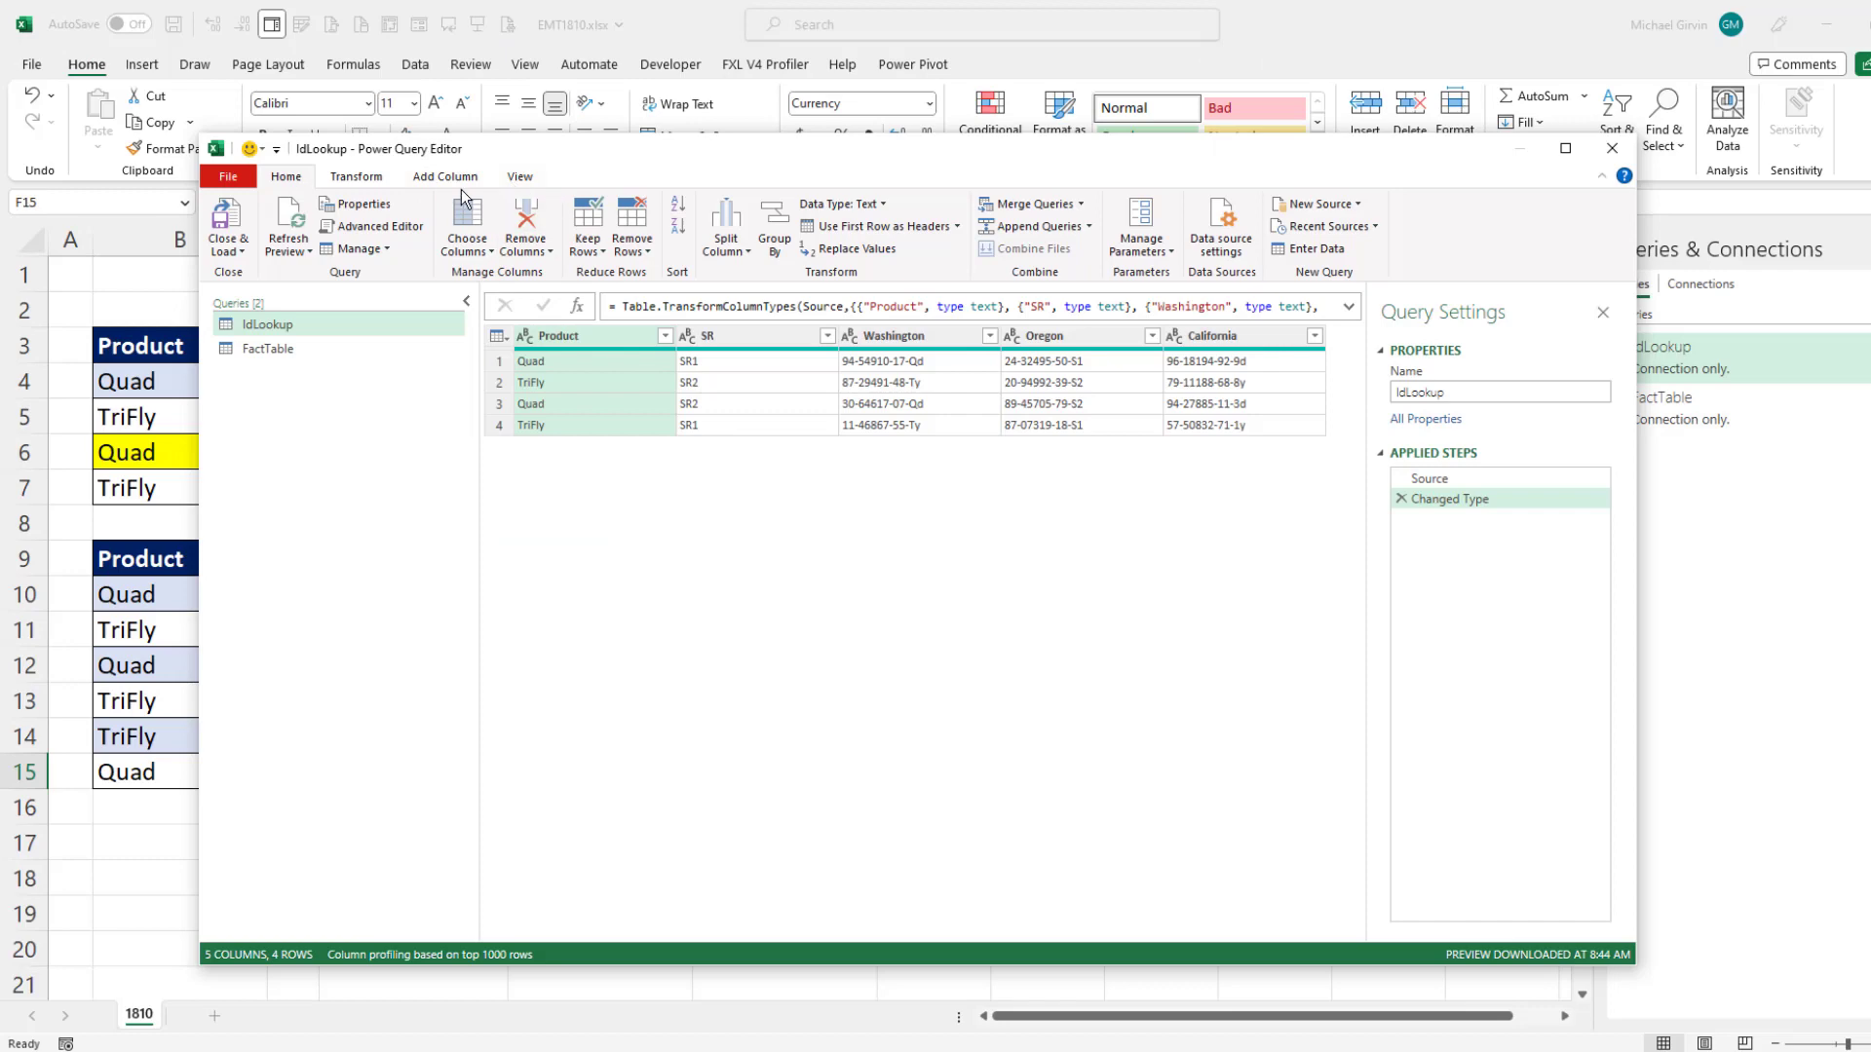
pyautogui.moveTo(470, 191)
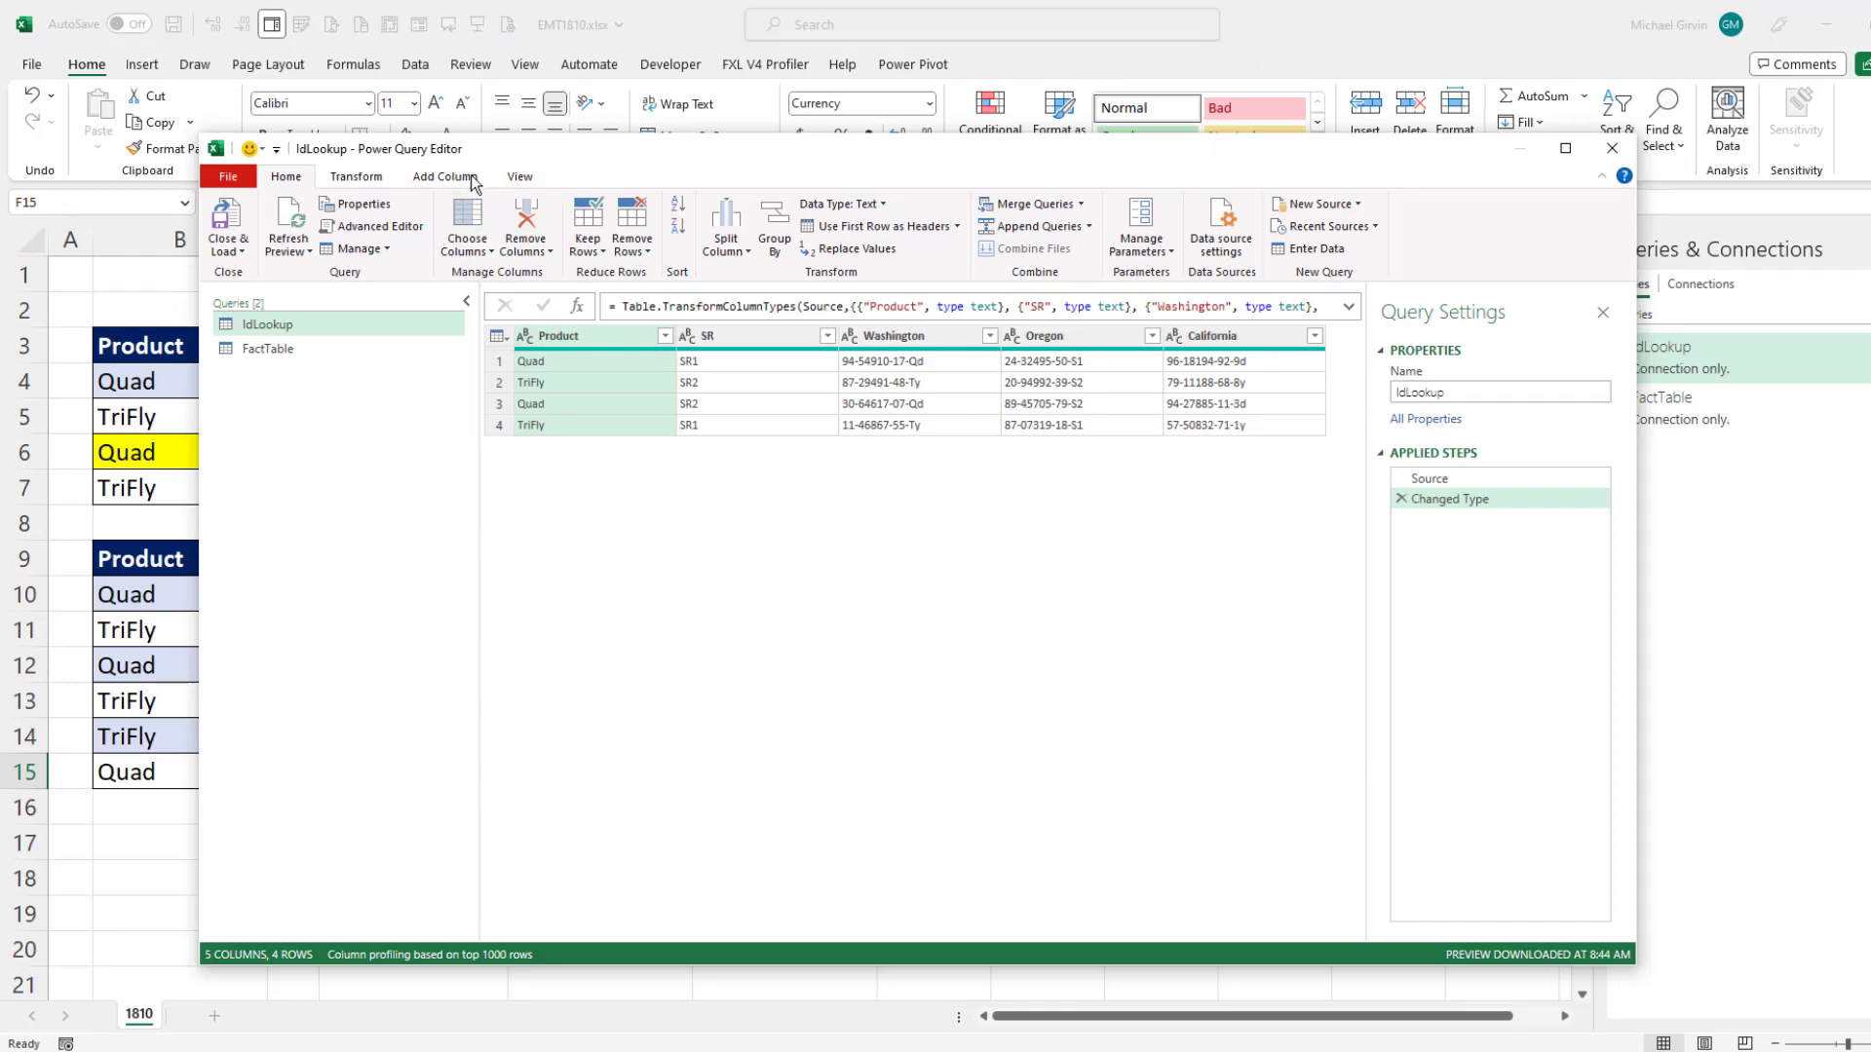
pyautogui.click(1564, 148)
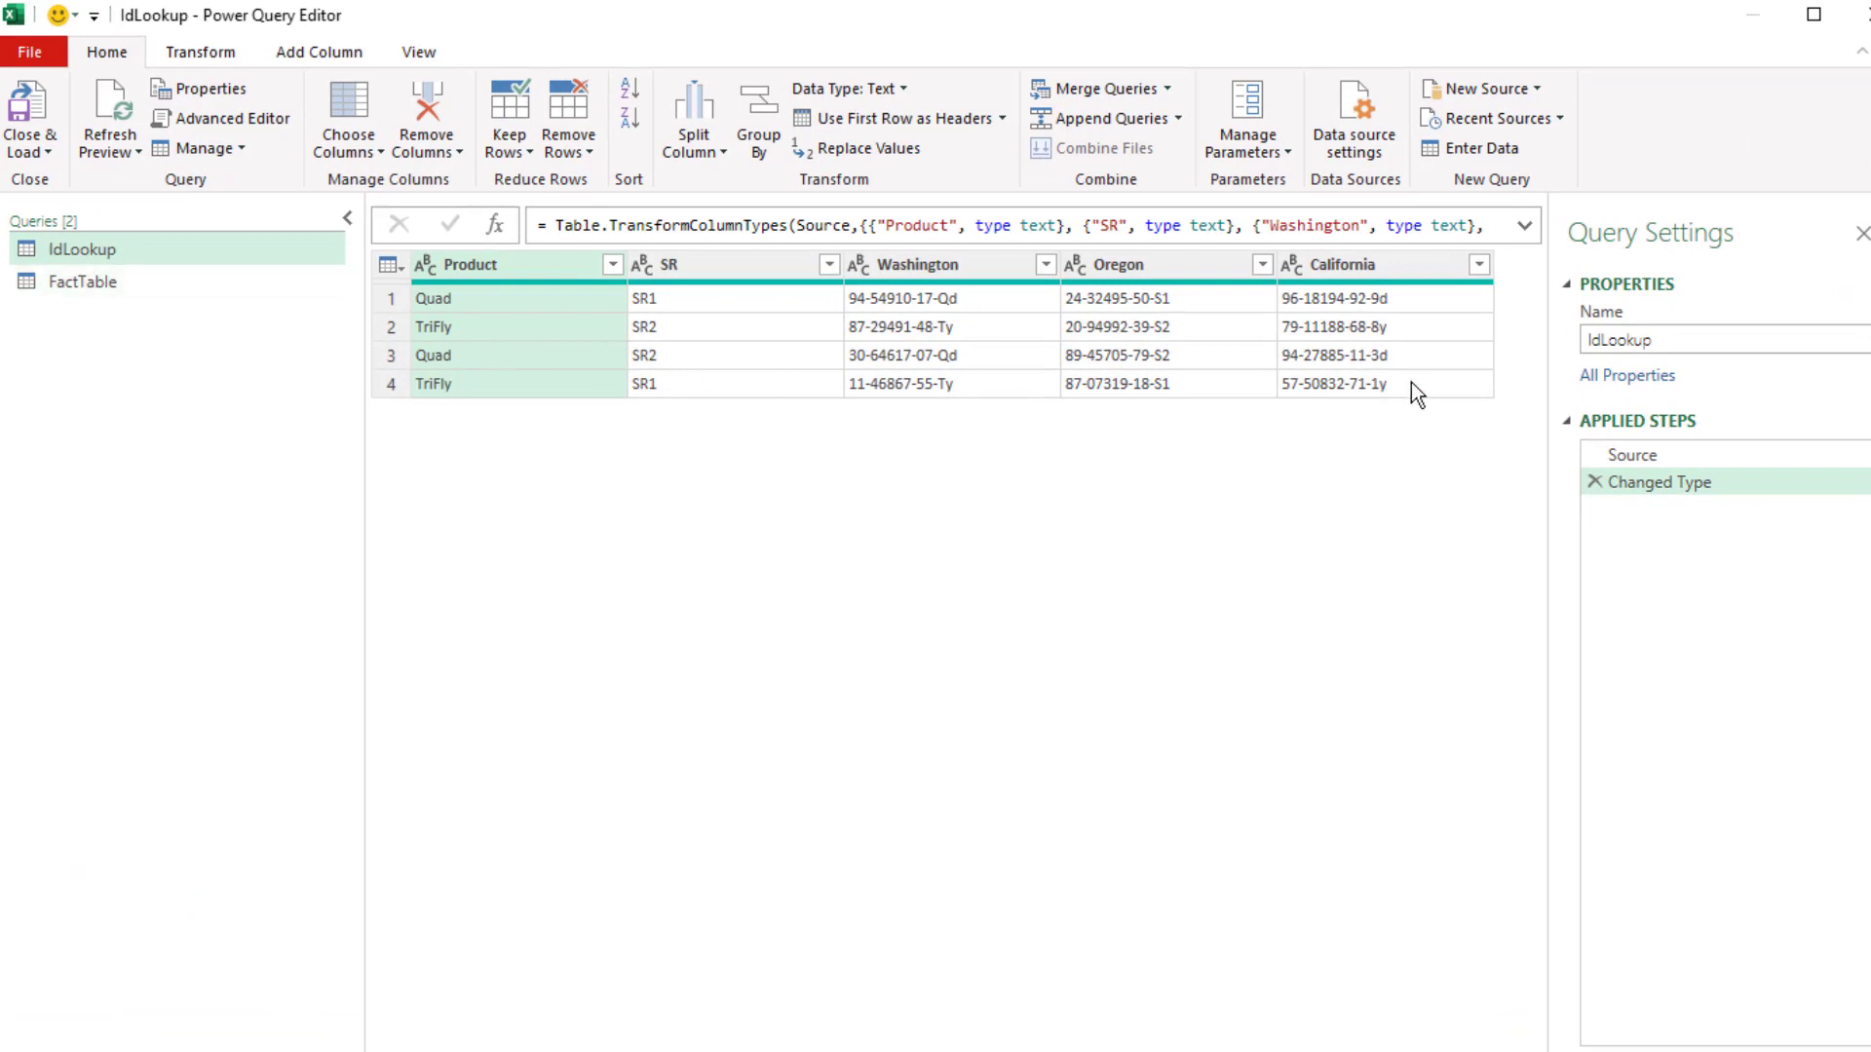
pyautogui.click(84, 282)
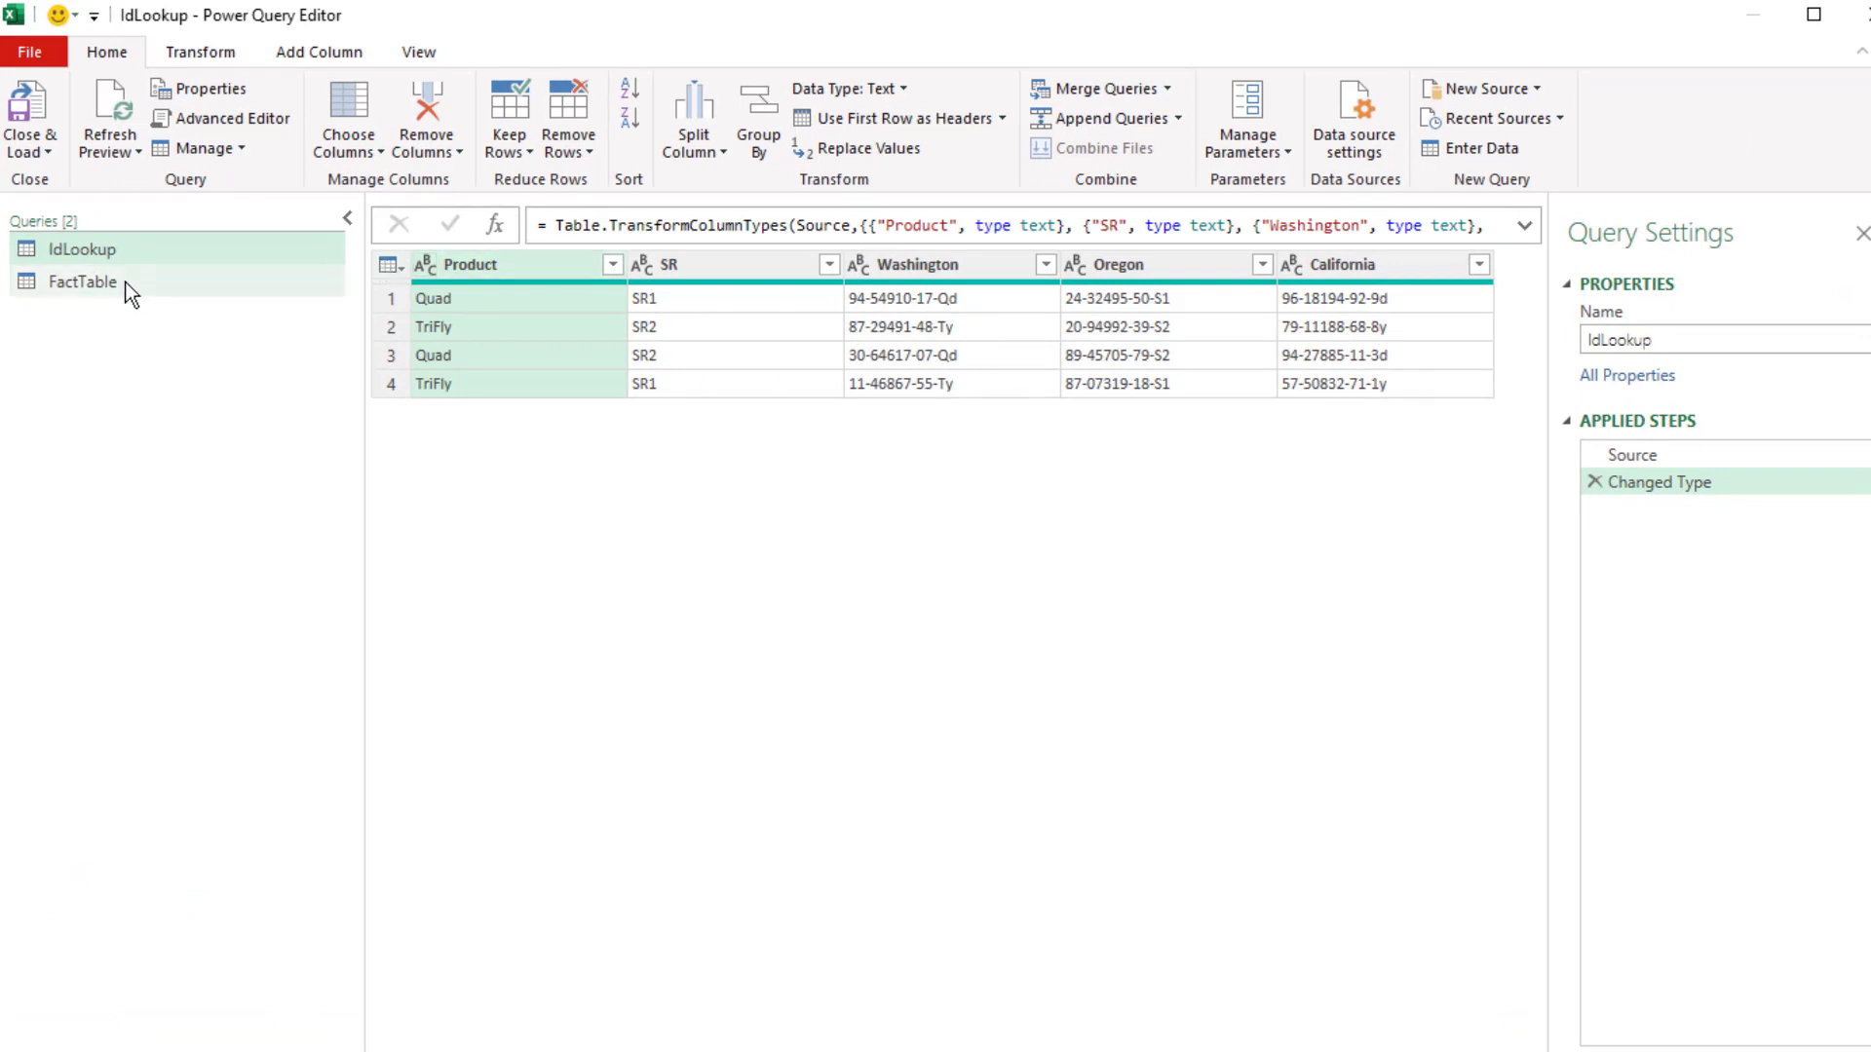
pyautogui.click(82, 281)
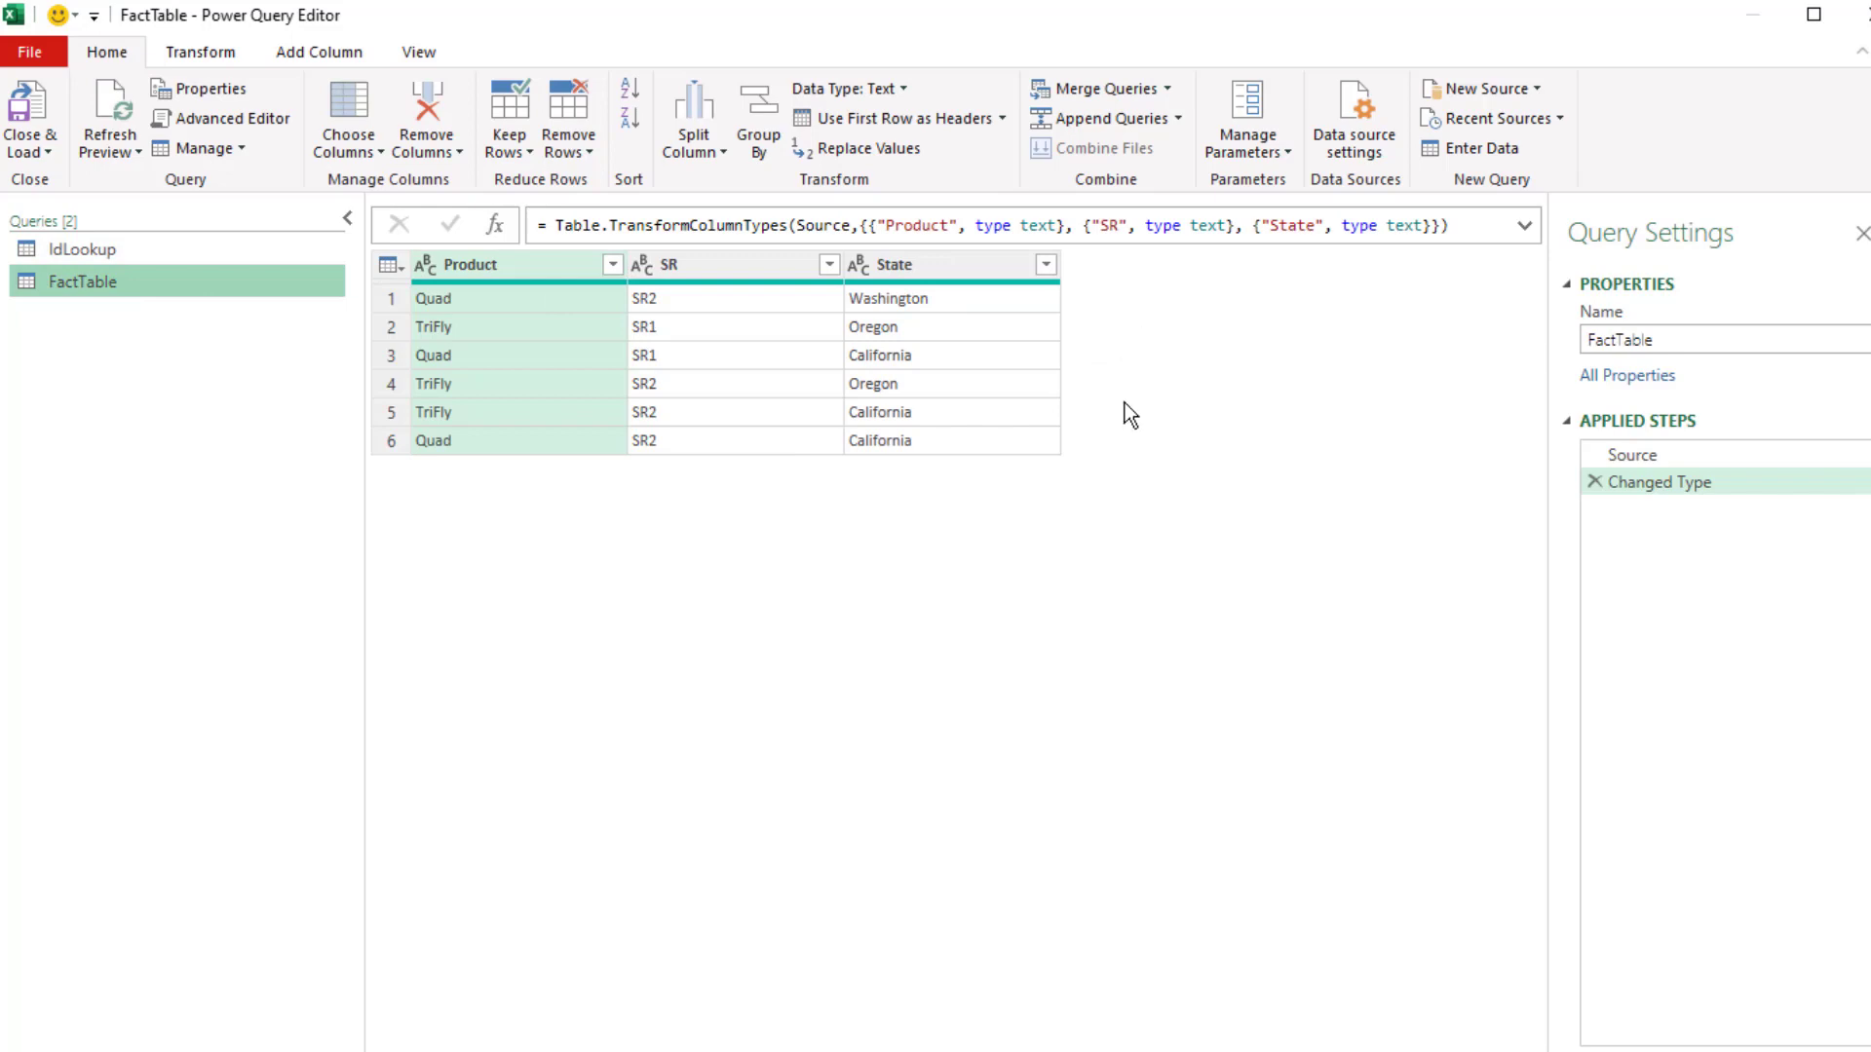
pyautogui.moveTo(1075, 161)
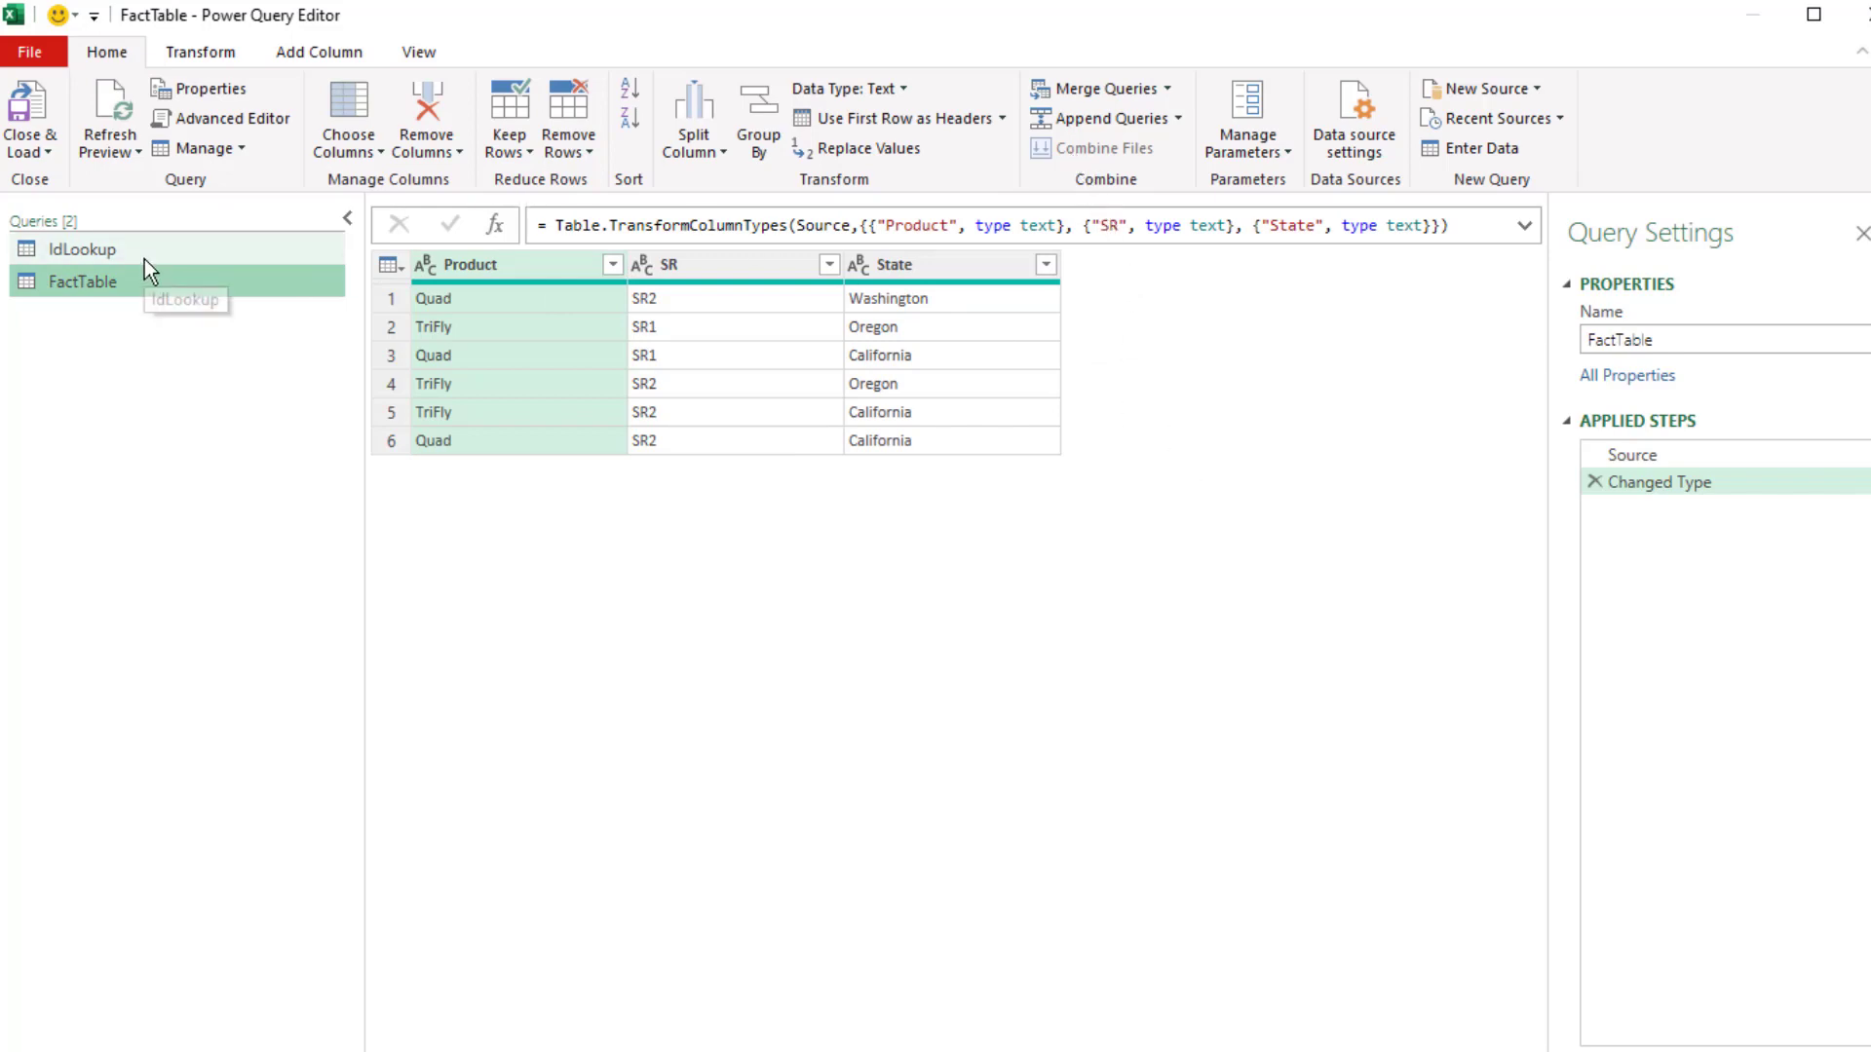
pyautogui.click(81, 248)
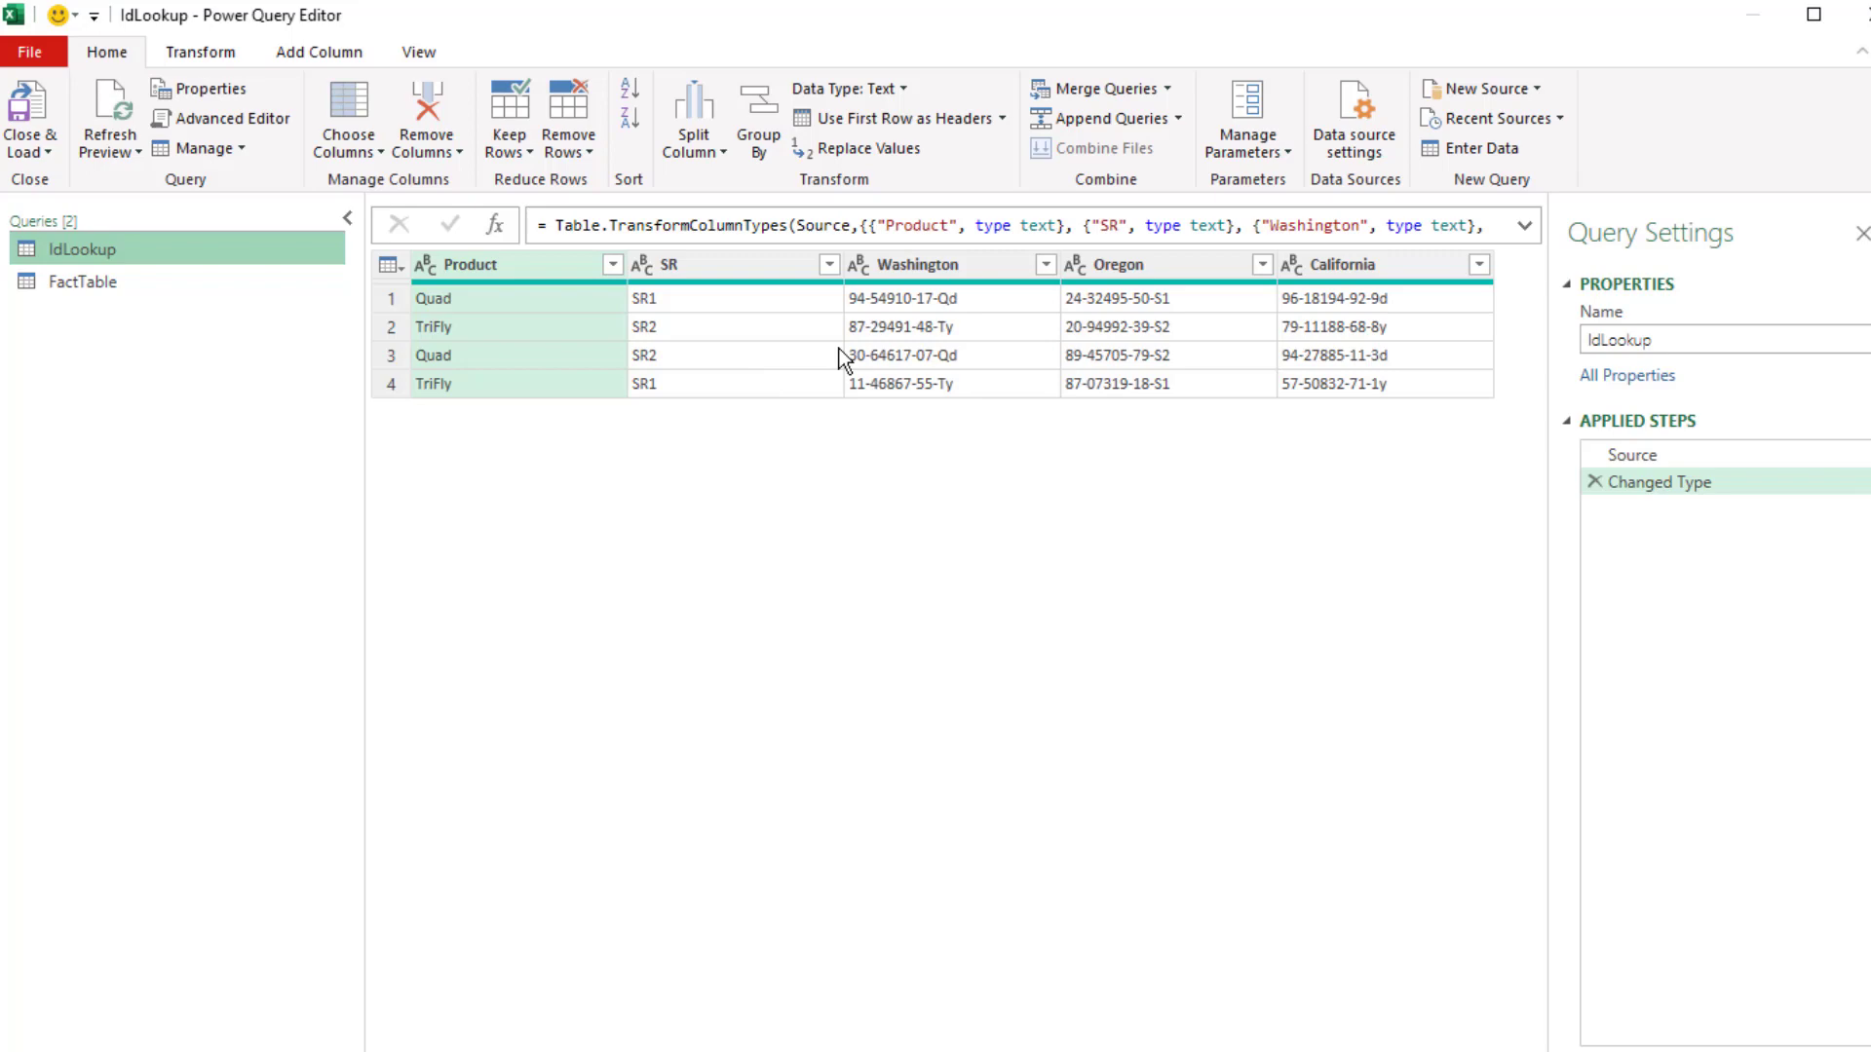
pyautogui.moveTo(489, 313)
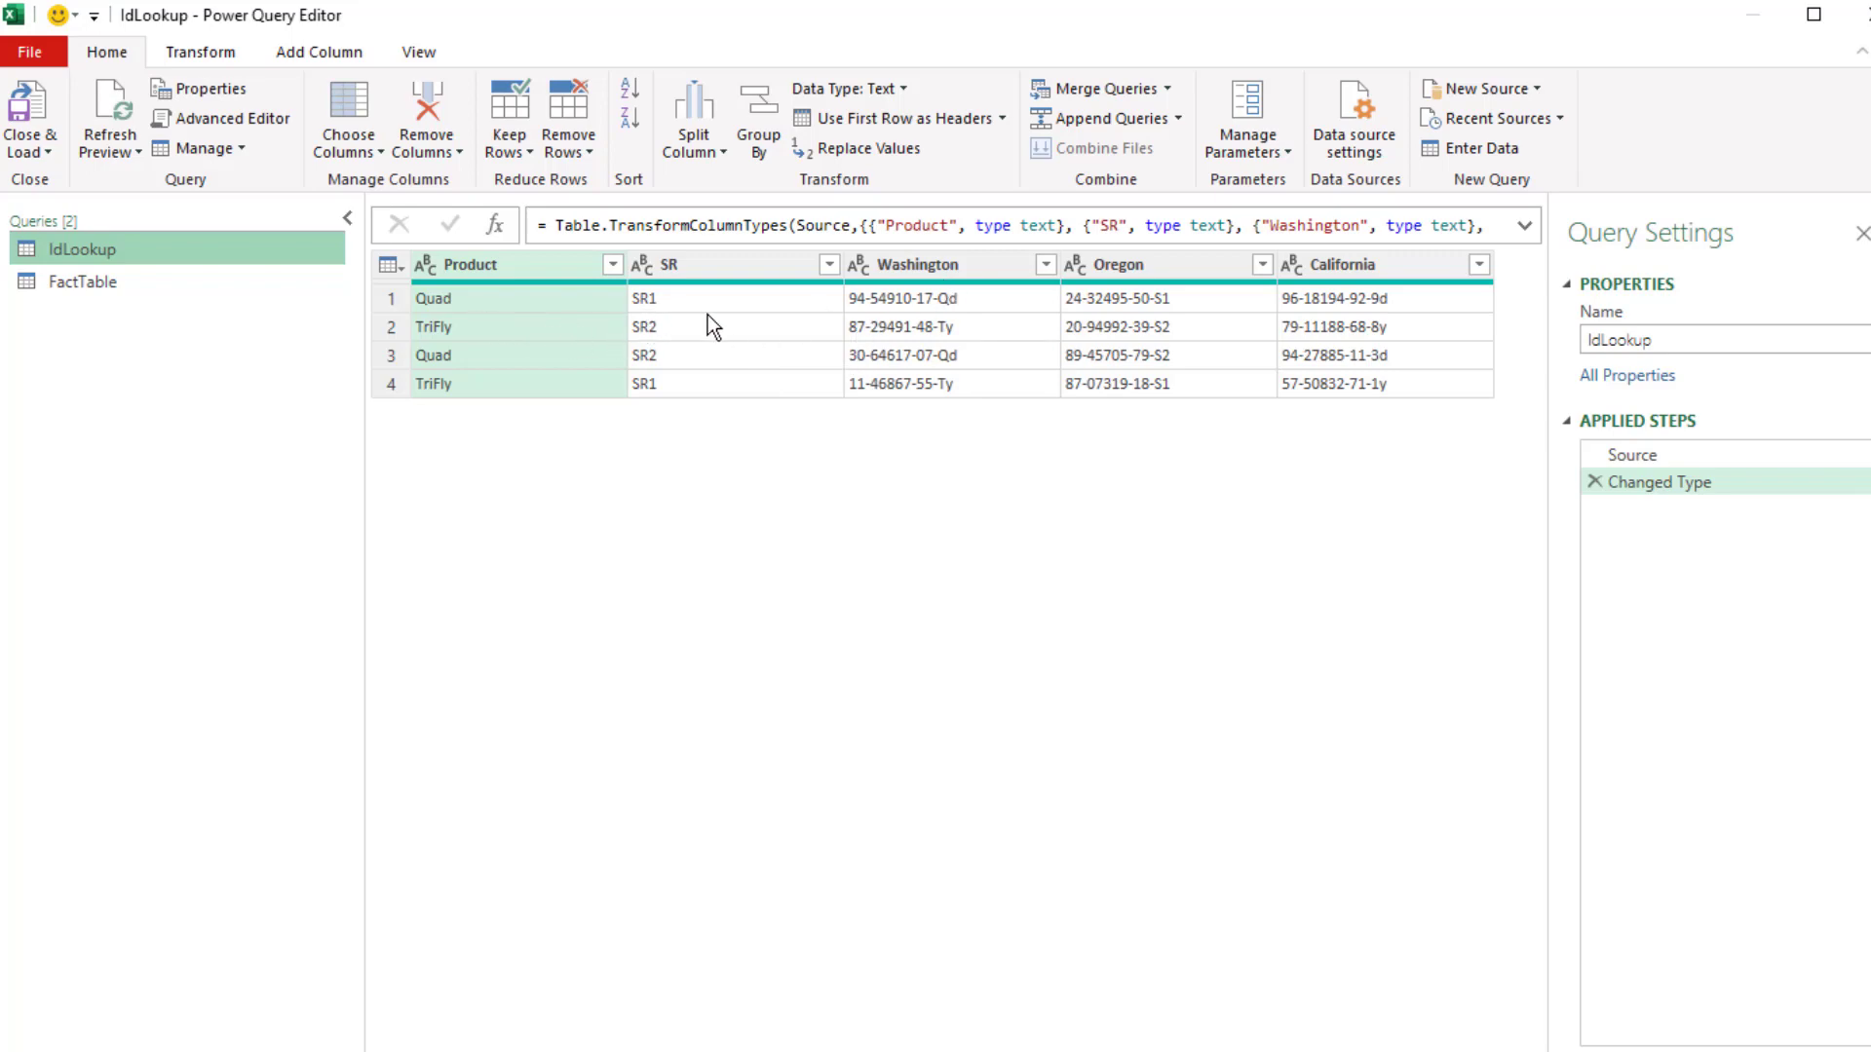
pyautogui.moveTo(1133, 294)
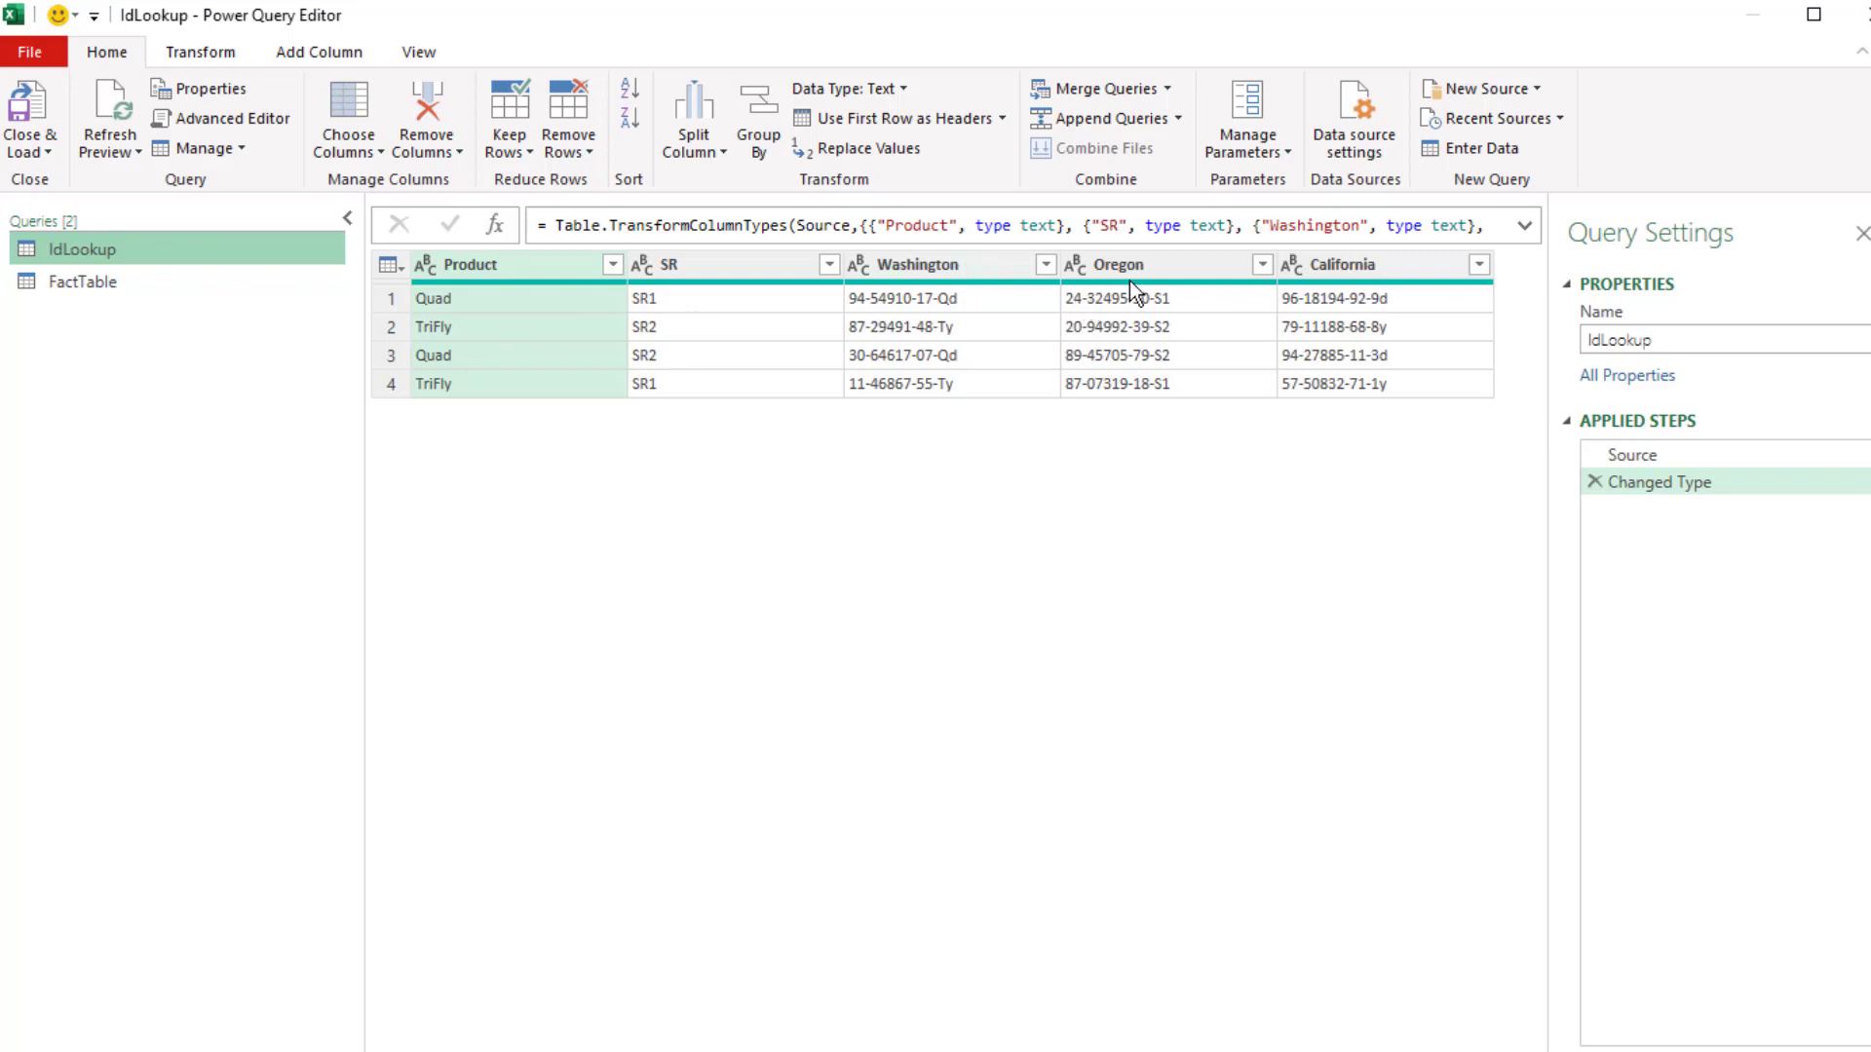
pyautogui.moveTo(1364, 298)
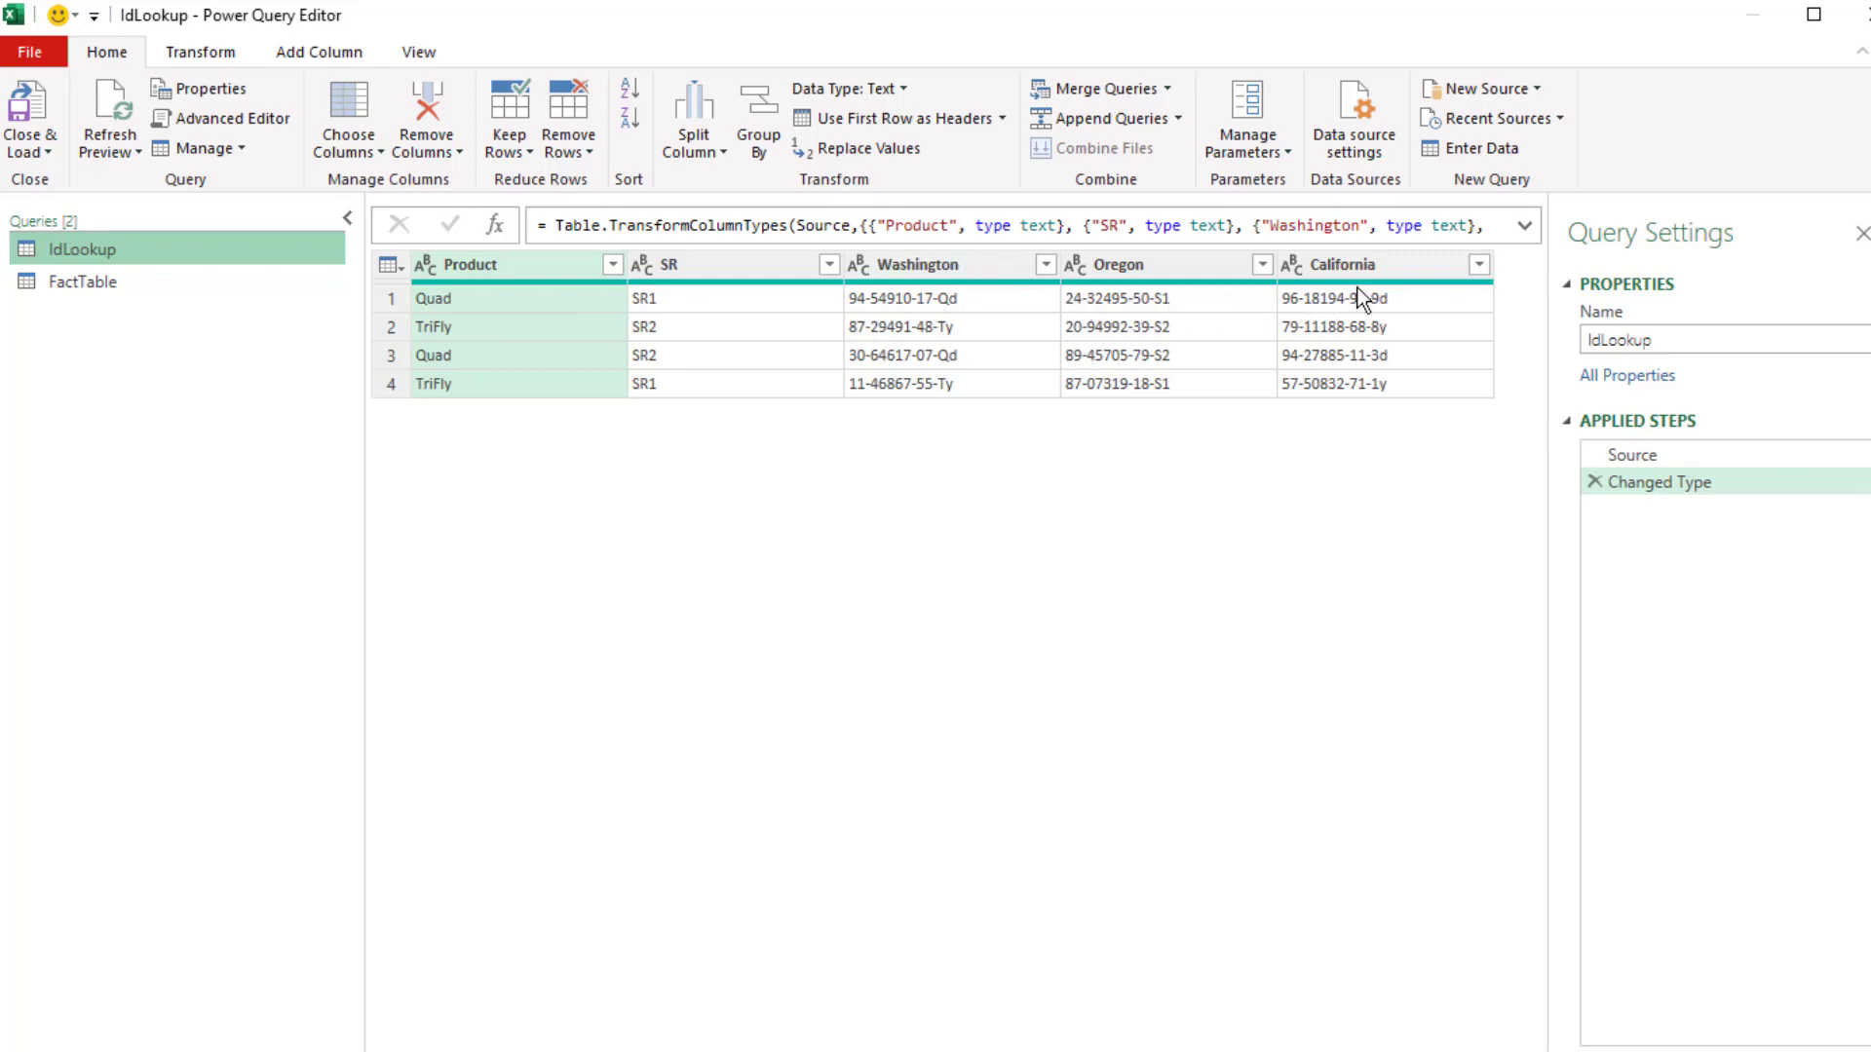
# Select Product and SR in IdLookup and apply Unpivot Other Columns.
pyautogui.press('shift')
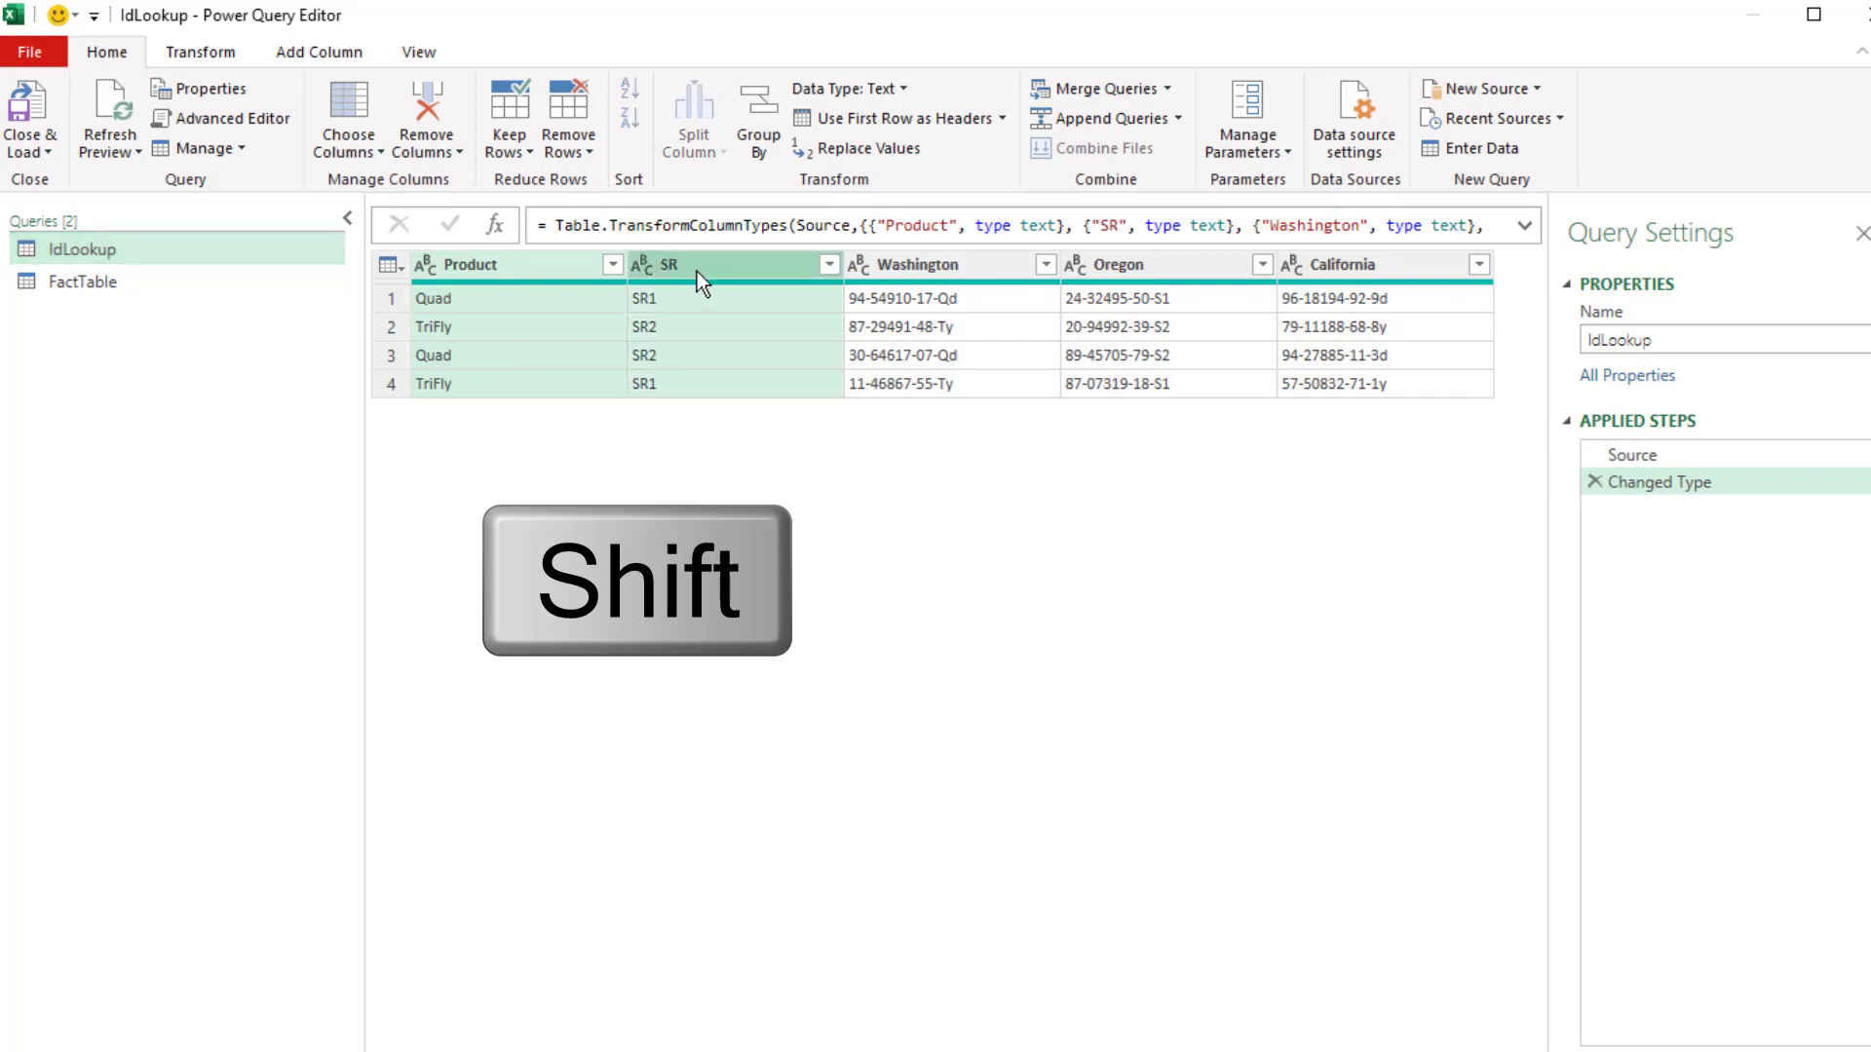
pyautogui.rightClick(702, 264)
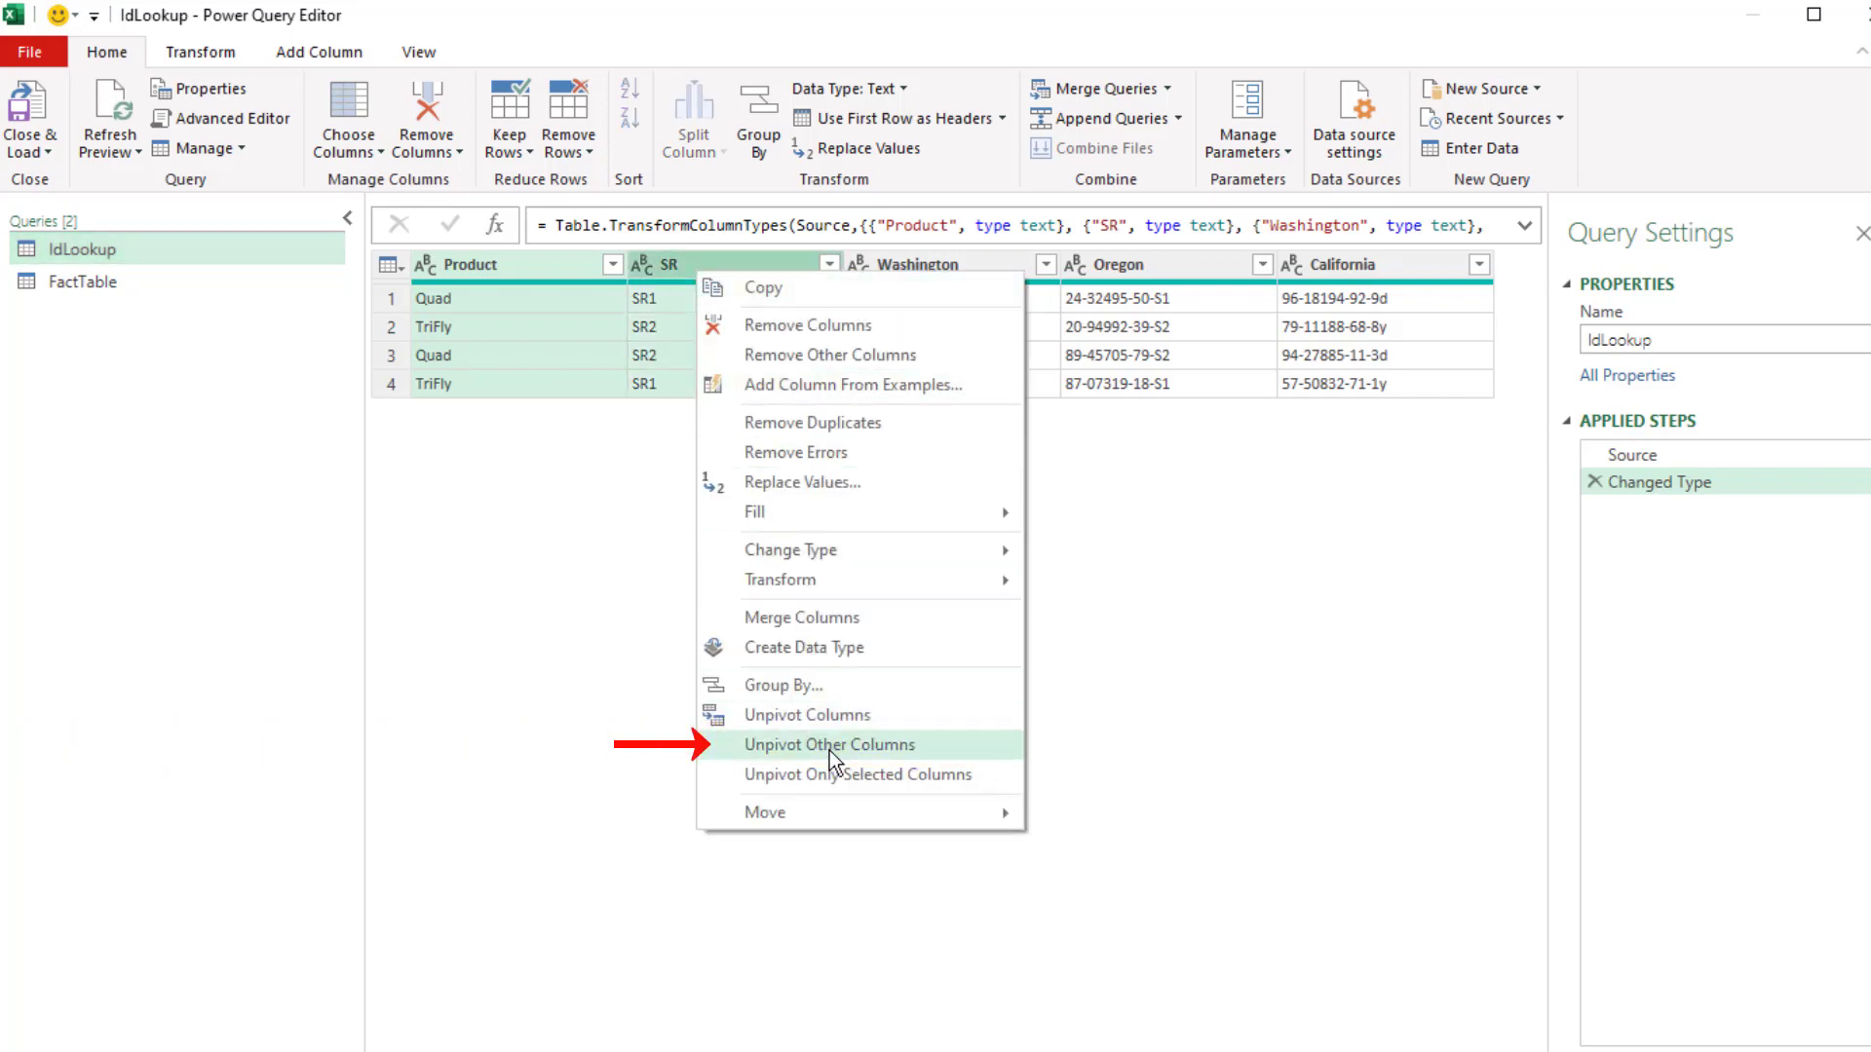
pyautogui.click(828, 744)
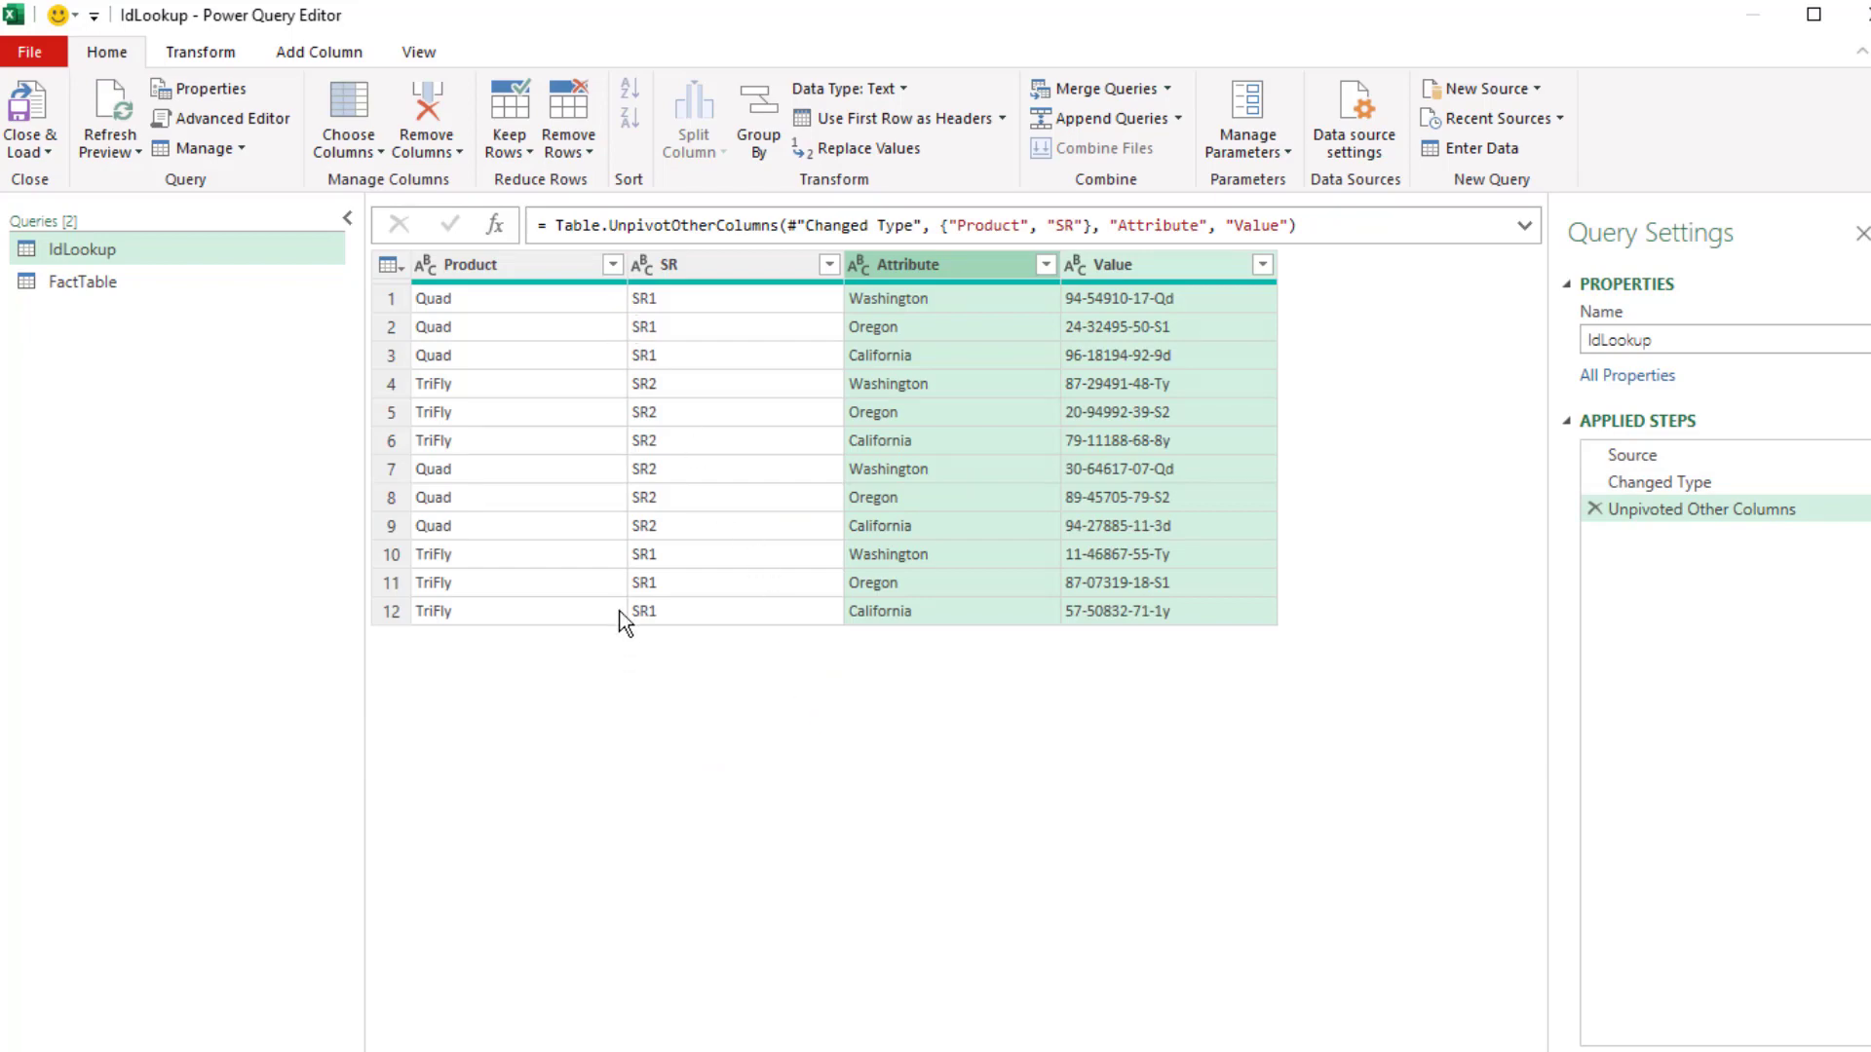
pyautogui.moveTo(936, 329)
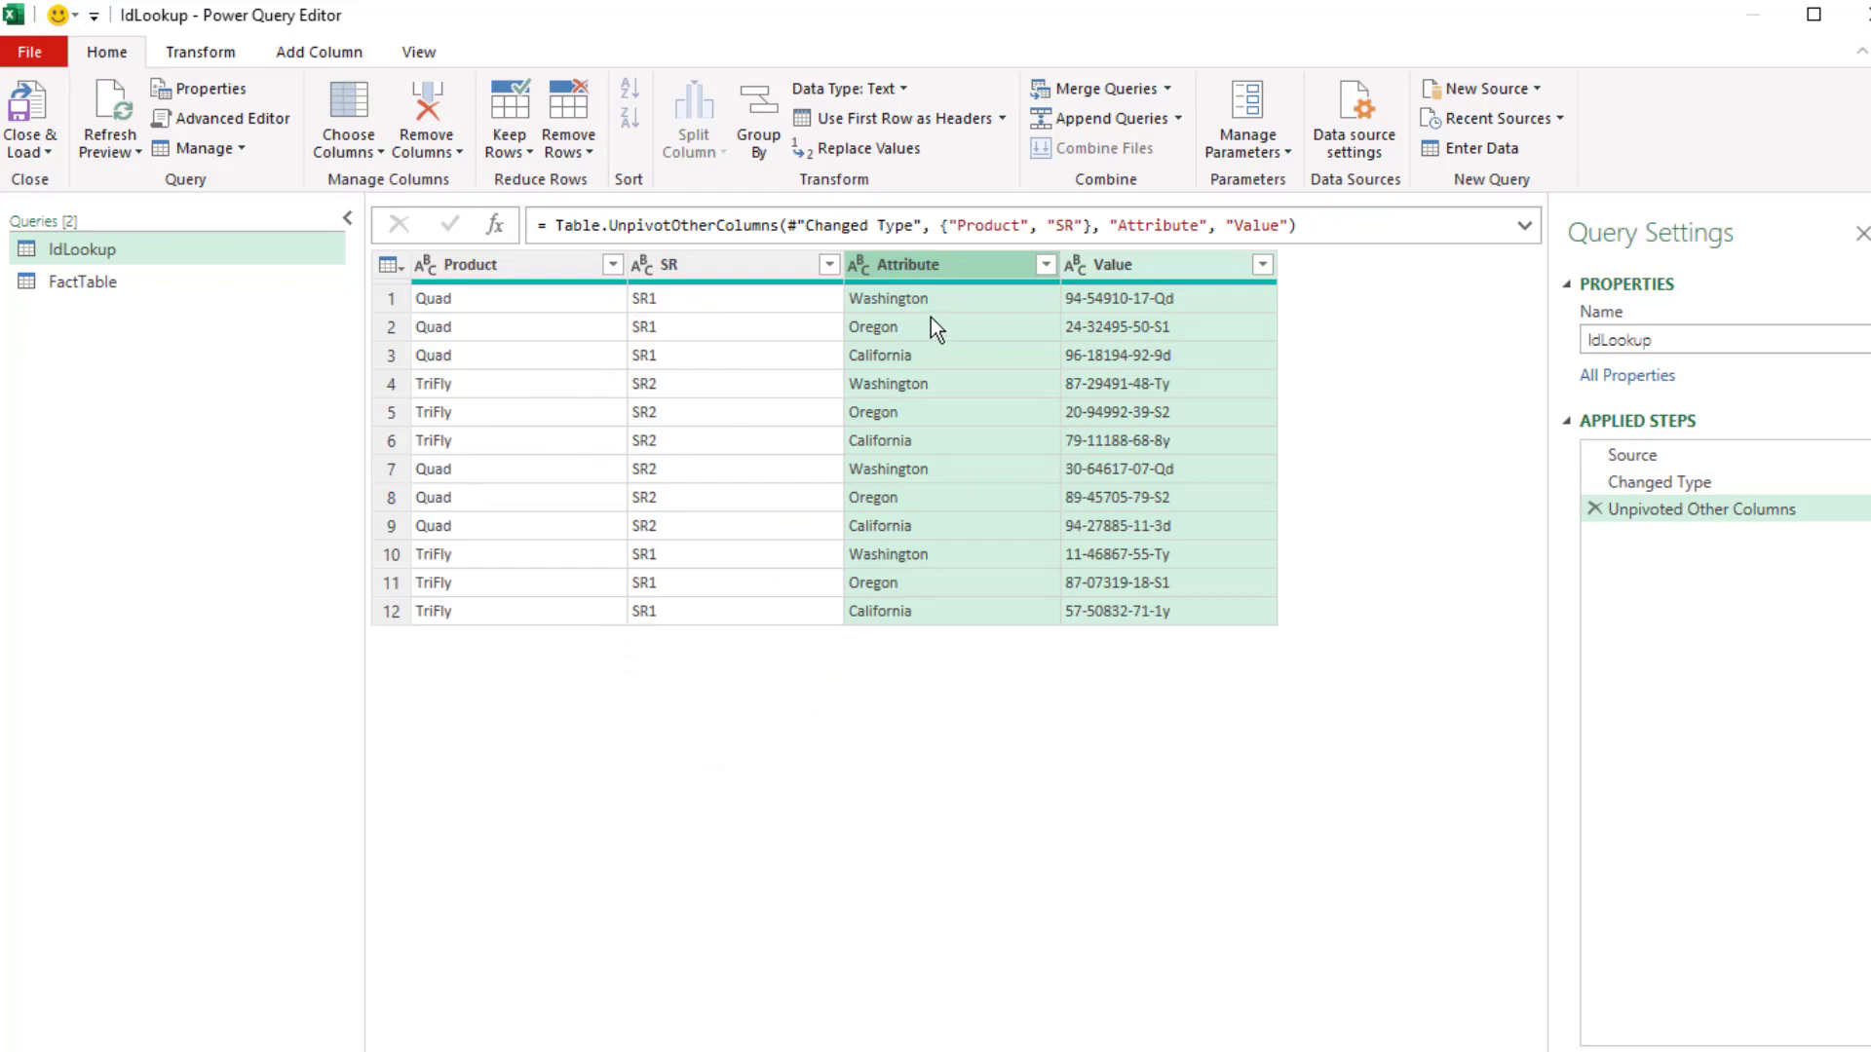
pyautogui.moveTo(953, 415)
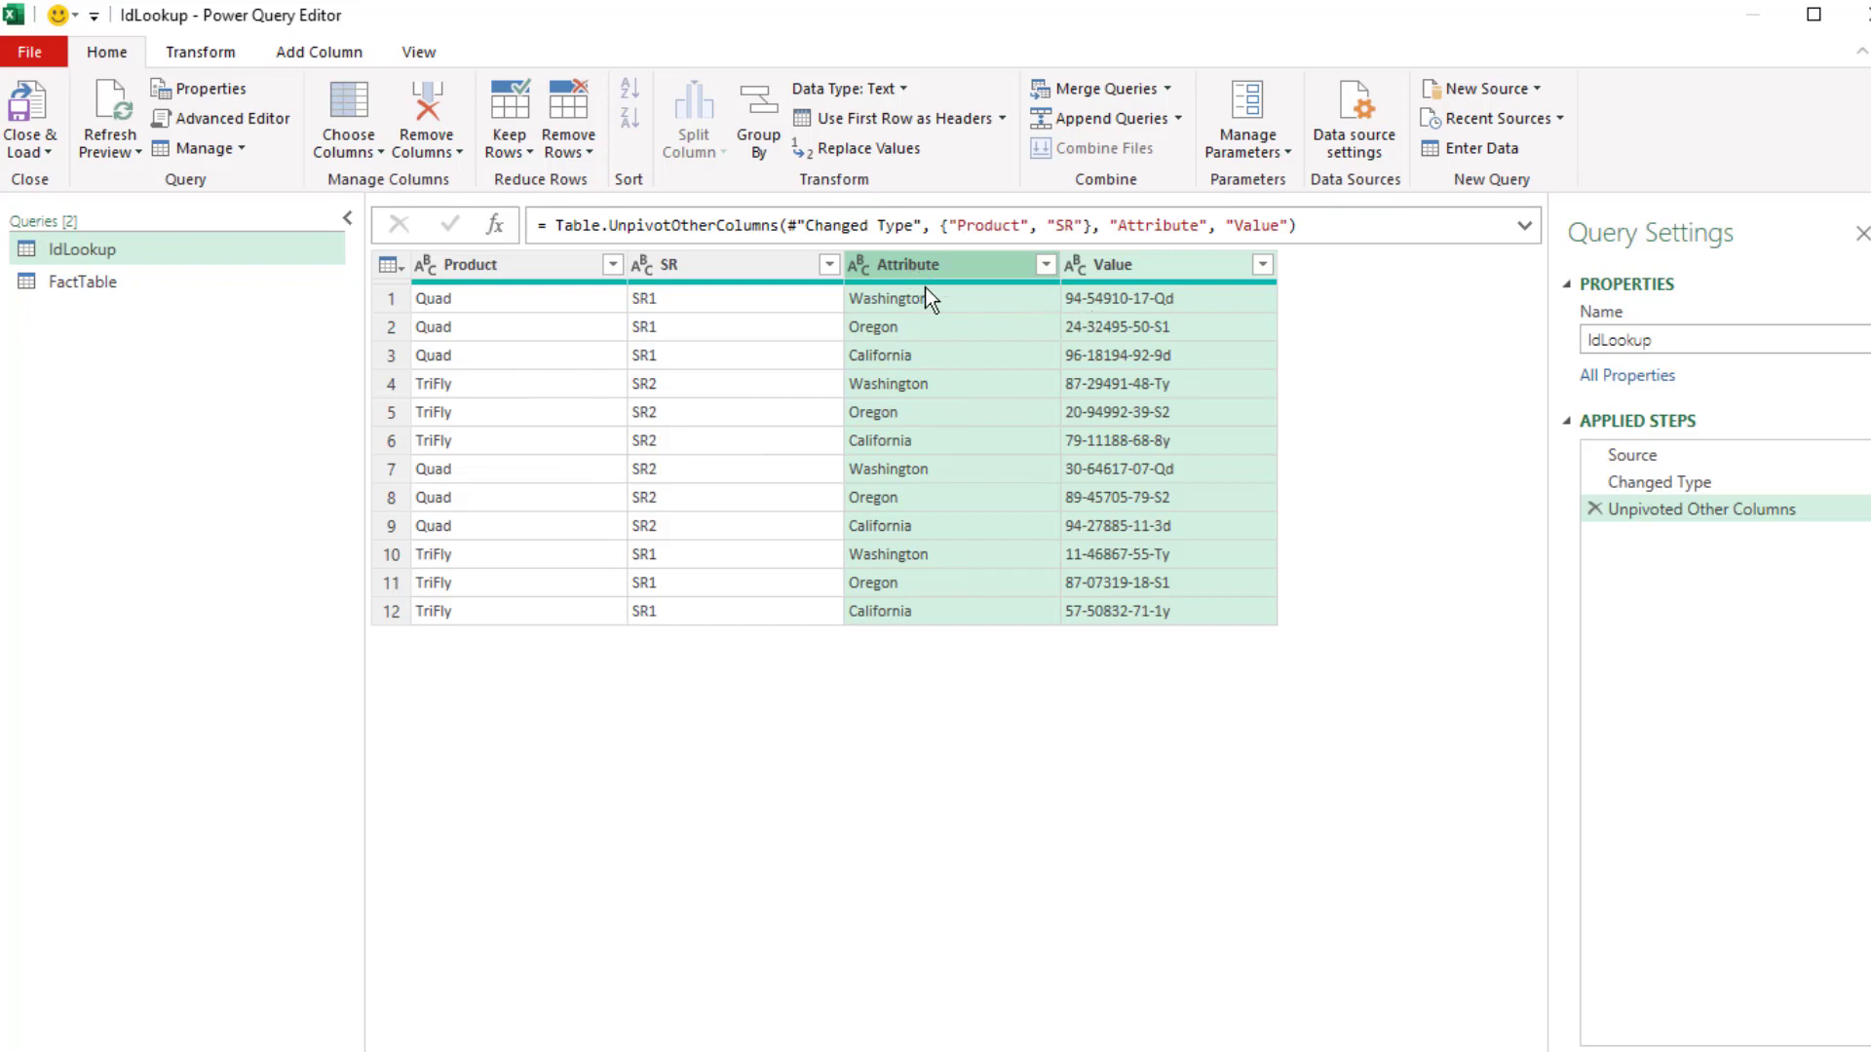
pyautogui.moveTo(937, 277)
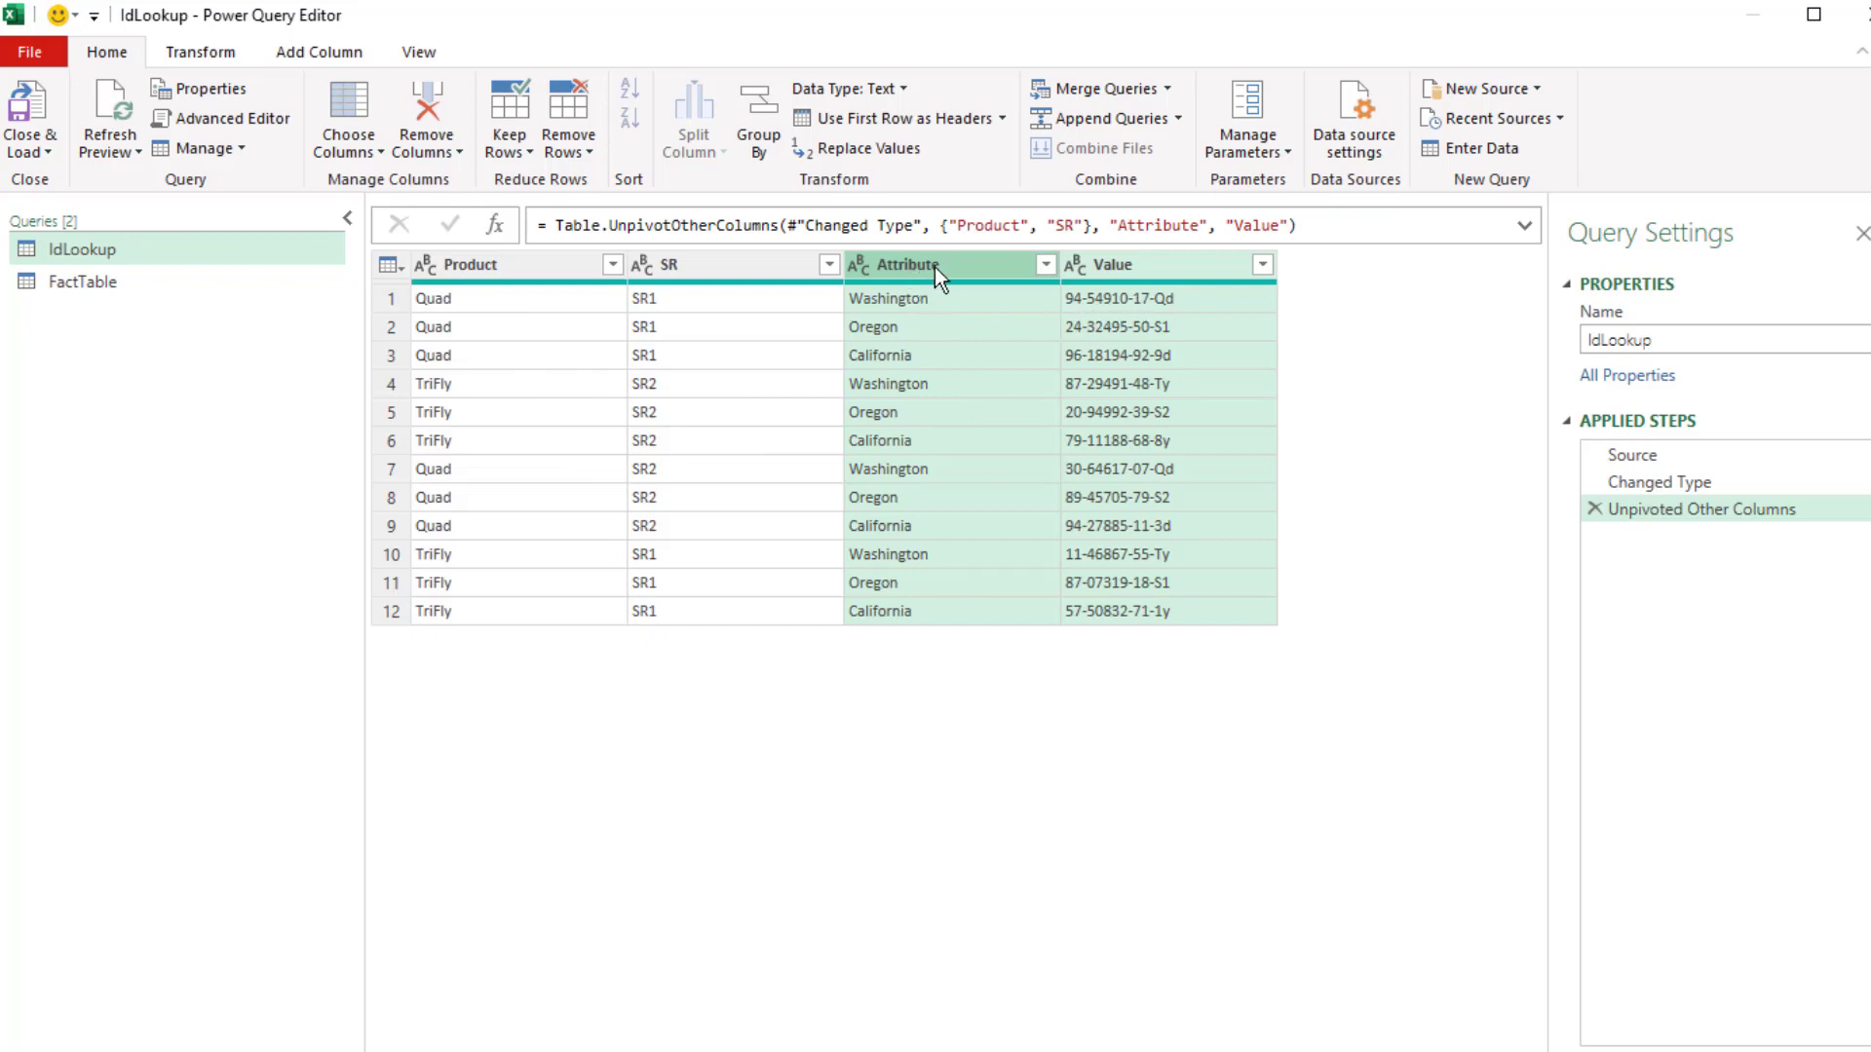
pyautogui.moveTo(1244, 349)
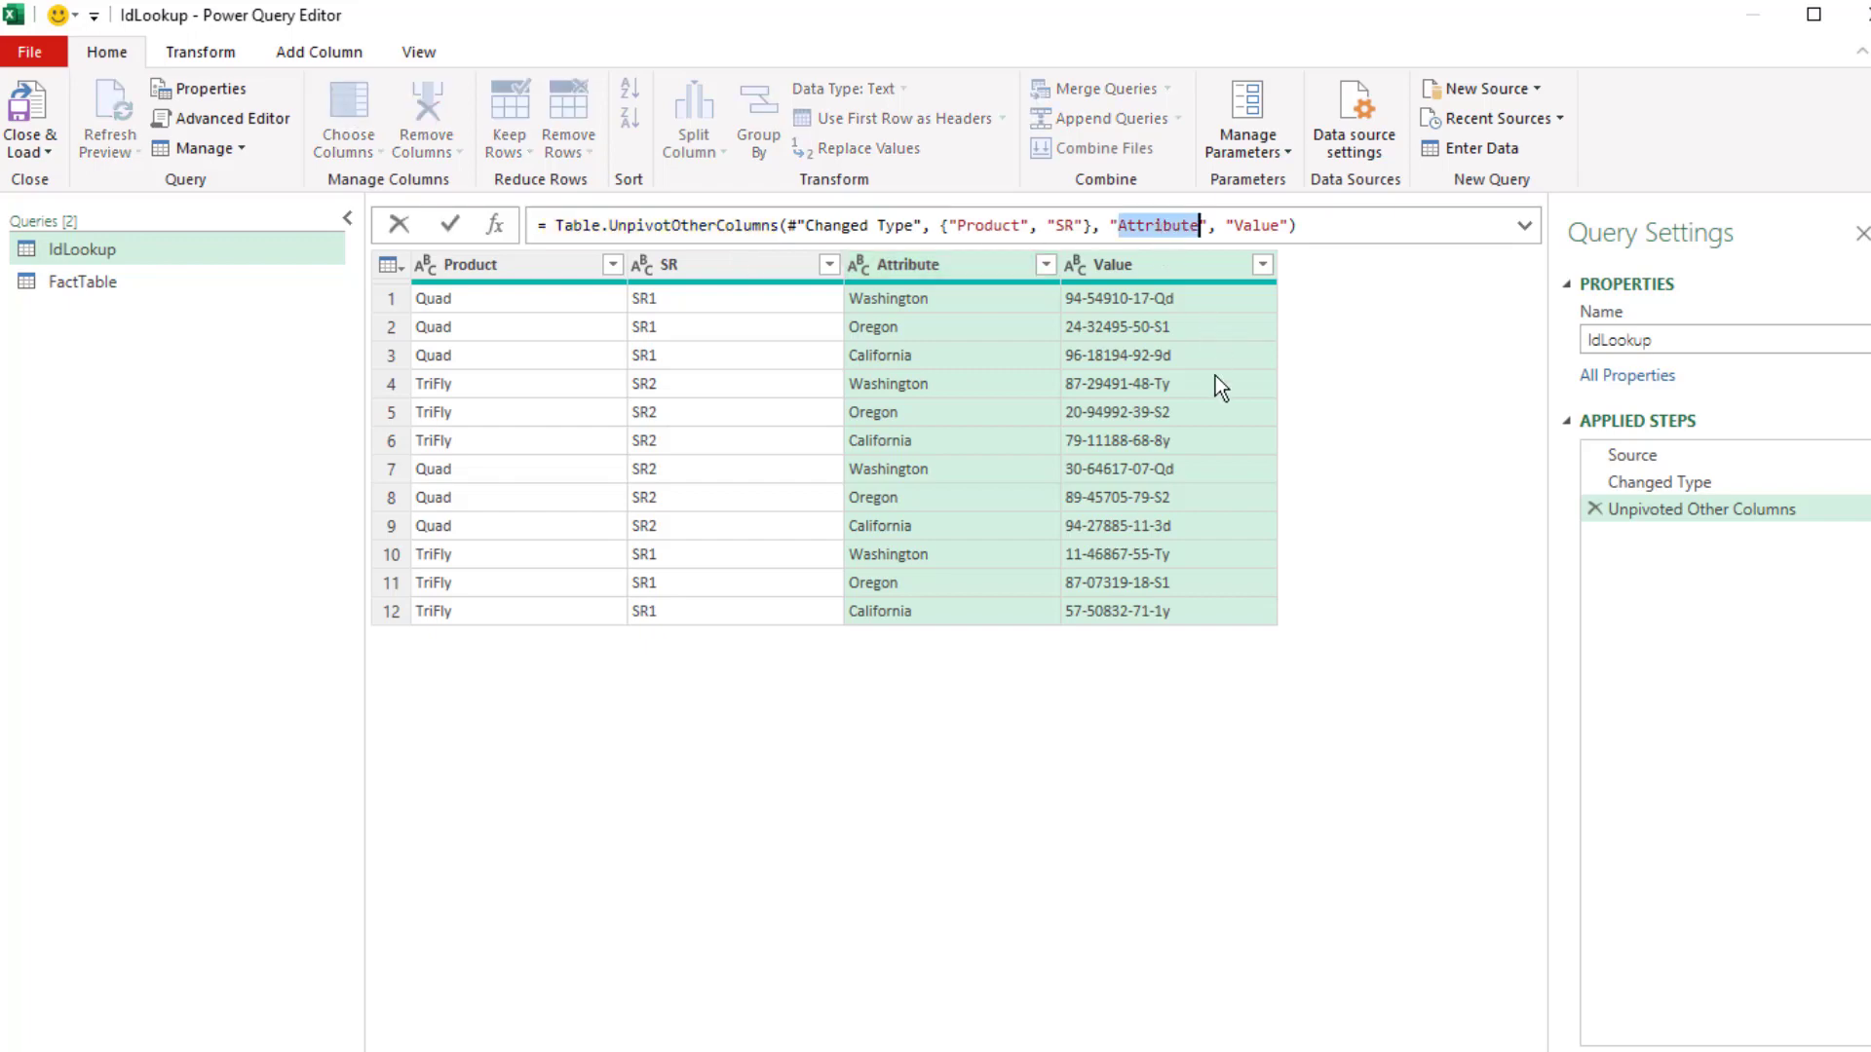
# Rename Attribute to State and Value to ID in the unpivot step's formula.
pyautogui.write('State')
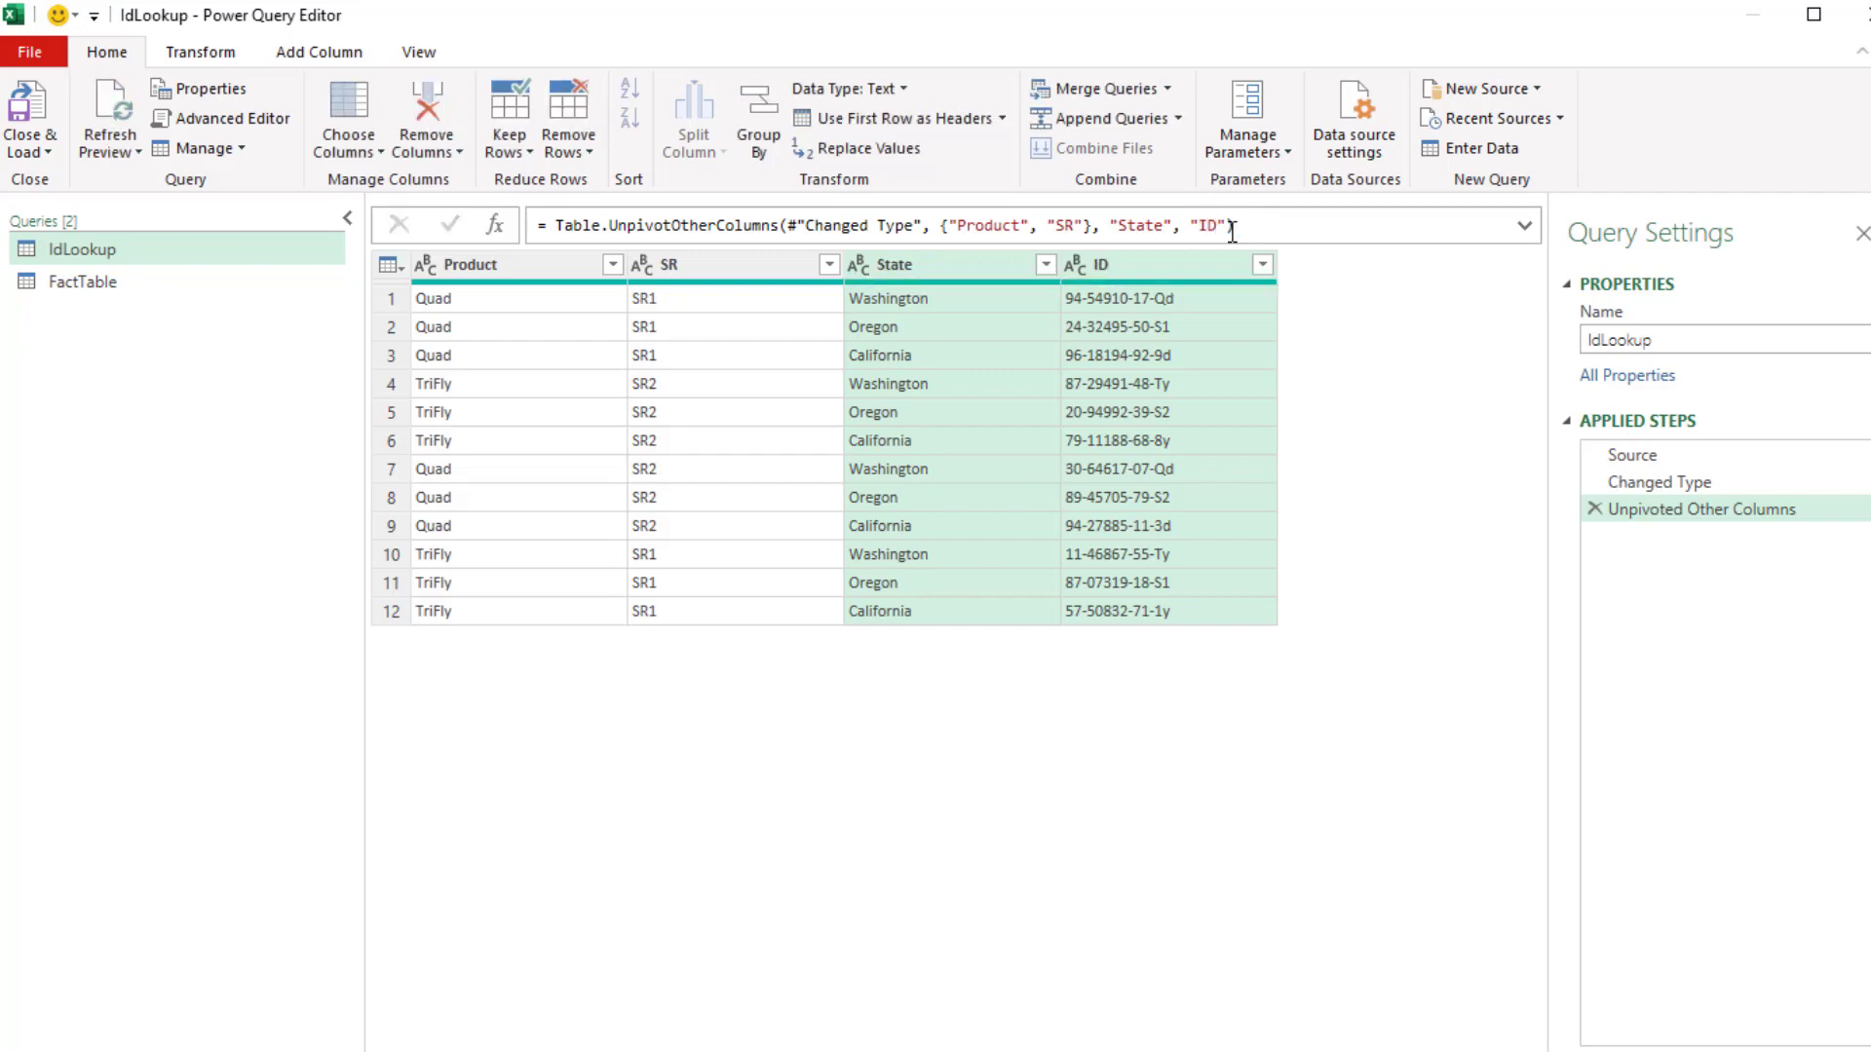
pyautogui.click(84, 282)
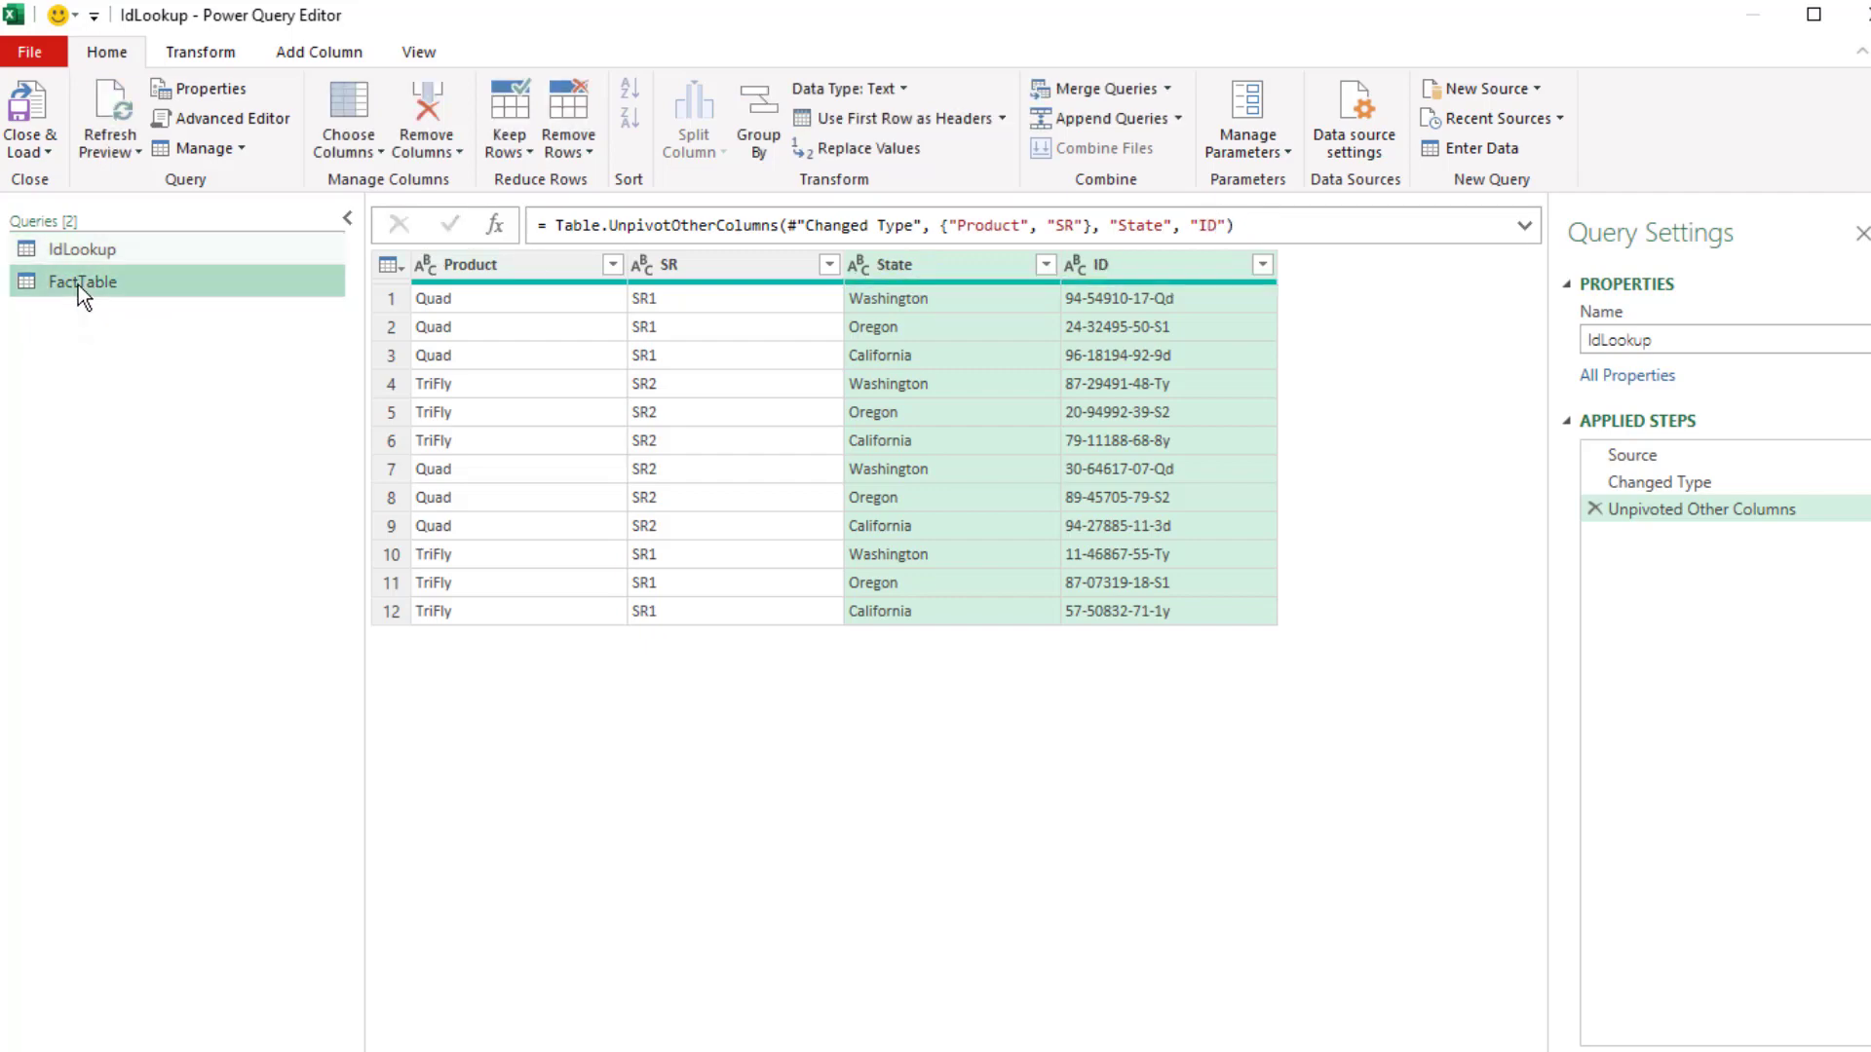
# Switch to the FactTable query in the Queries pane.
pyautogui.click(82, 281)
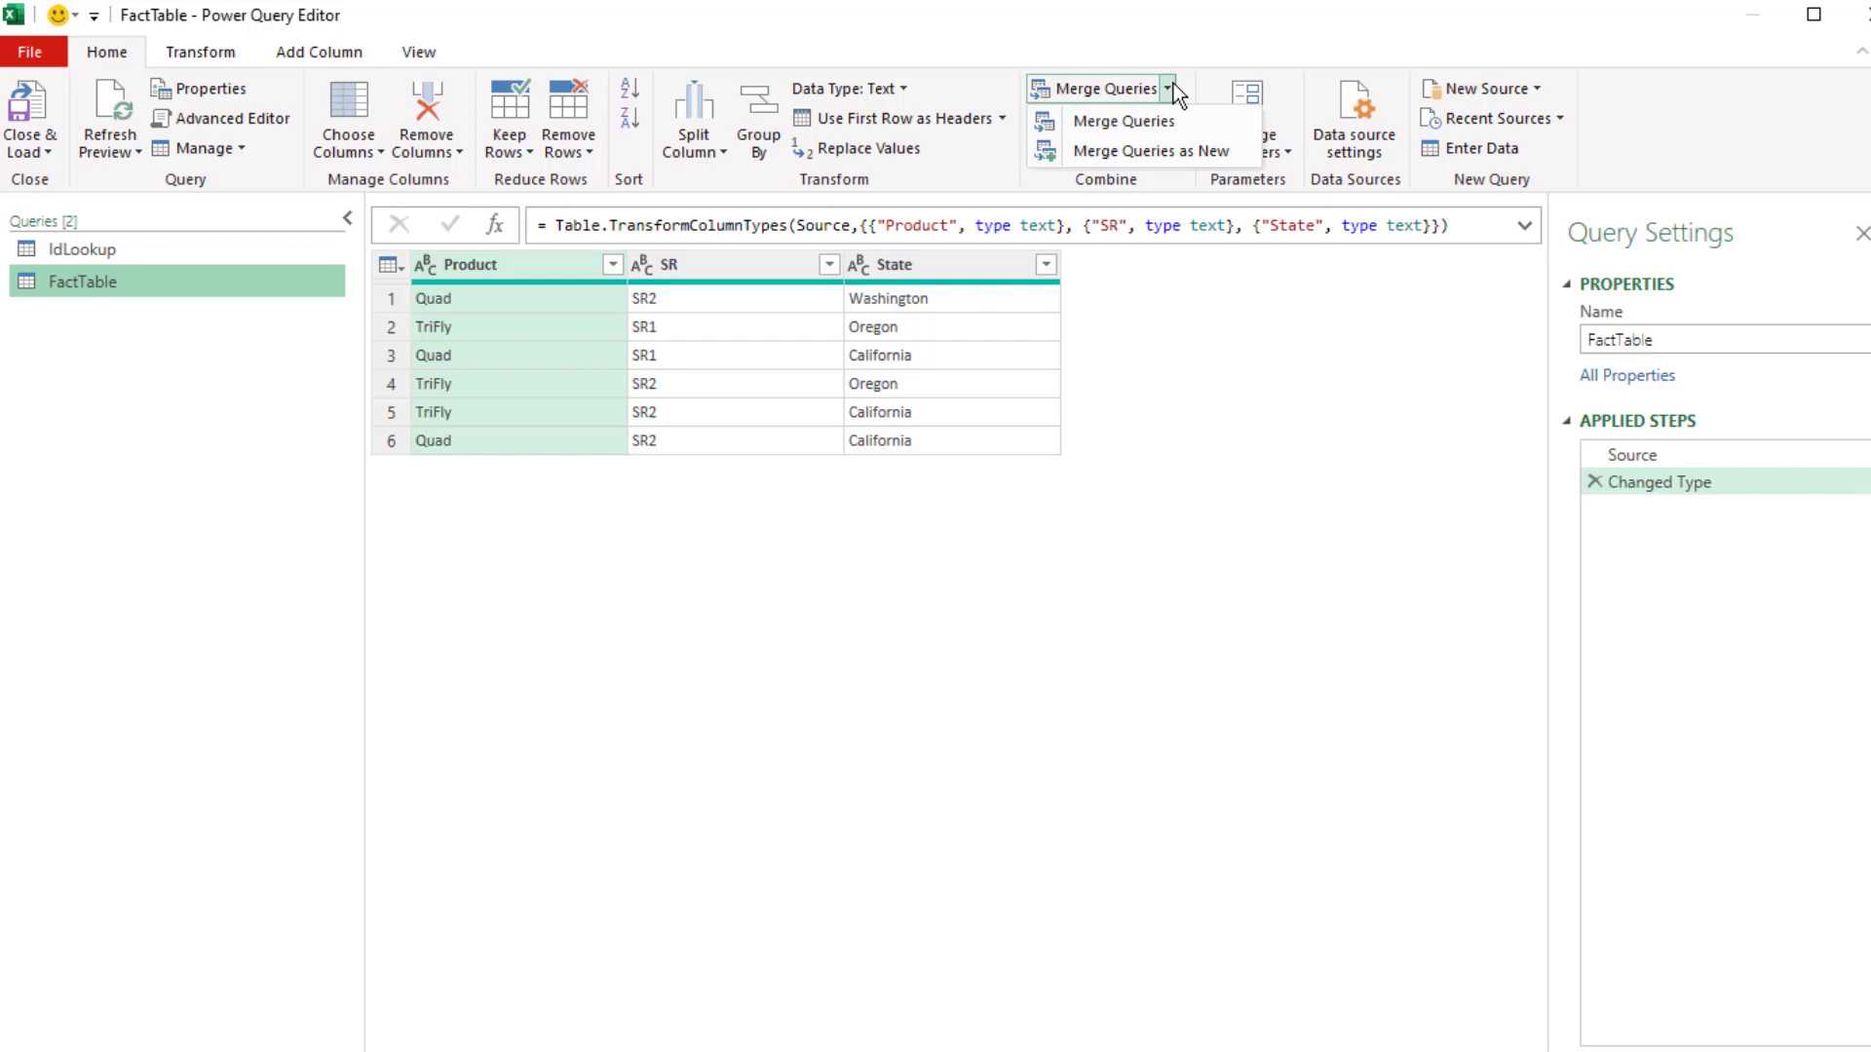
pyautogui.moveTo(1118, 121)
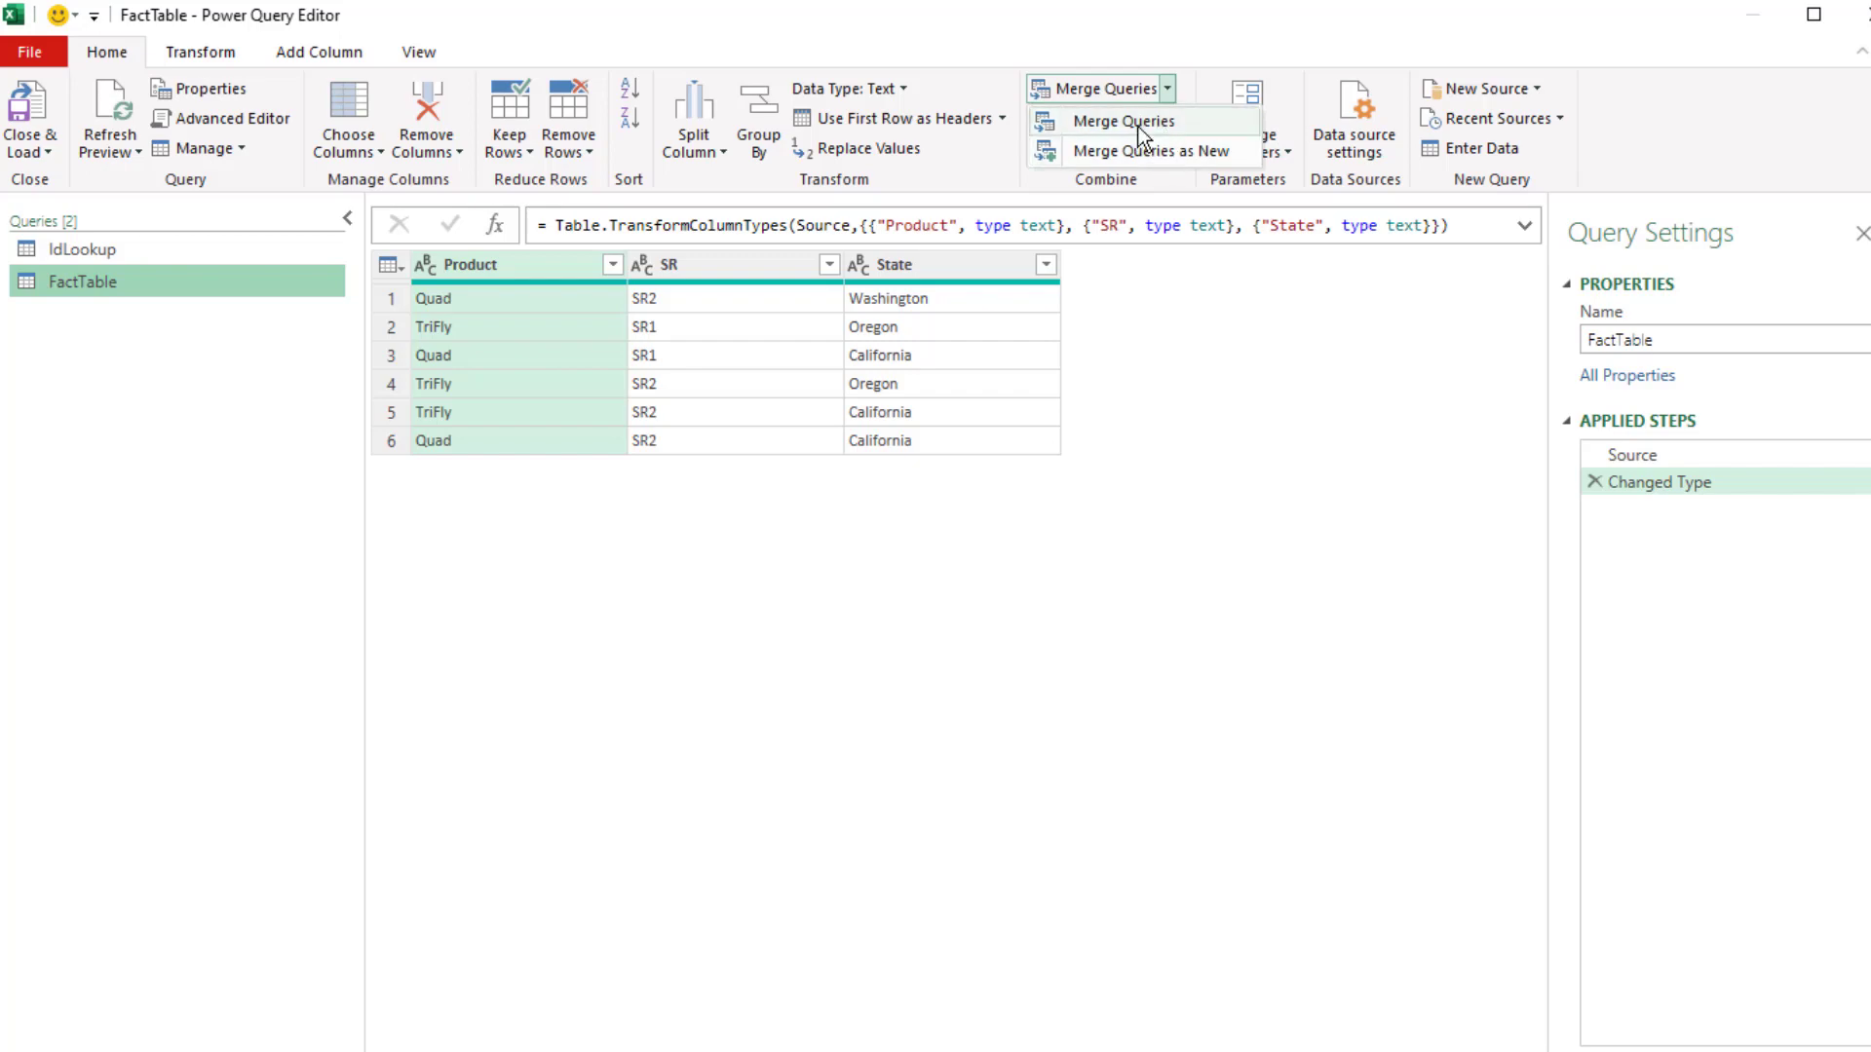
pyautogui.moveTo(1121, 121)
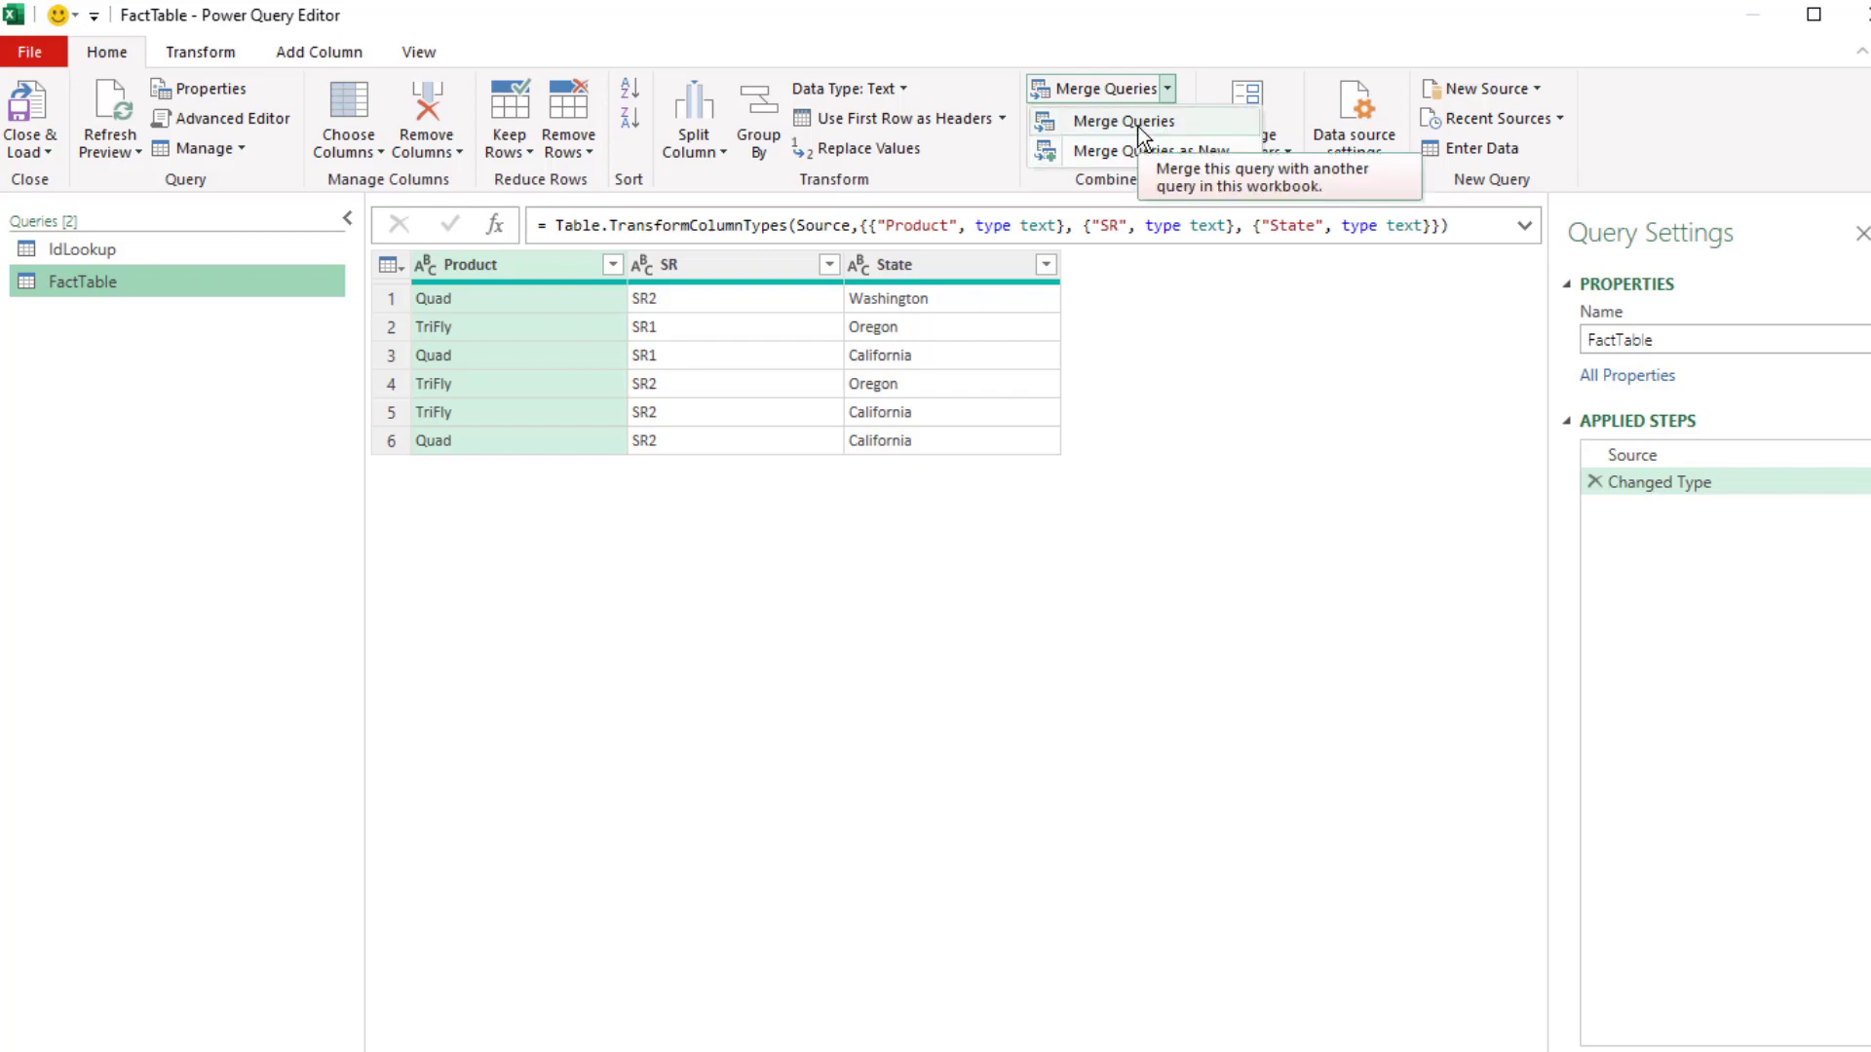
# Merge FactTable with IdLookup on Product, SR and State using a Left Outer join.
pyautogui.click(1116, 120)
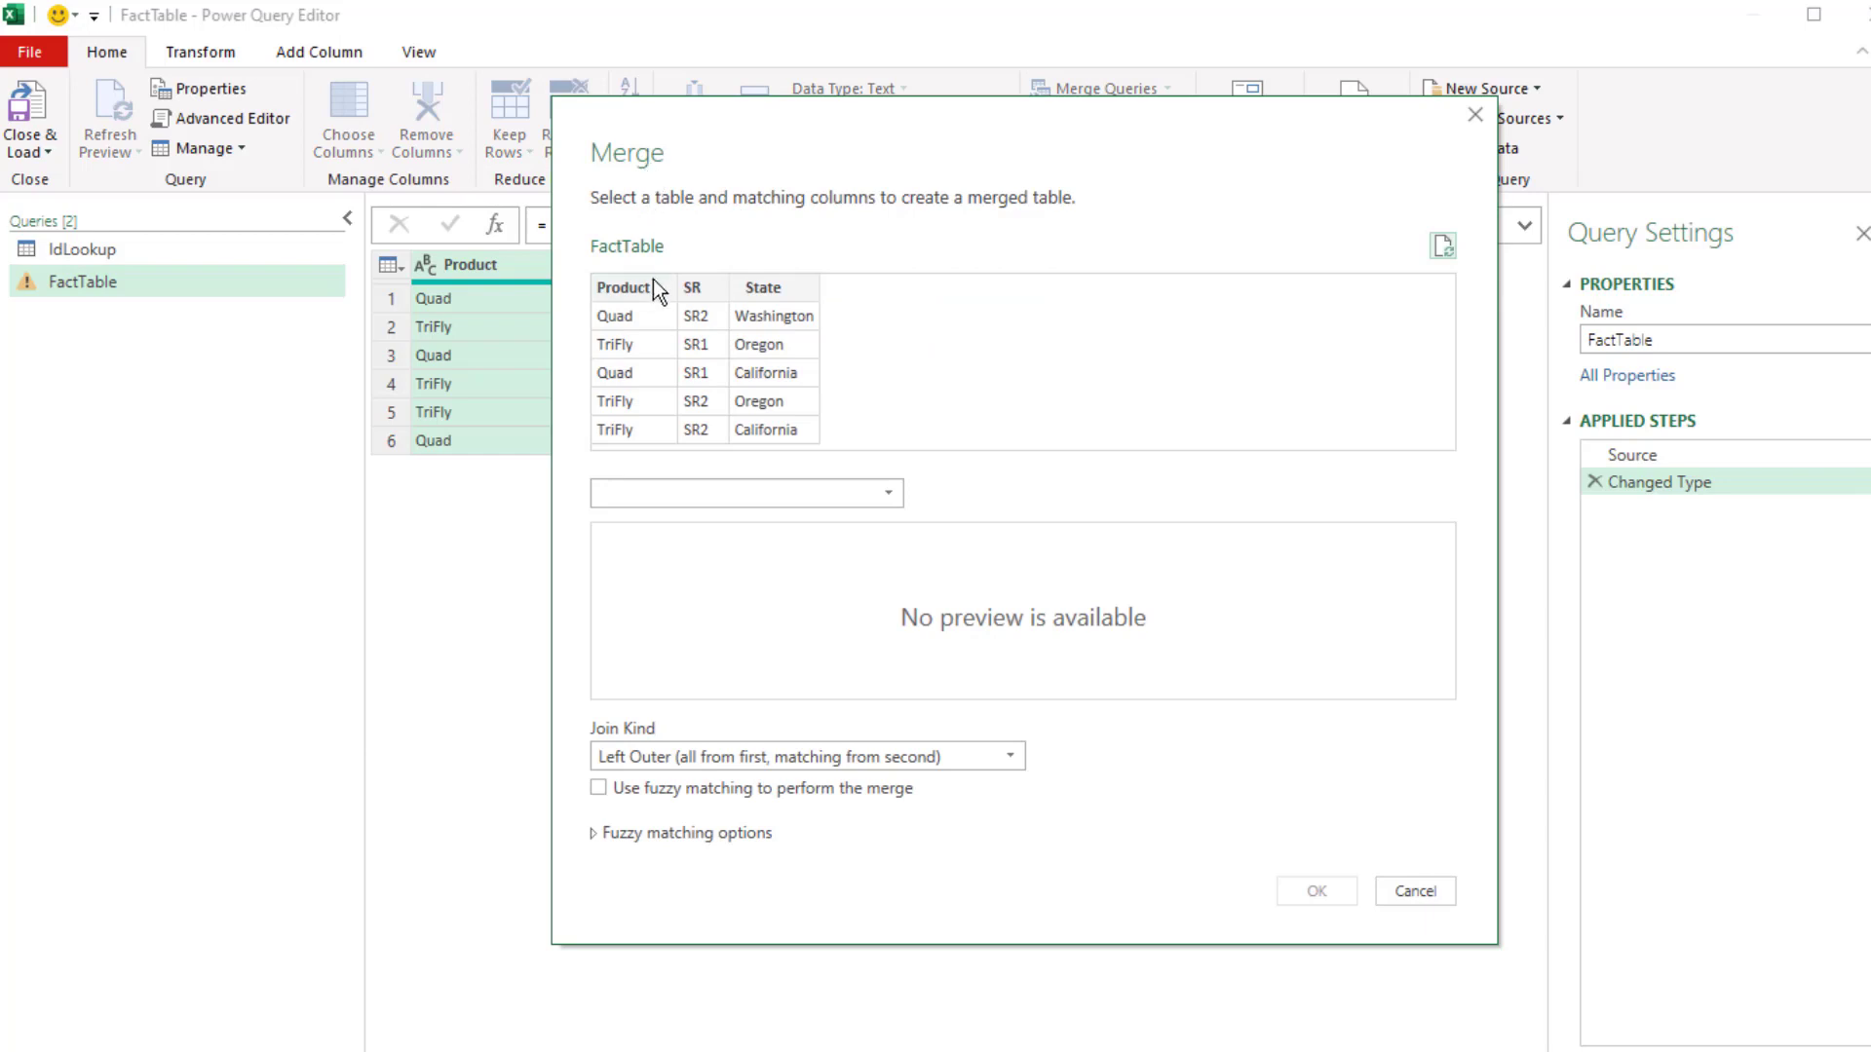
pyautogui.moveTo(634, 314)
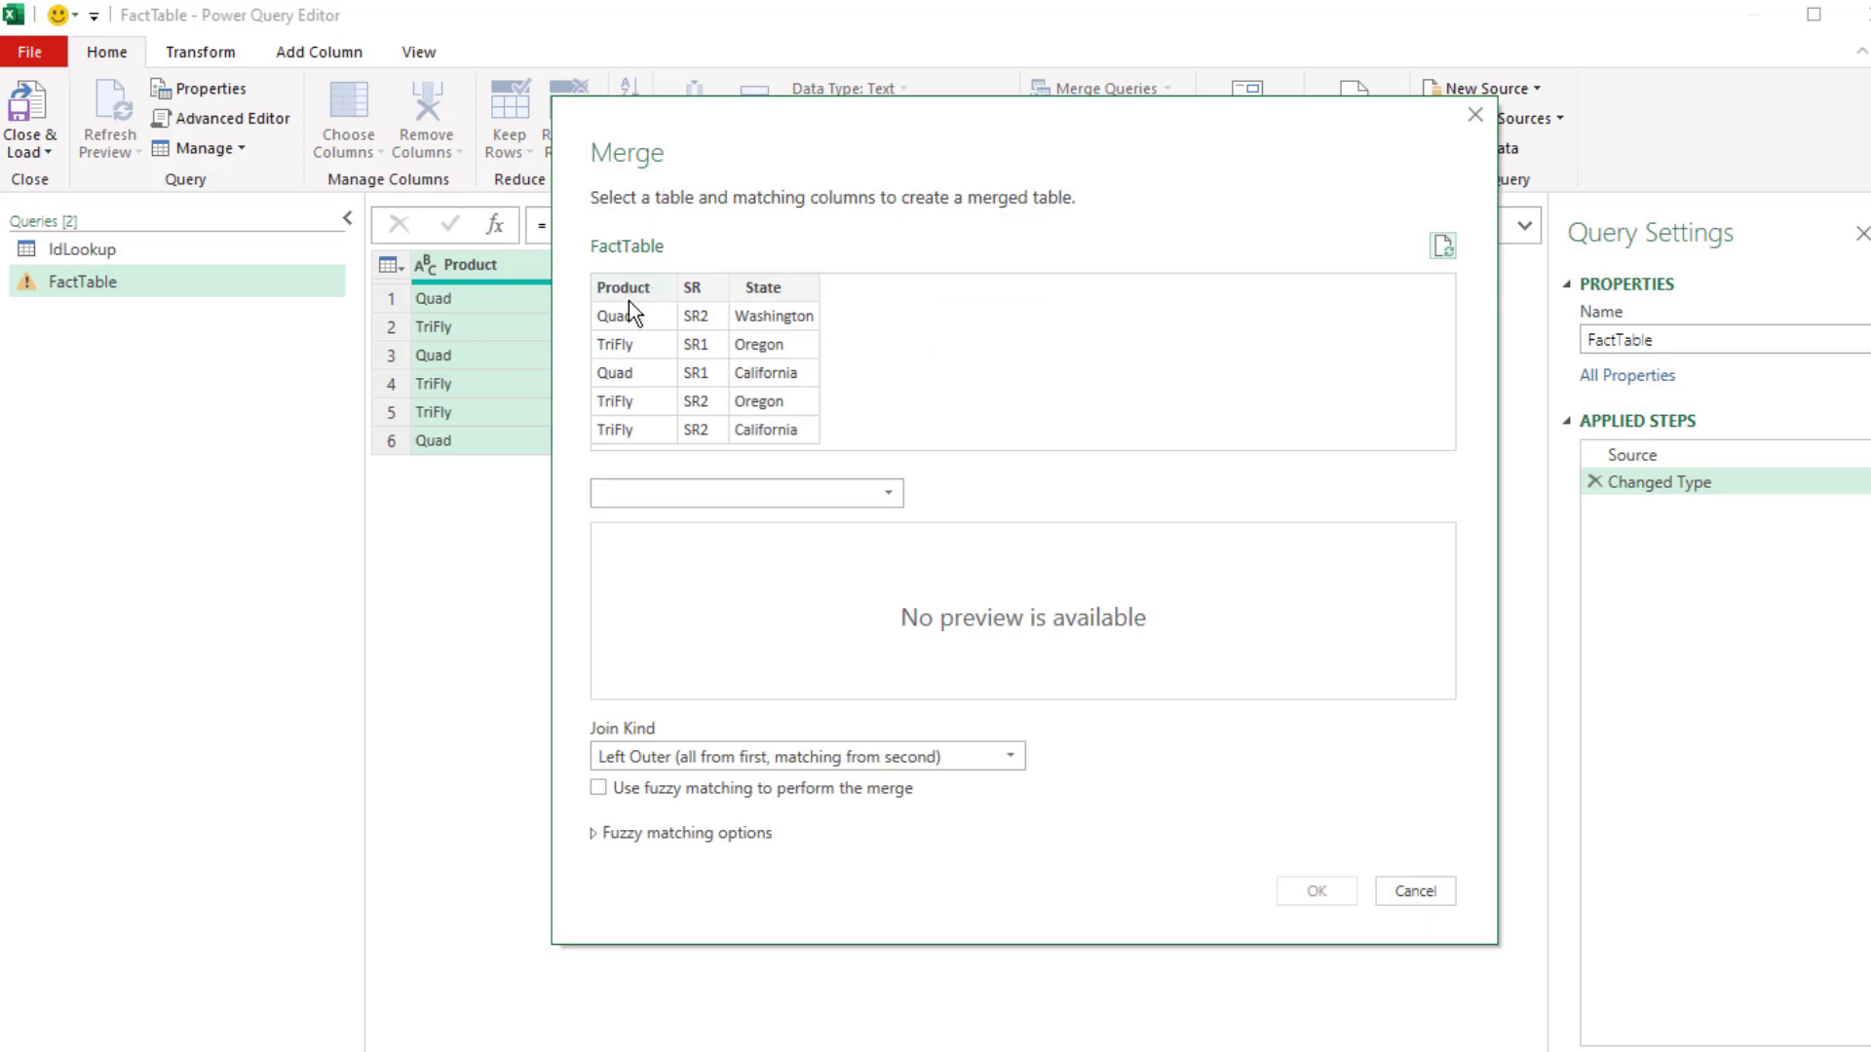
pyautogui.click(627, 286)
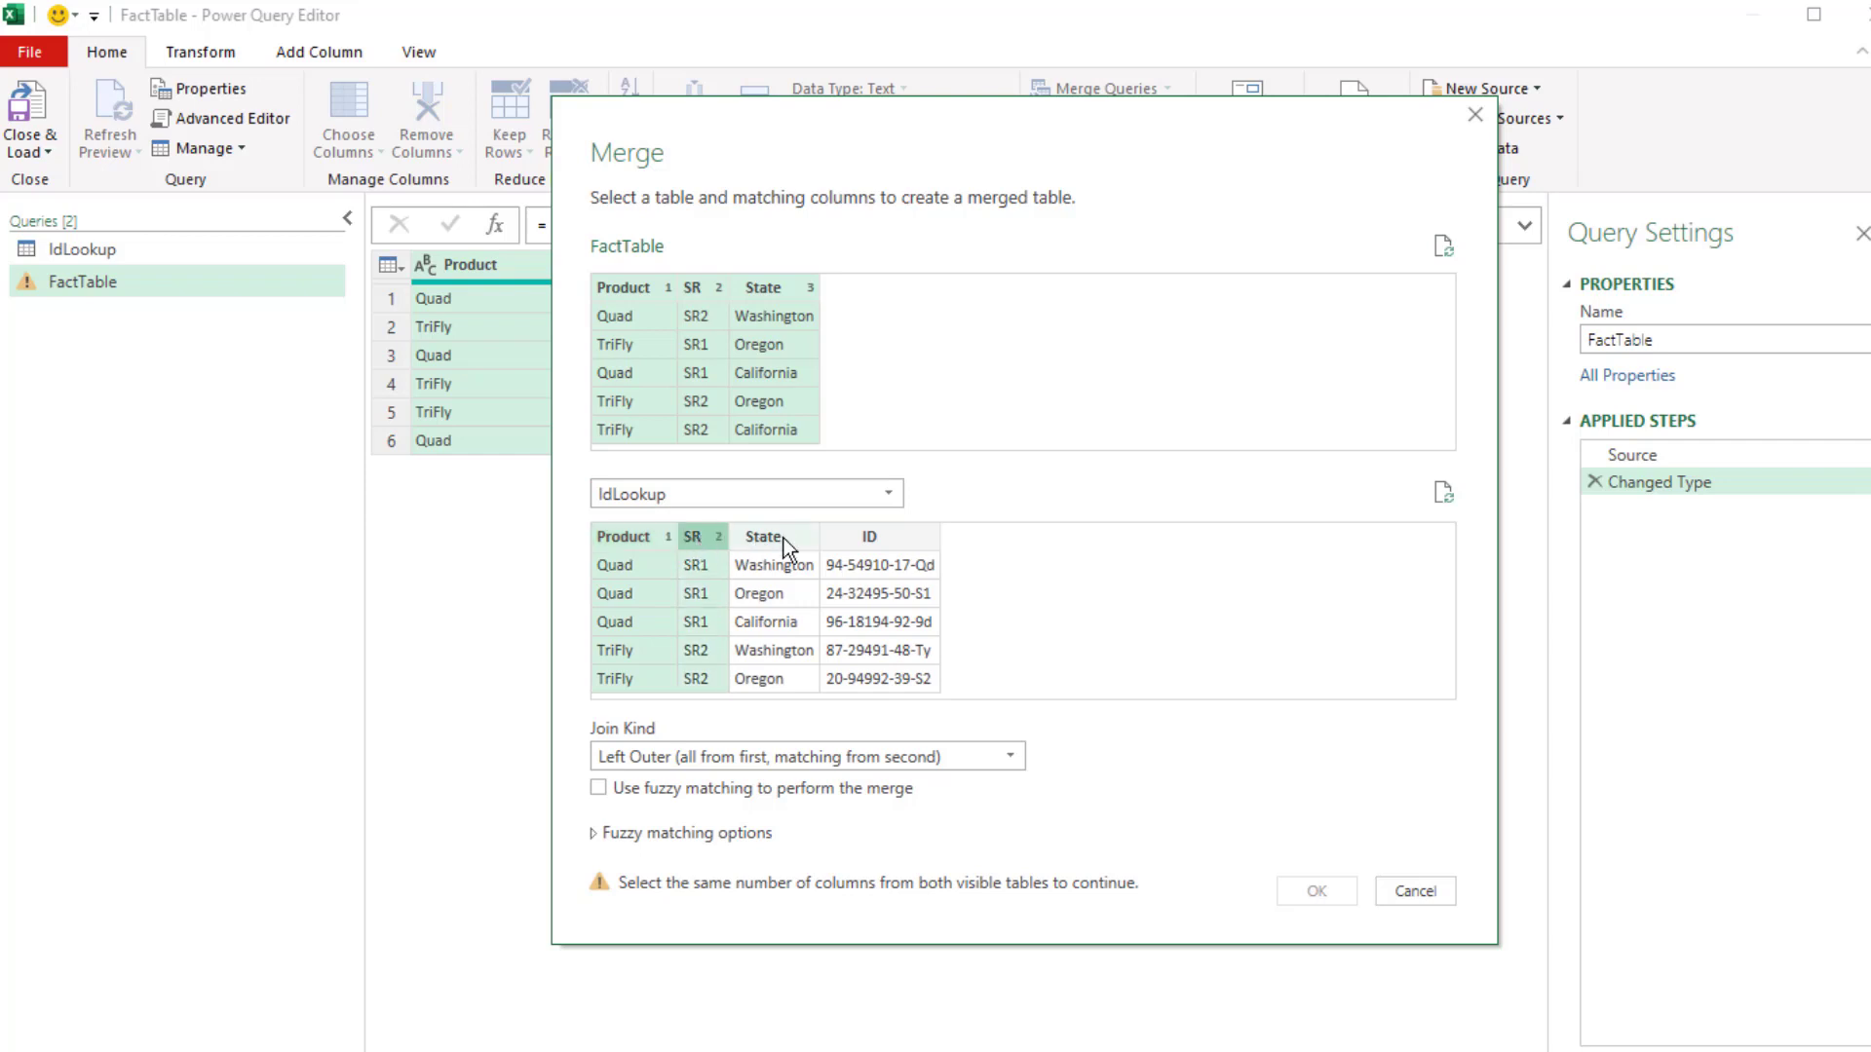
pyautogui.click(762, 535)
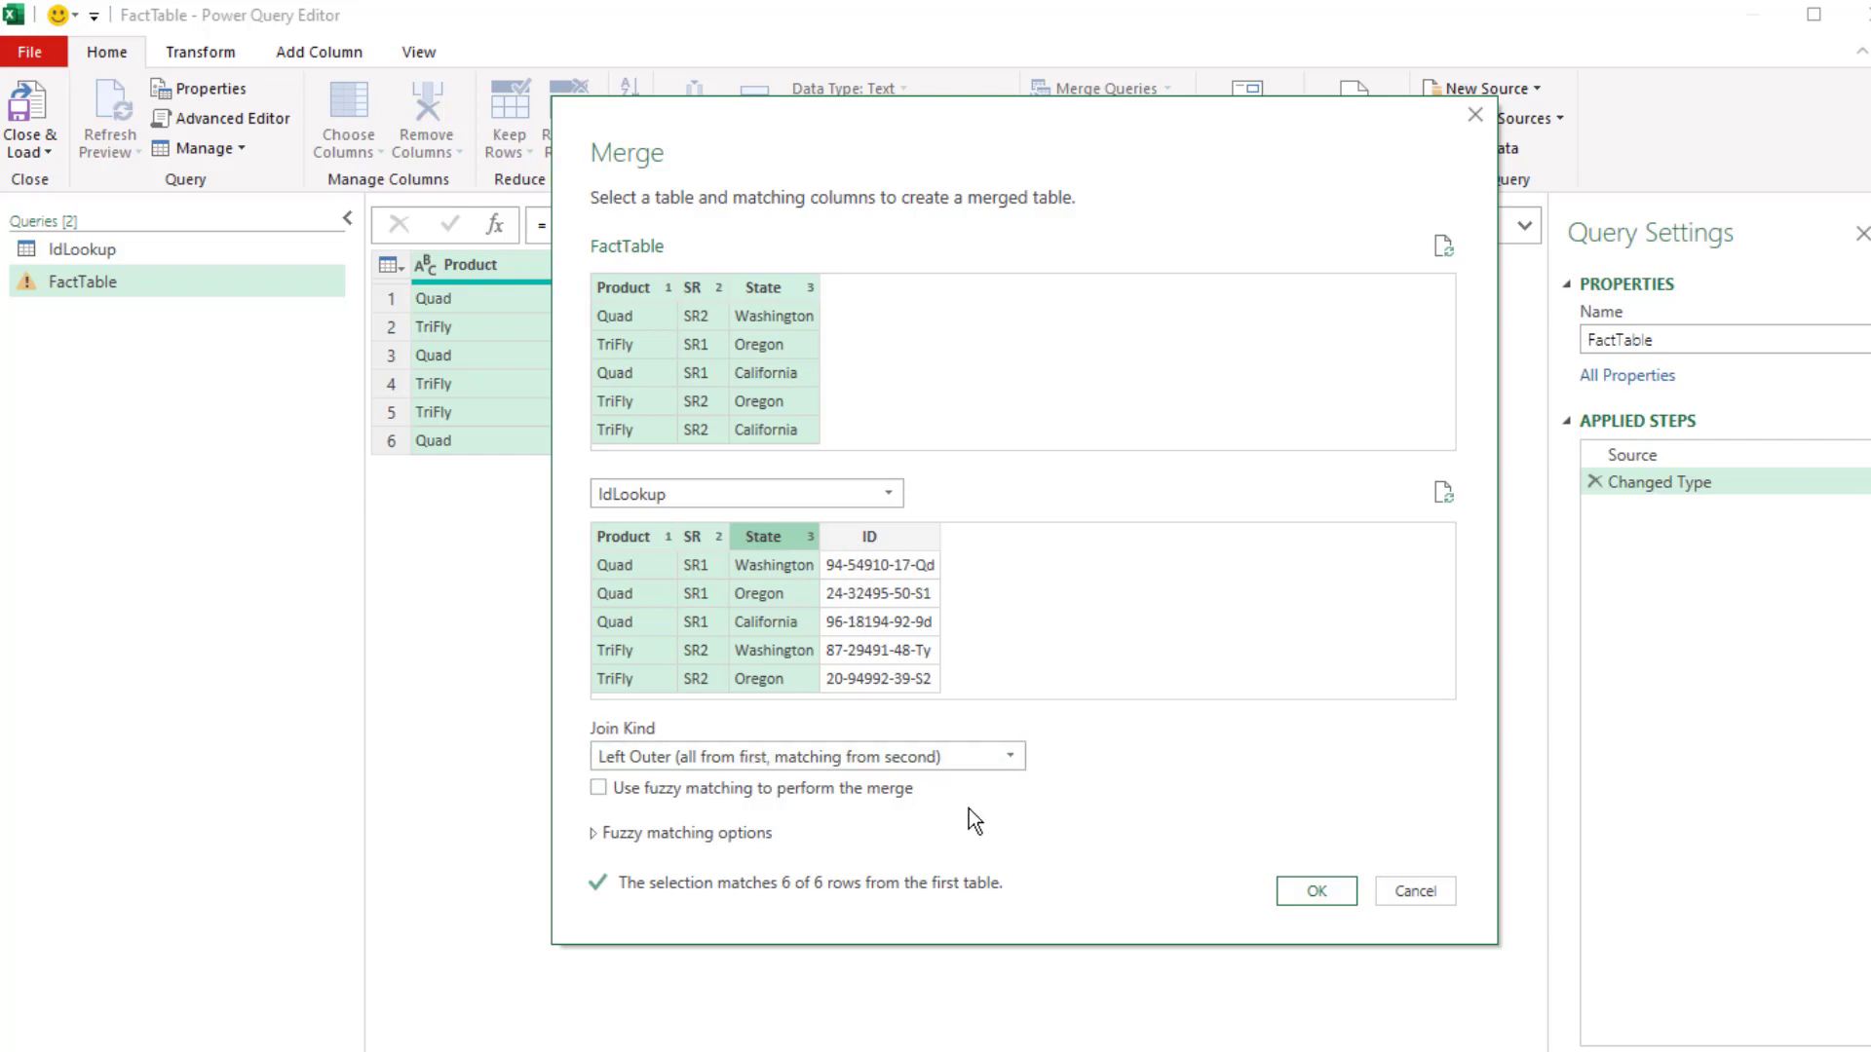
pyautogui.moveTo(650, 265)
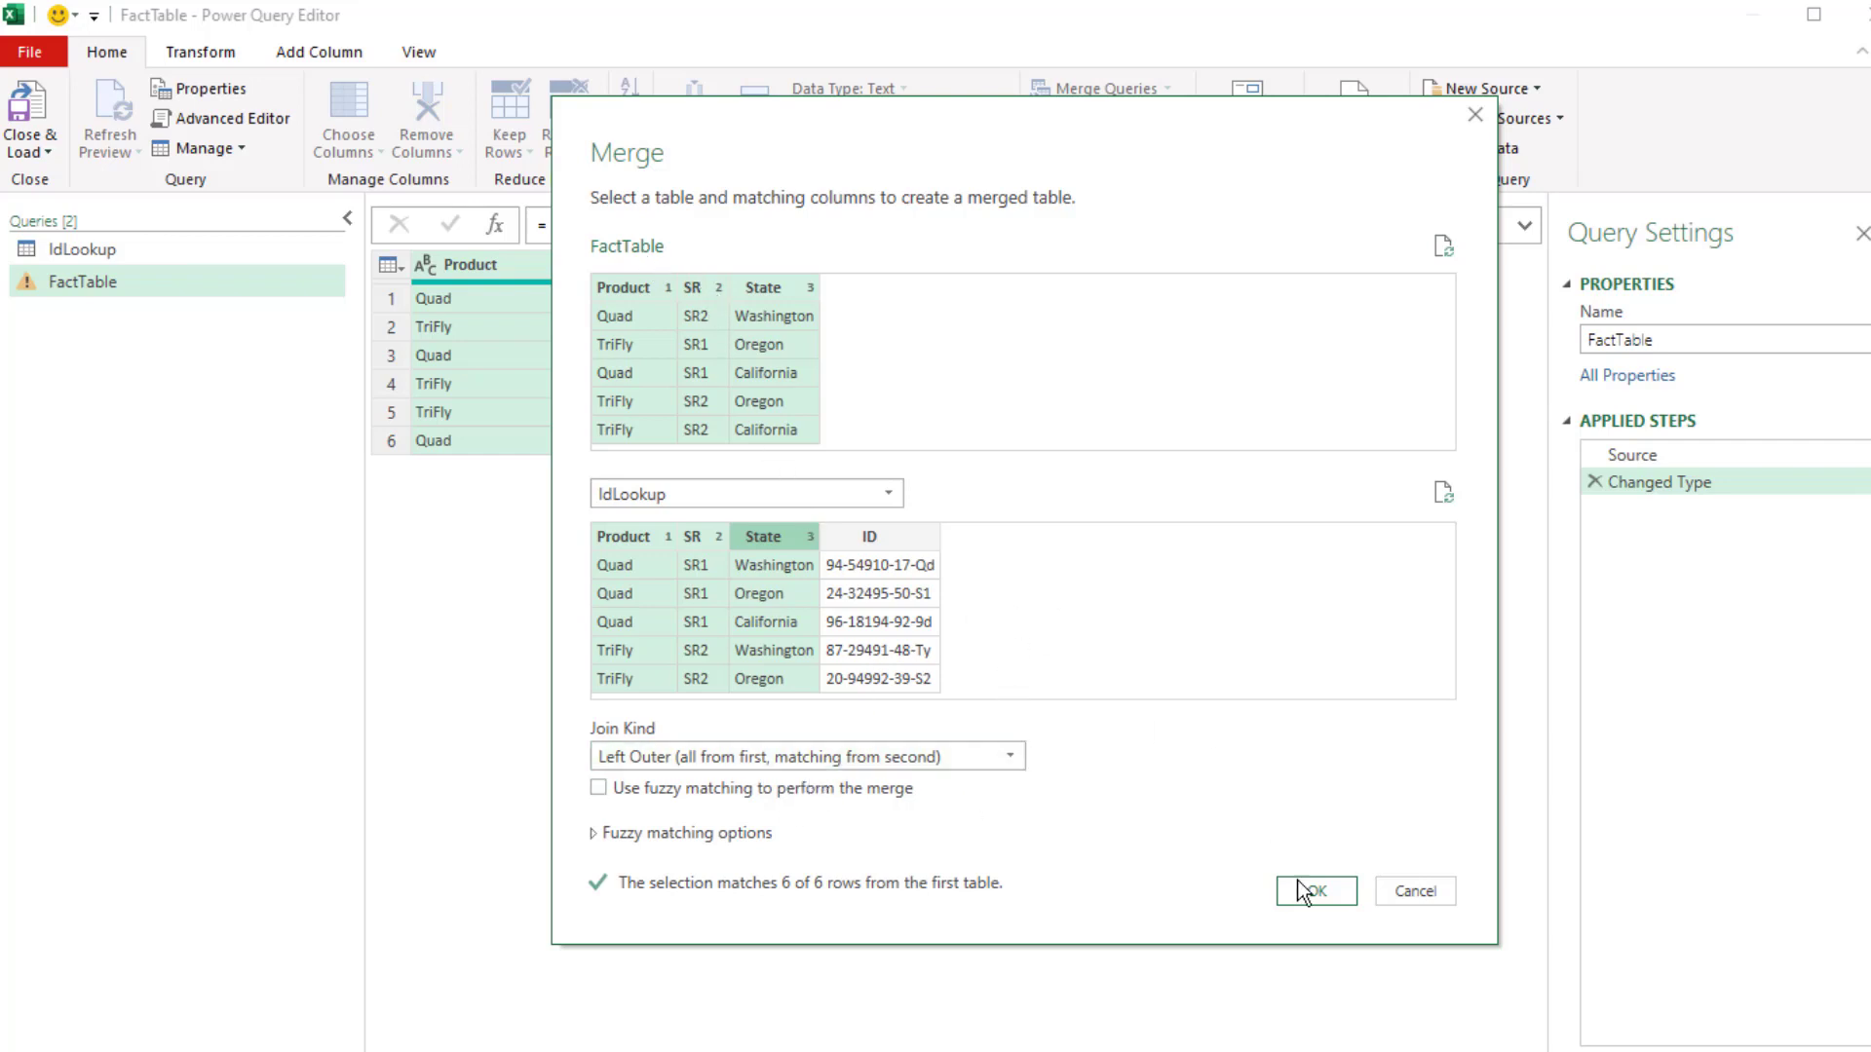
pyautogui.click(1313, 891)
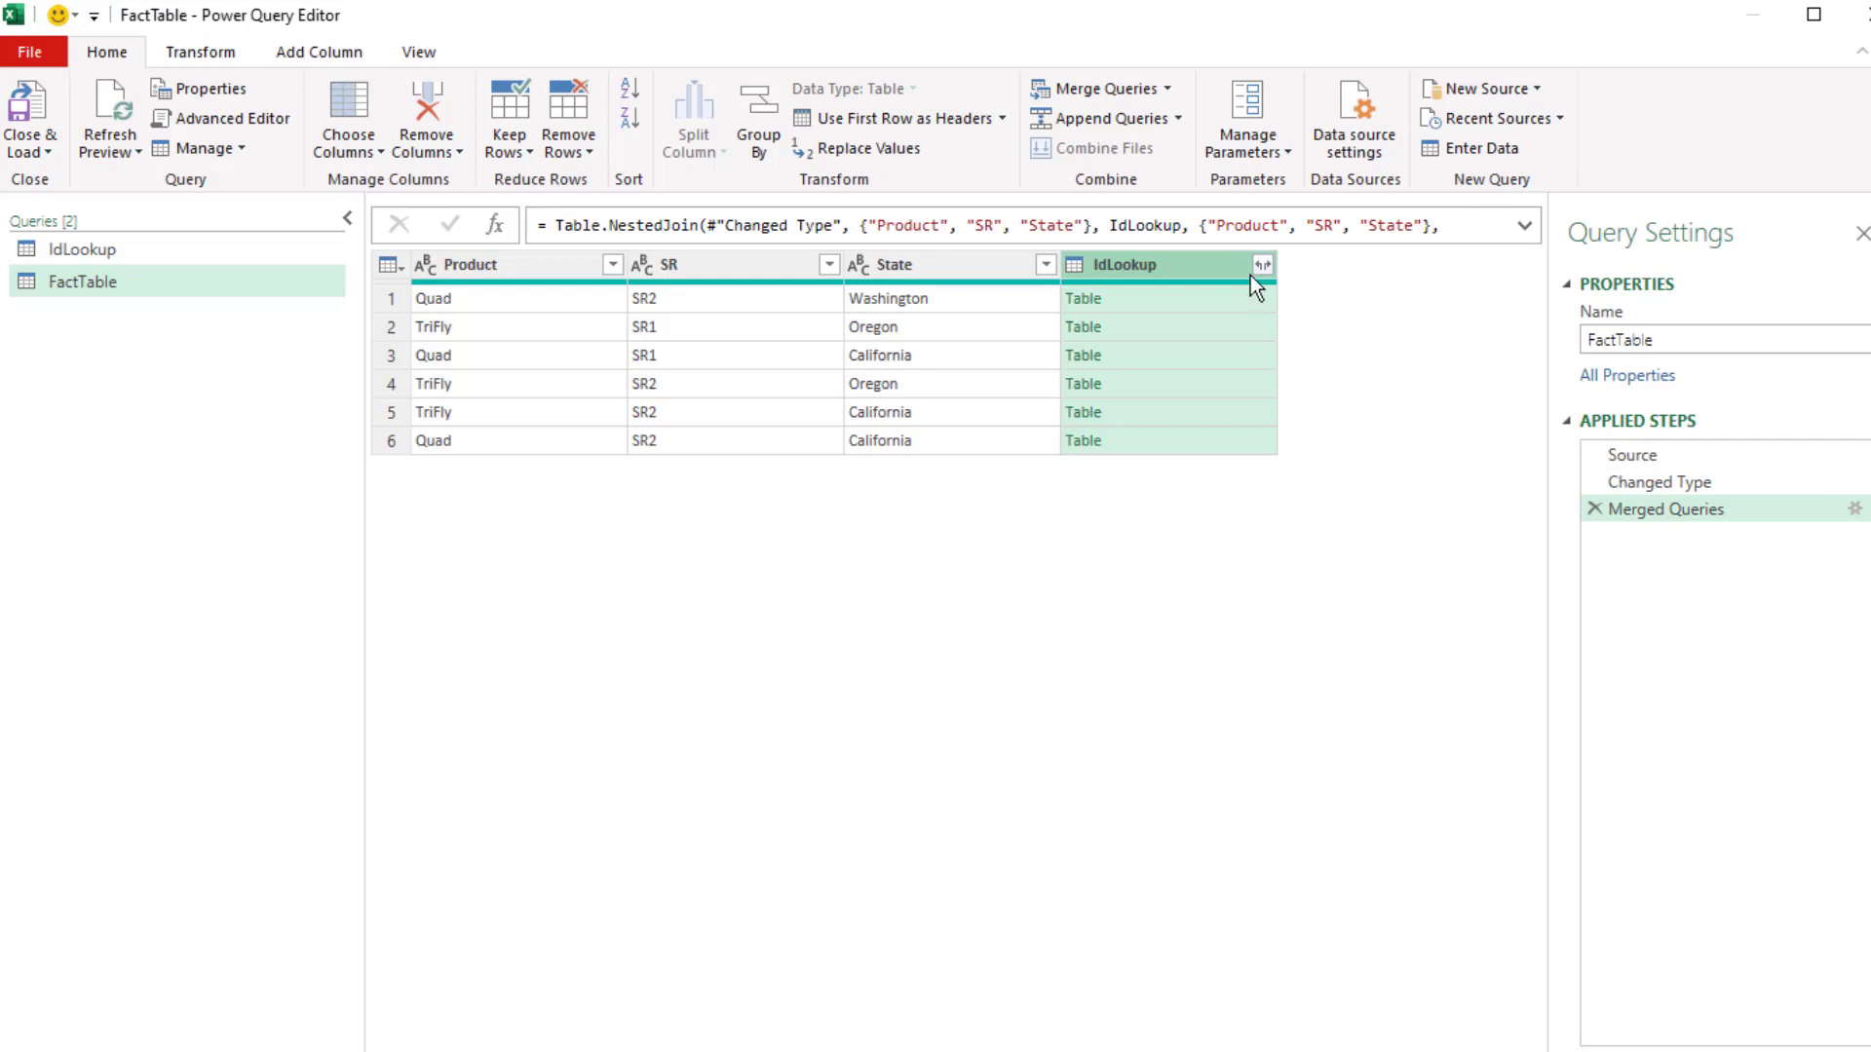
# Expand the IdLookup column to only the ID field, without the column-name prefix.
pyautogui.click(1262, 264)
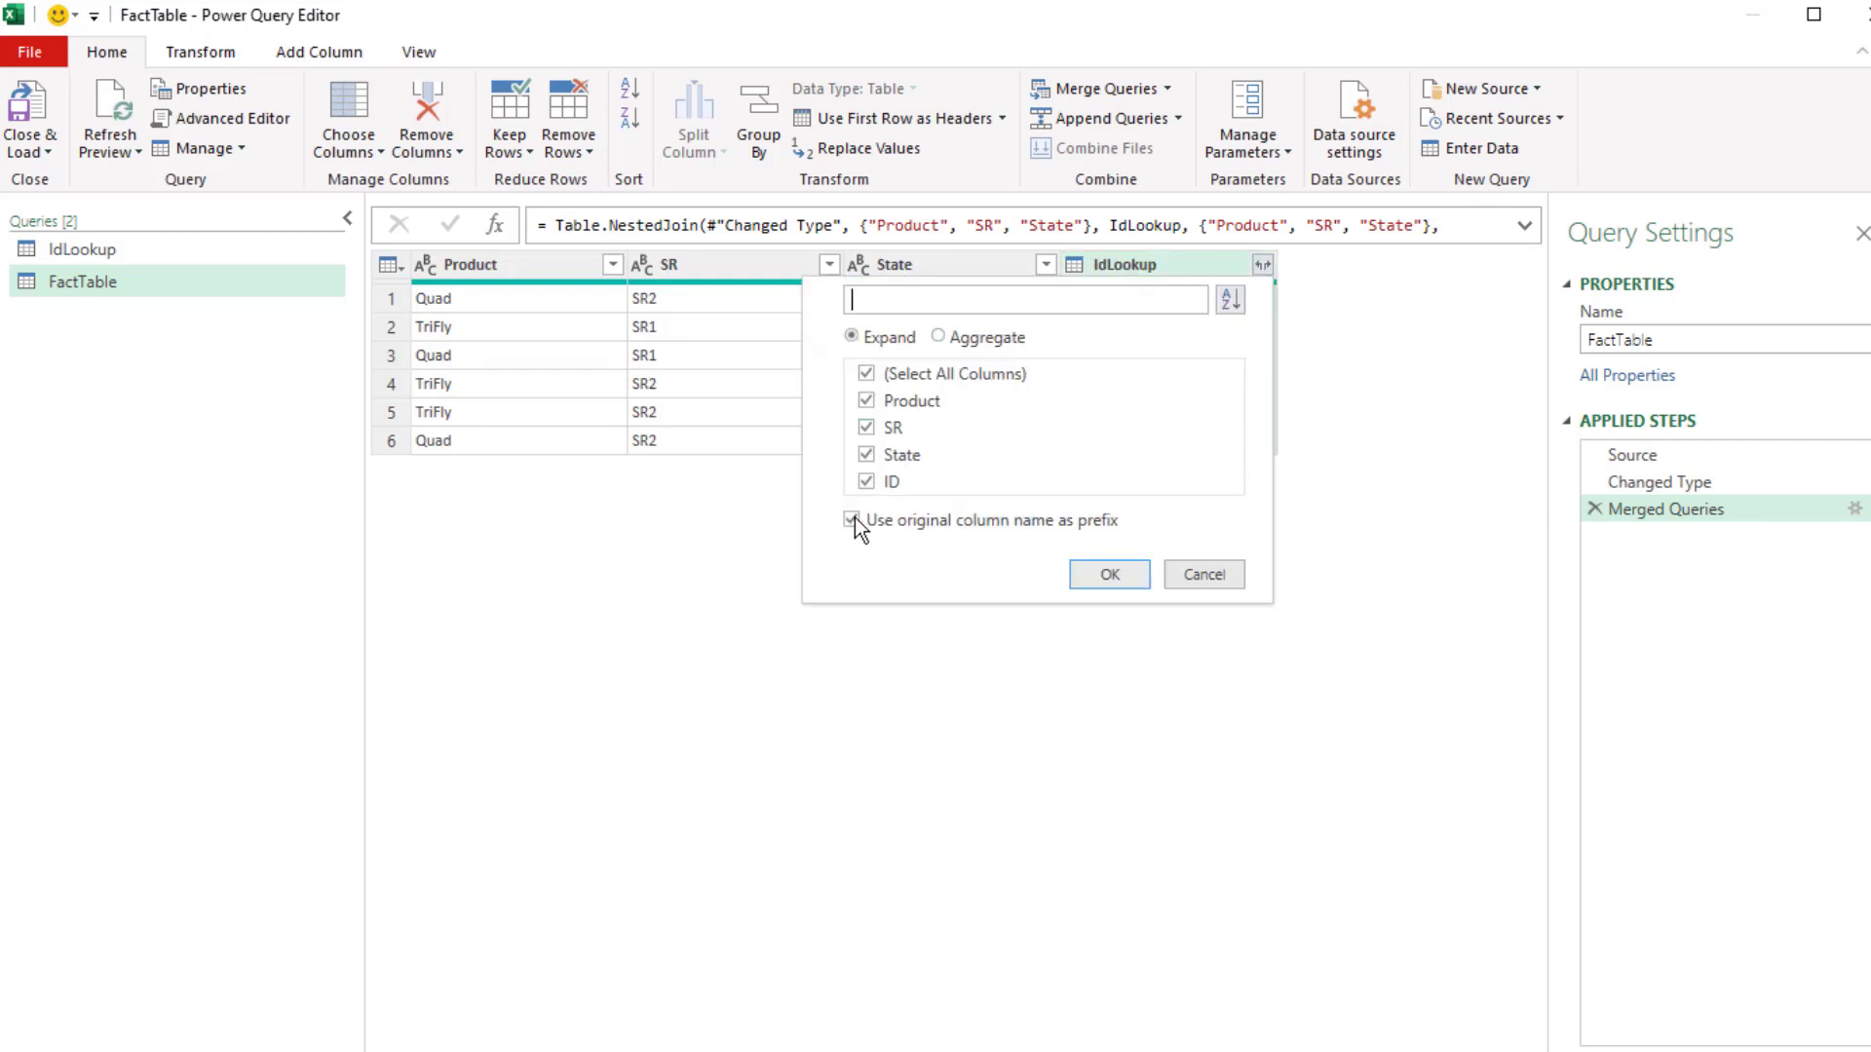
pyautogui.click(853, 519)
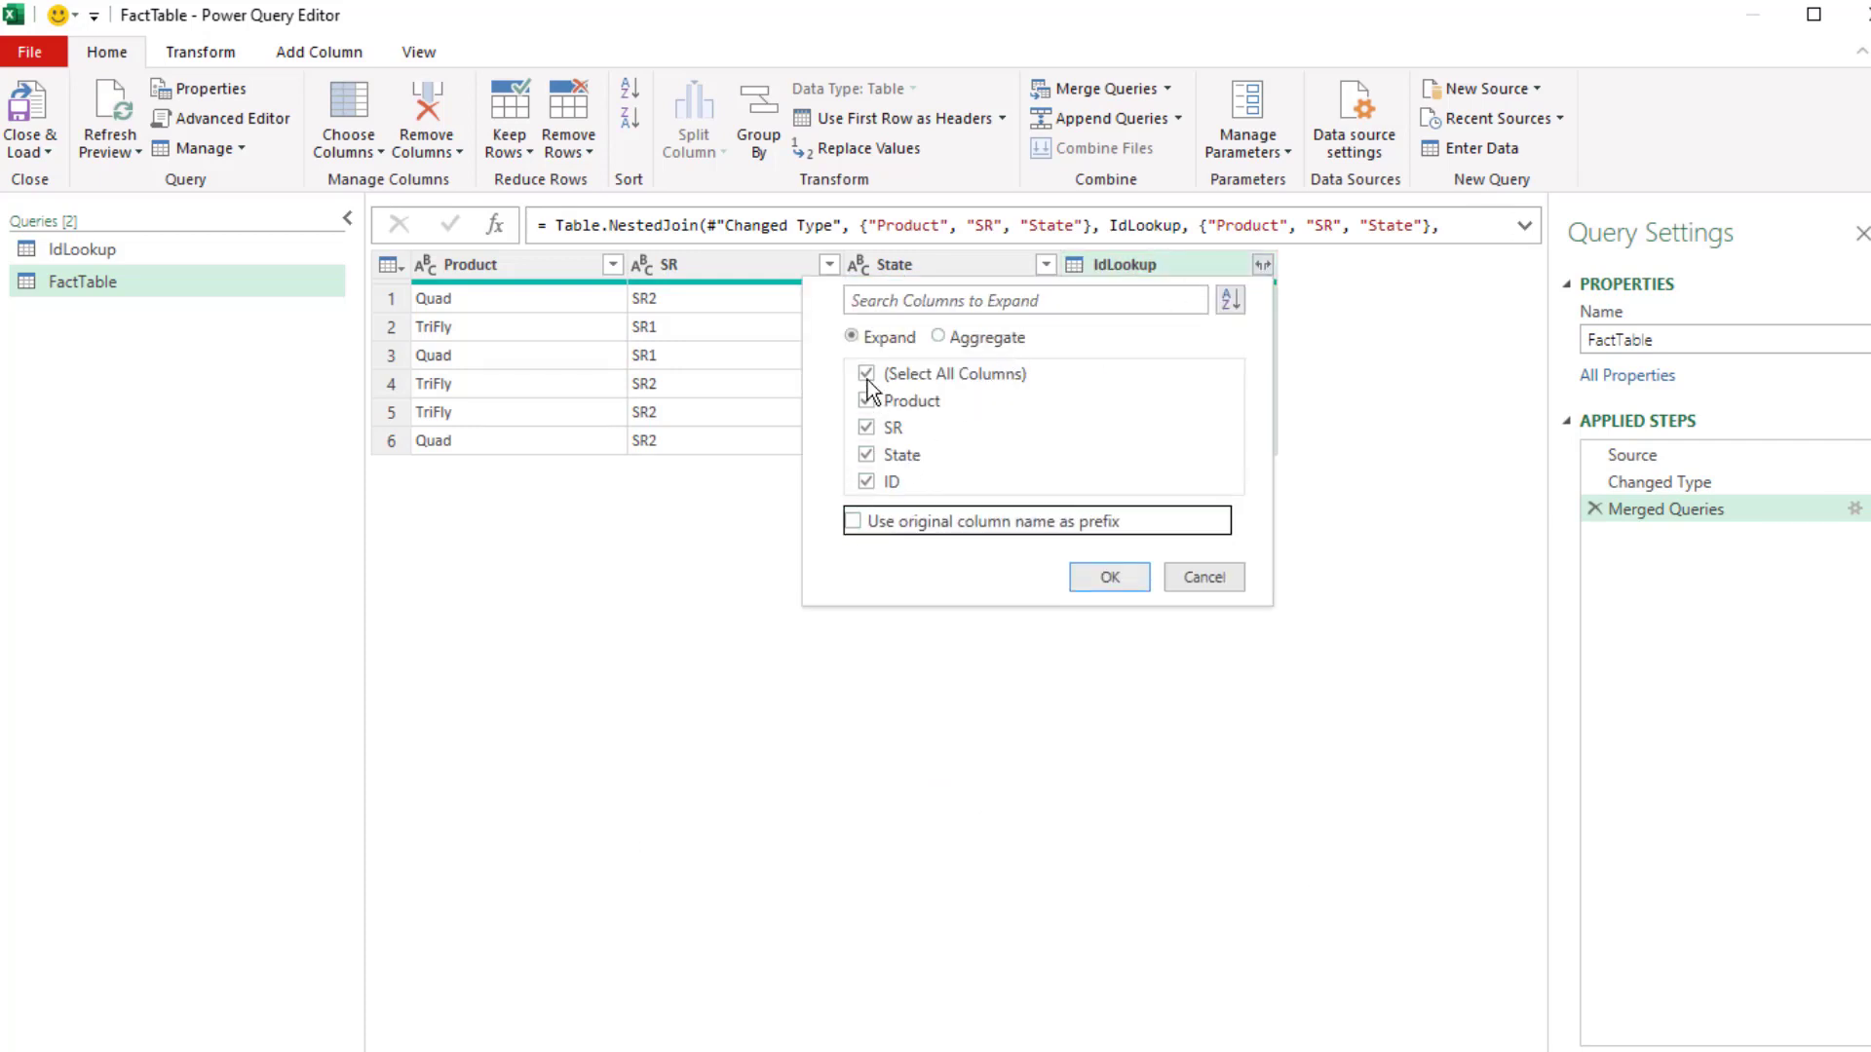
pyautogui.click(866, 374)
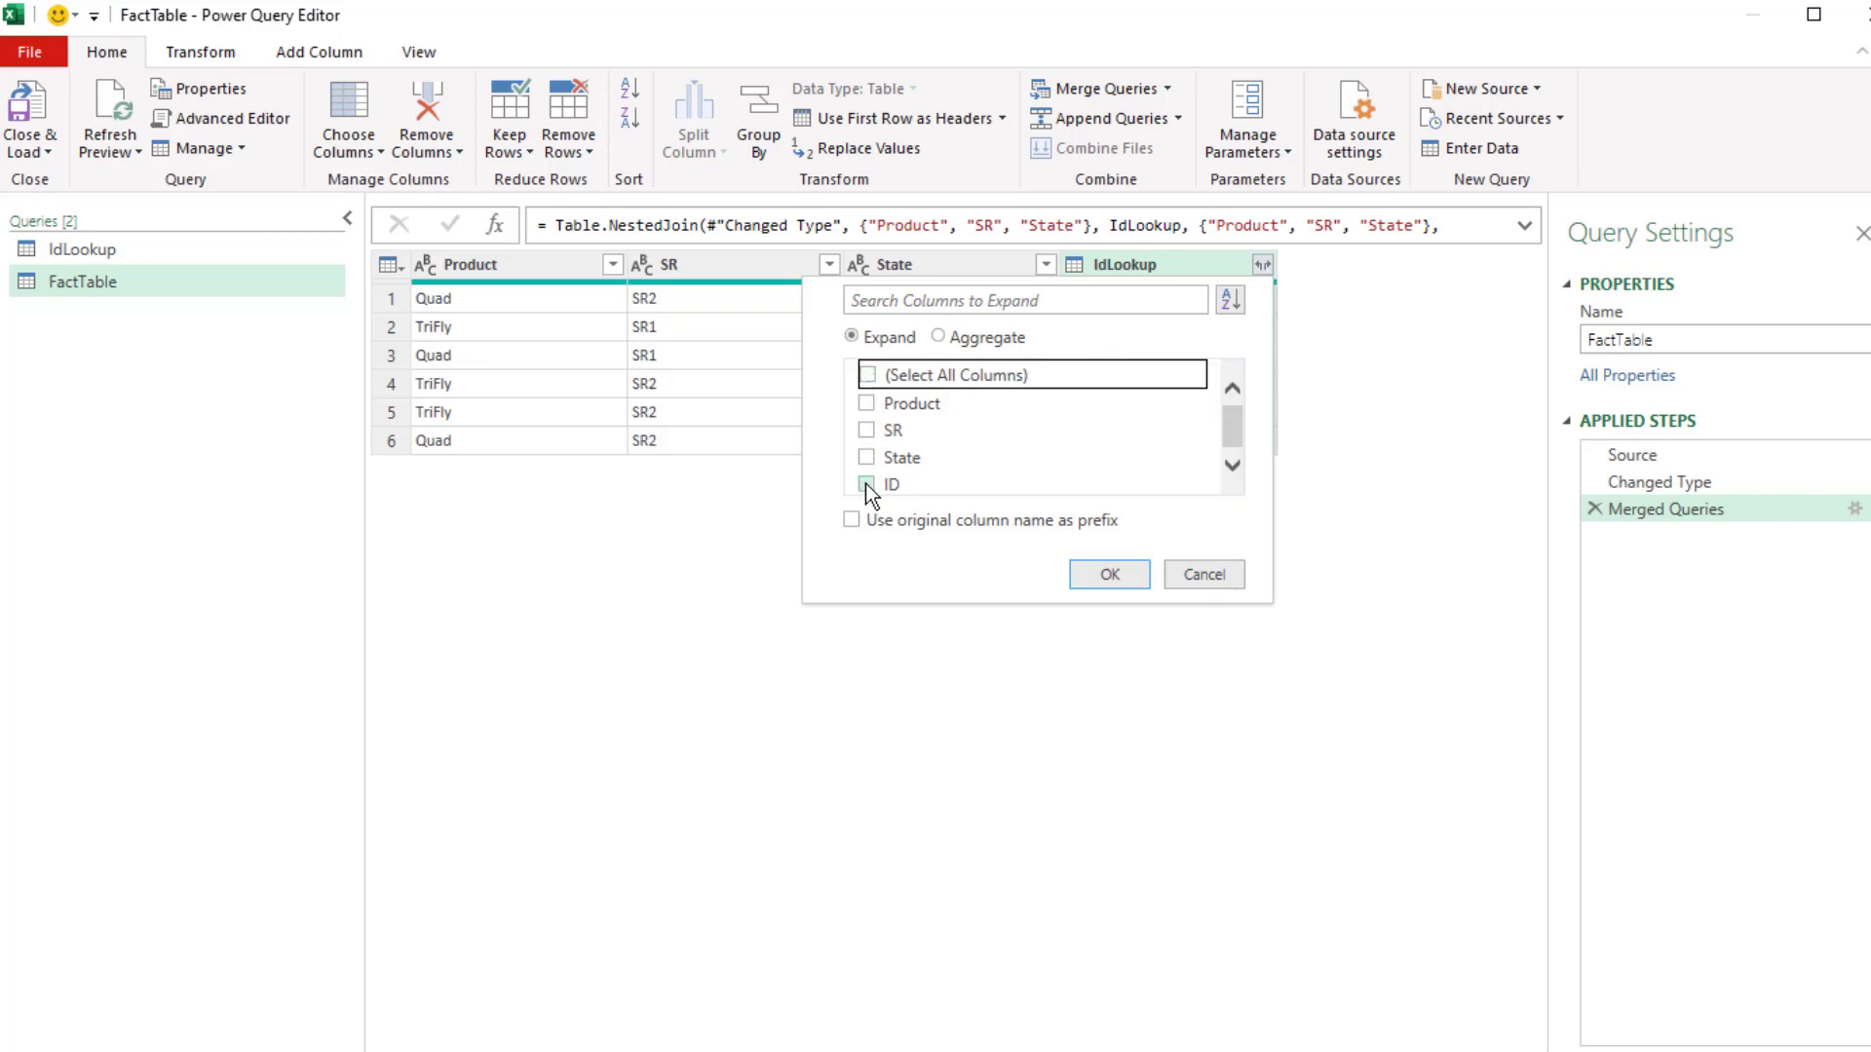
pyautogui.click(867, 482)
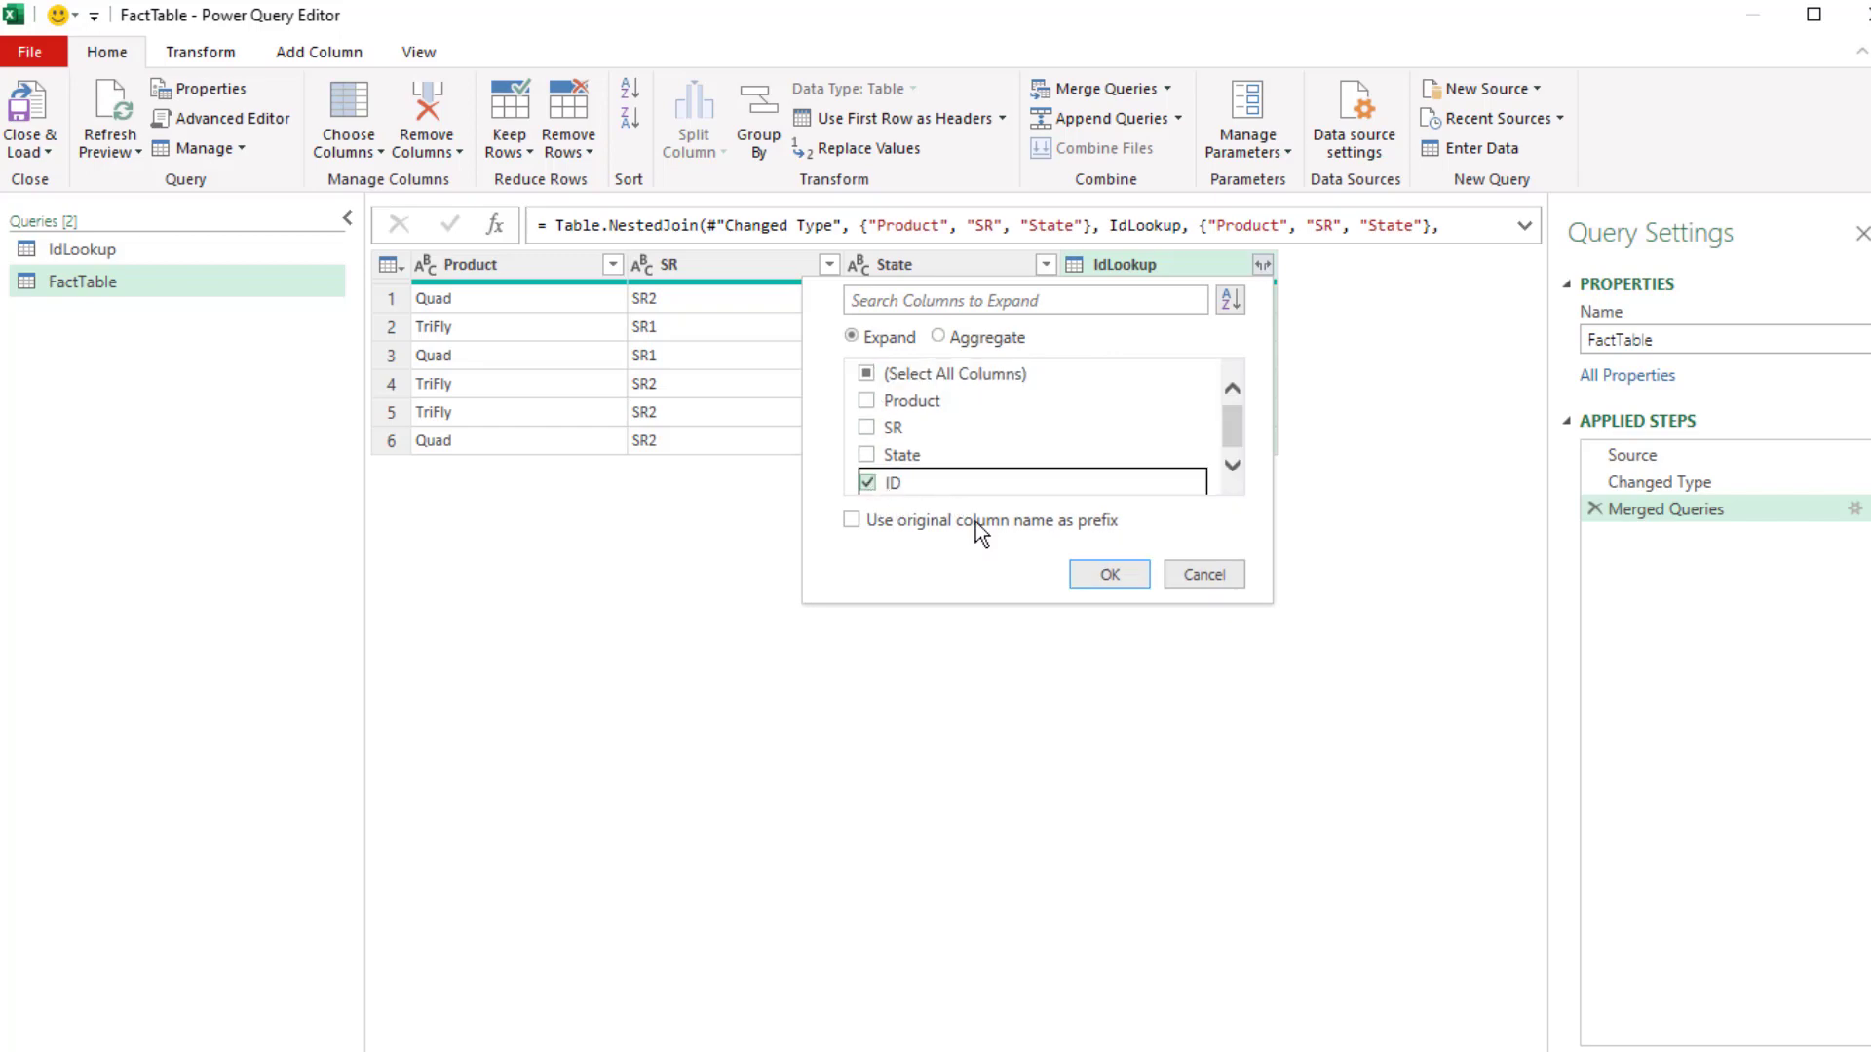
pyautogui.click(1107, 573)
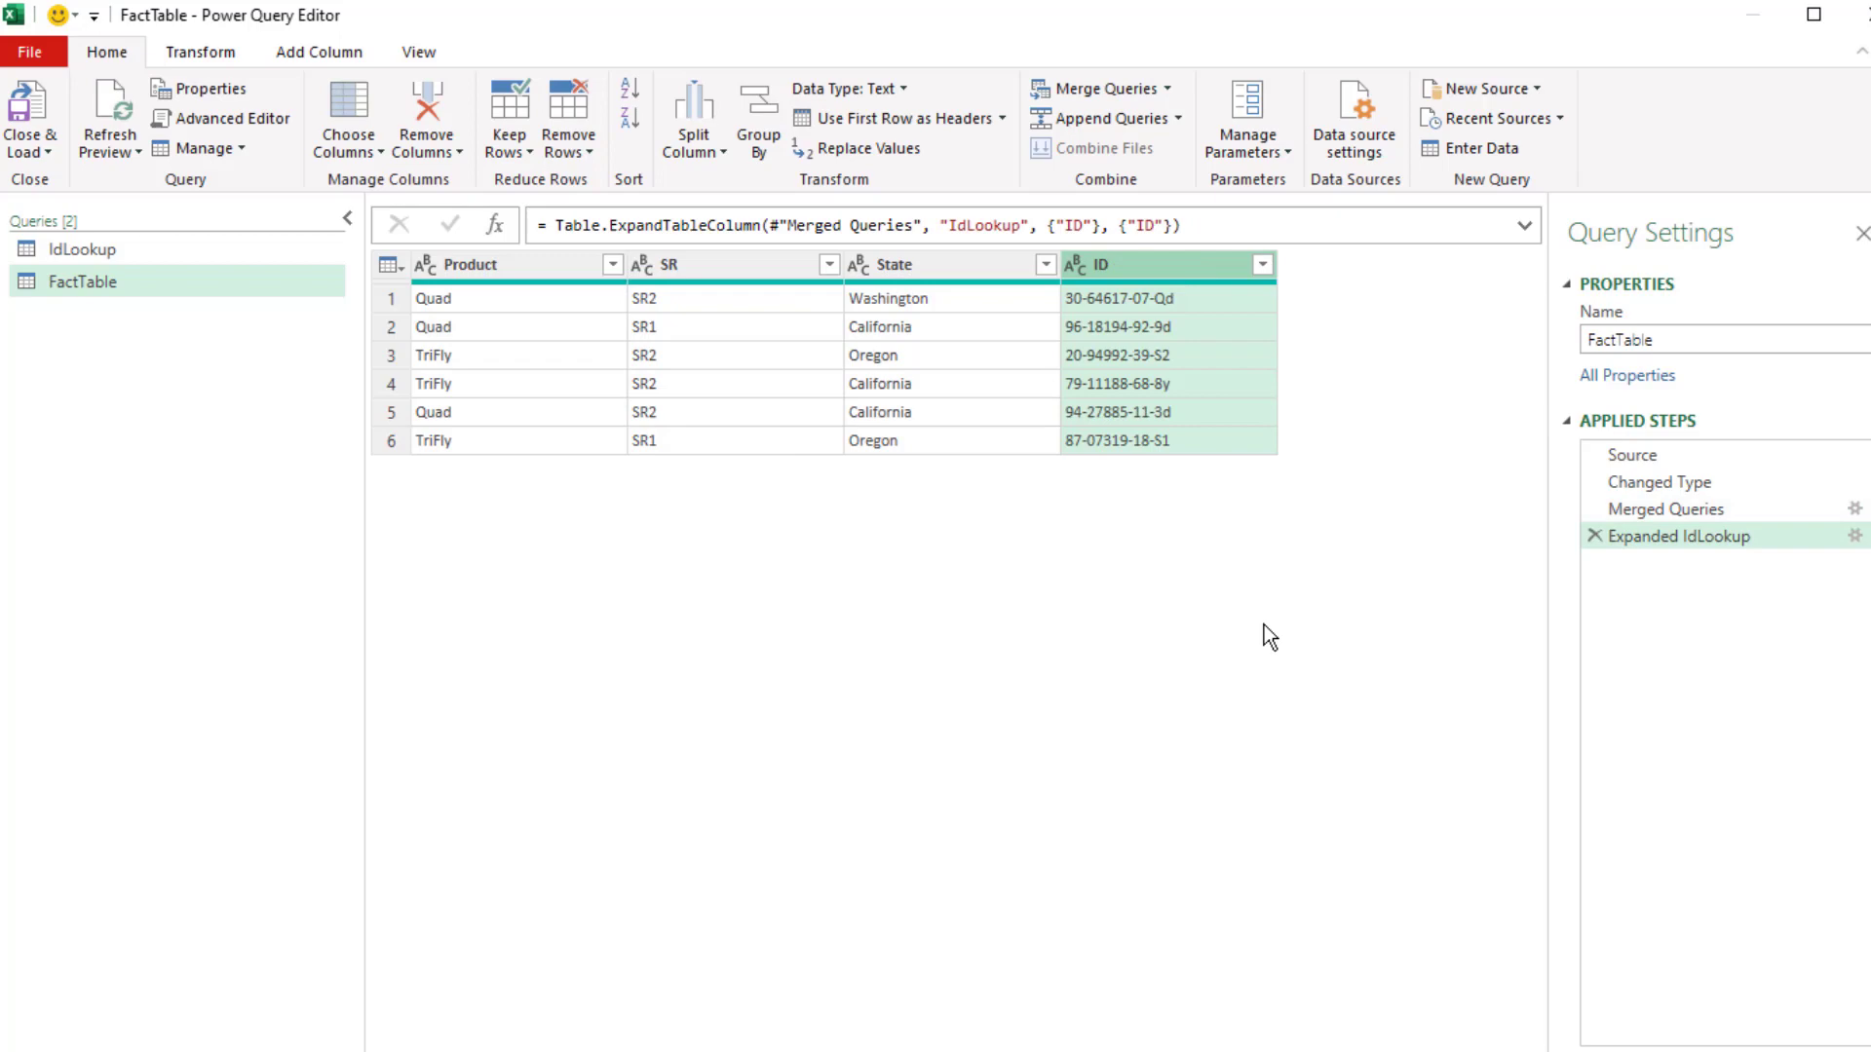